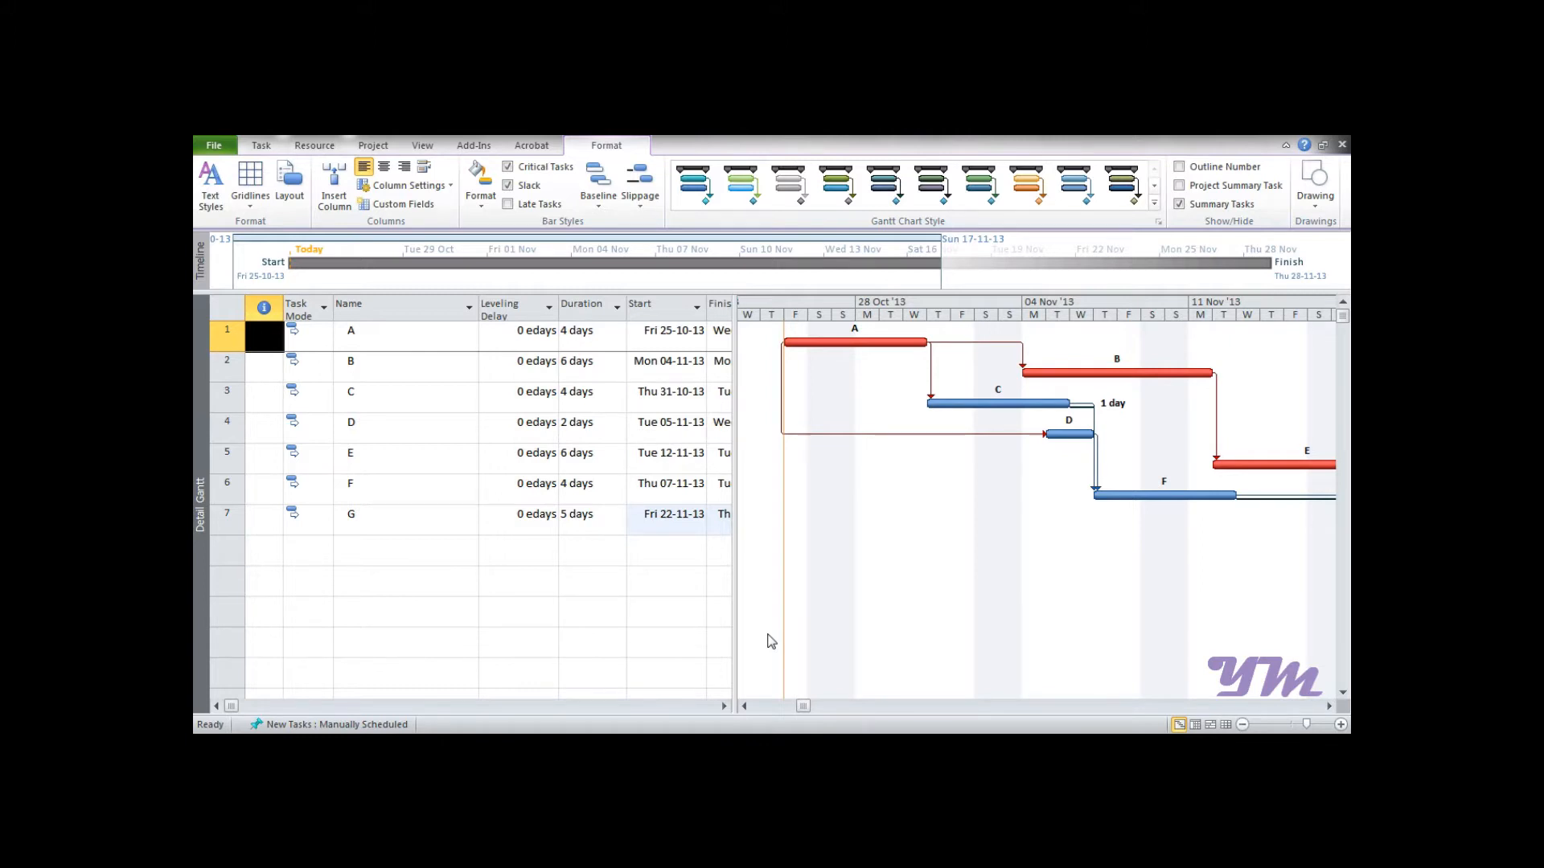
mouse_move(788, 513)
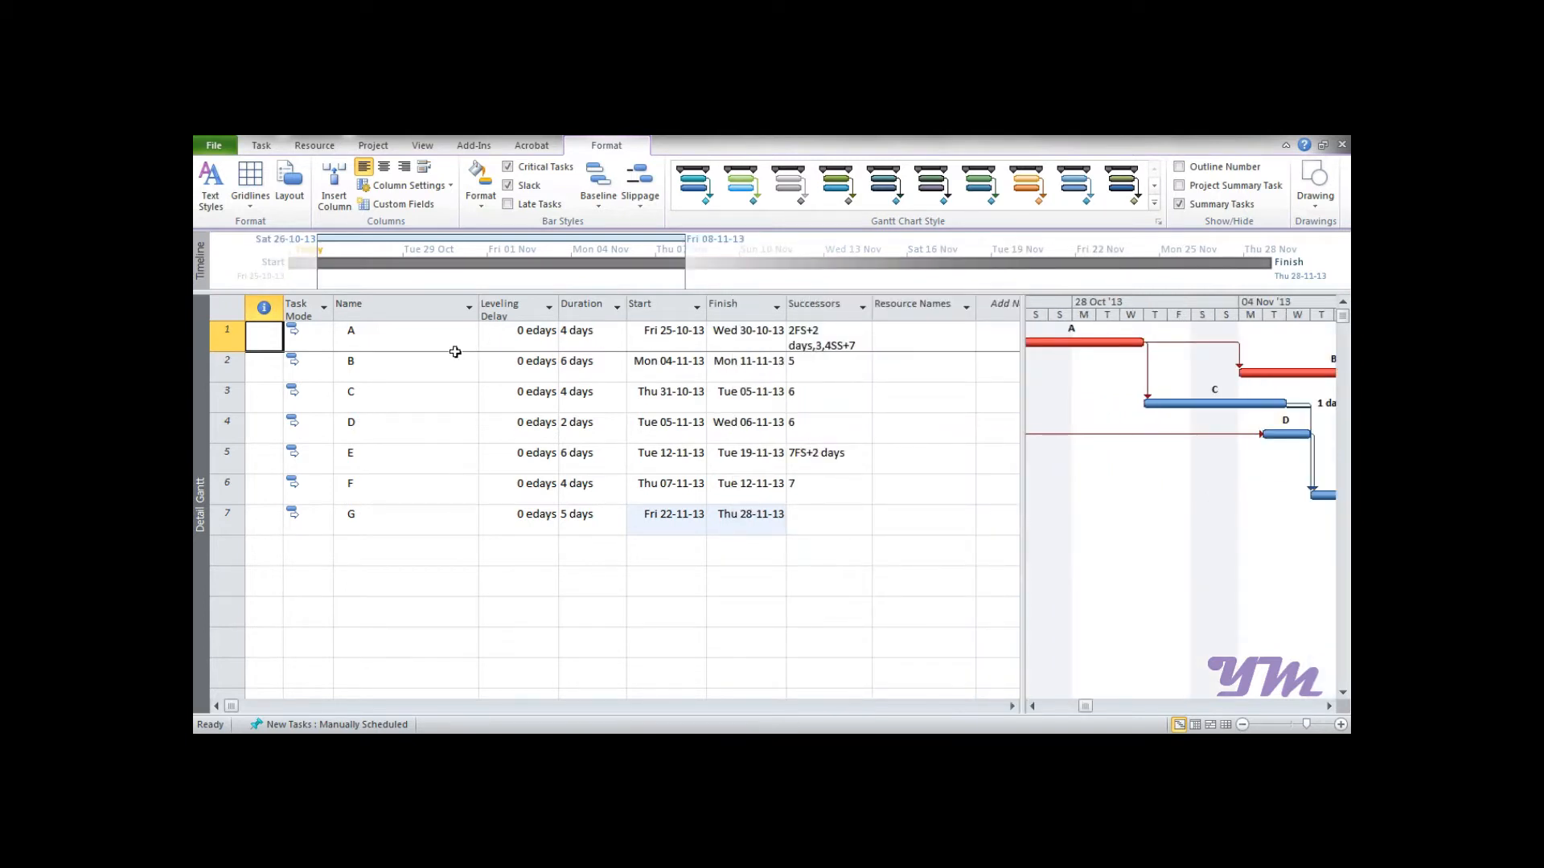
mouse_move(523, 405)
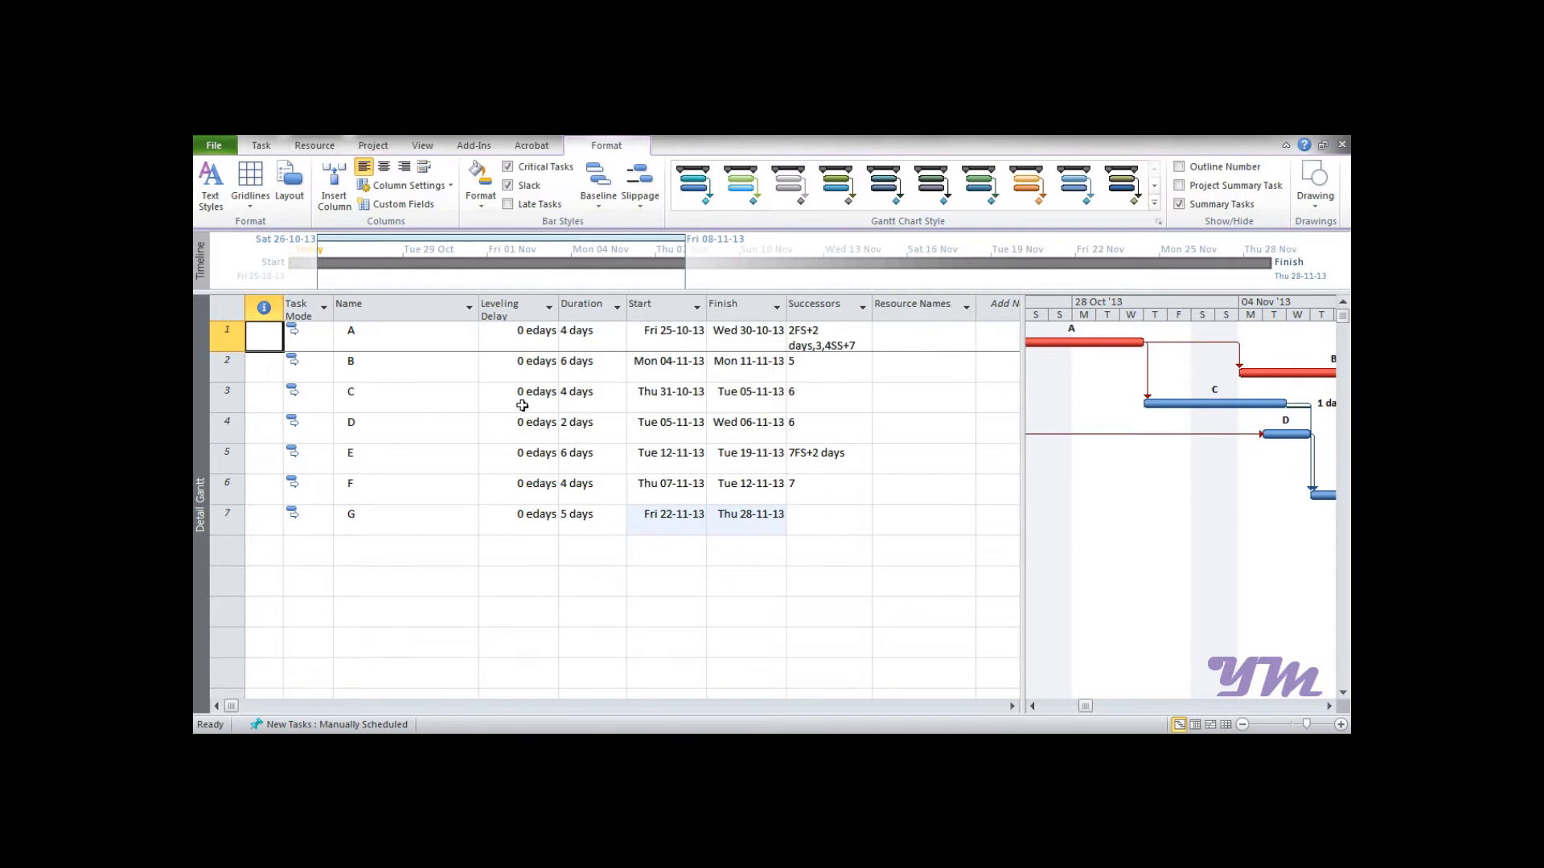
mouse_move(550, 384)
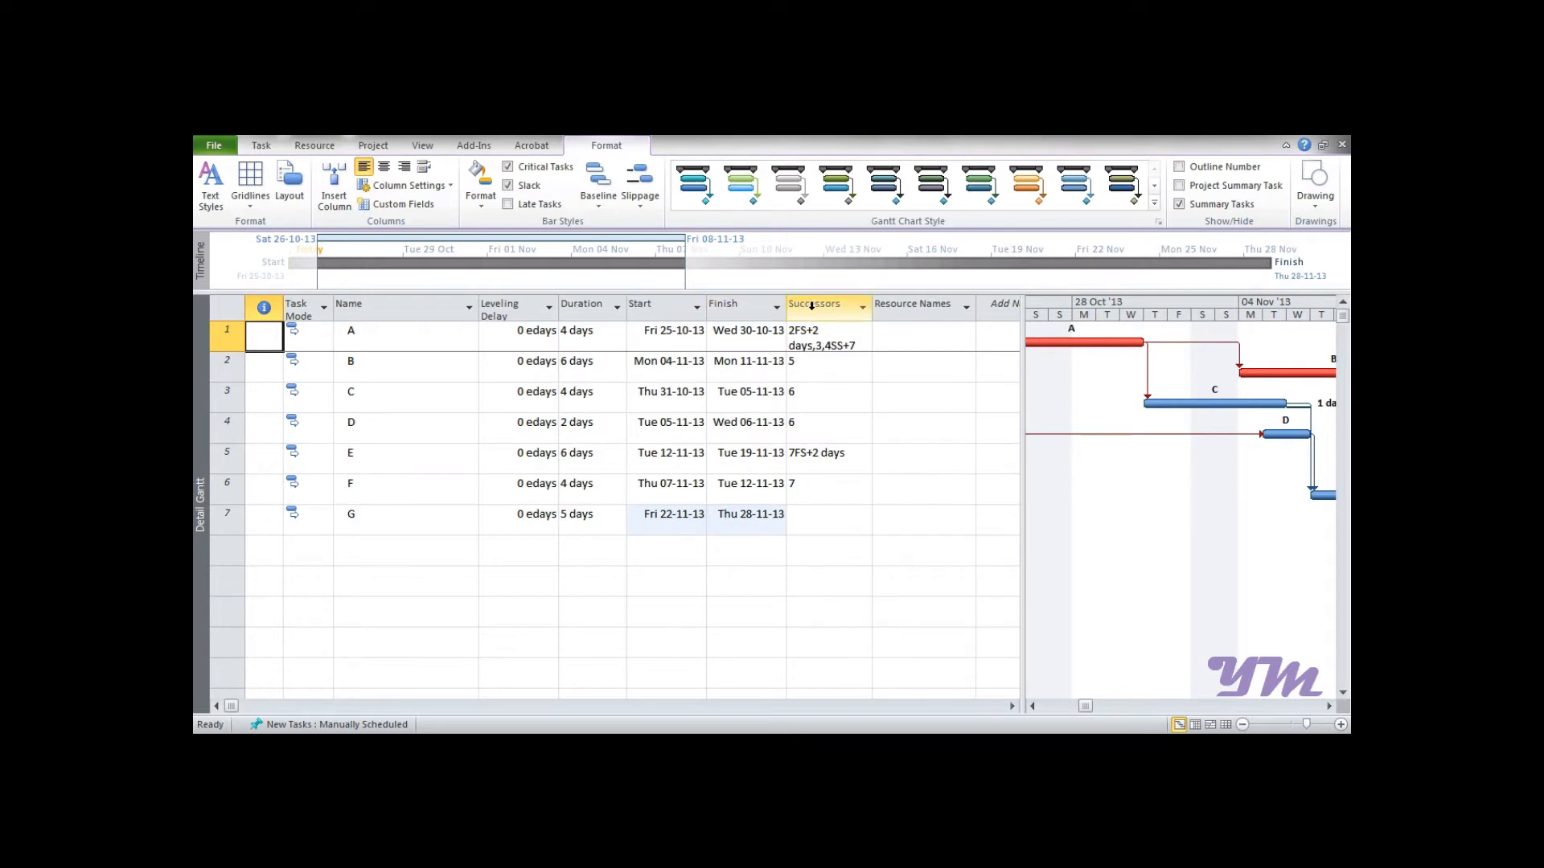
mouse_move(816, 306)
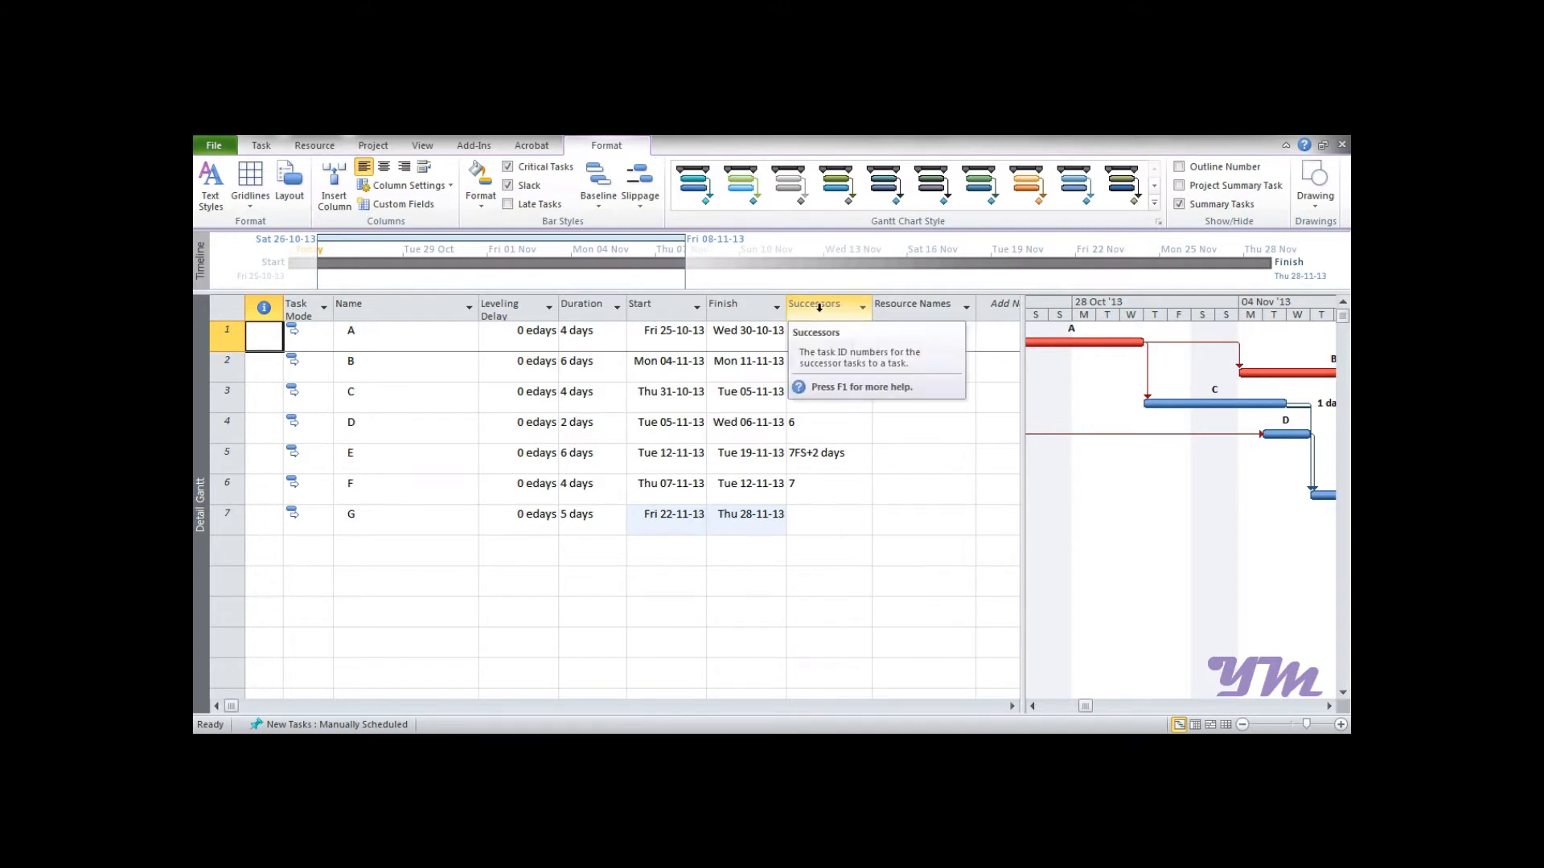
Insert a Predecessors column before Successors via the column header menu.
right_click(814, 304)
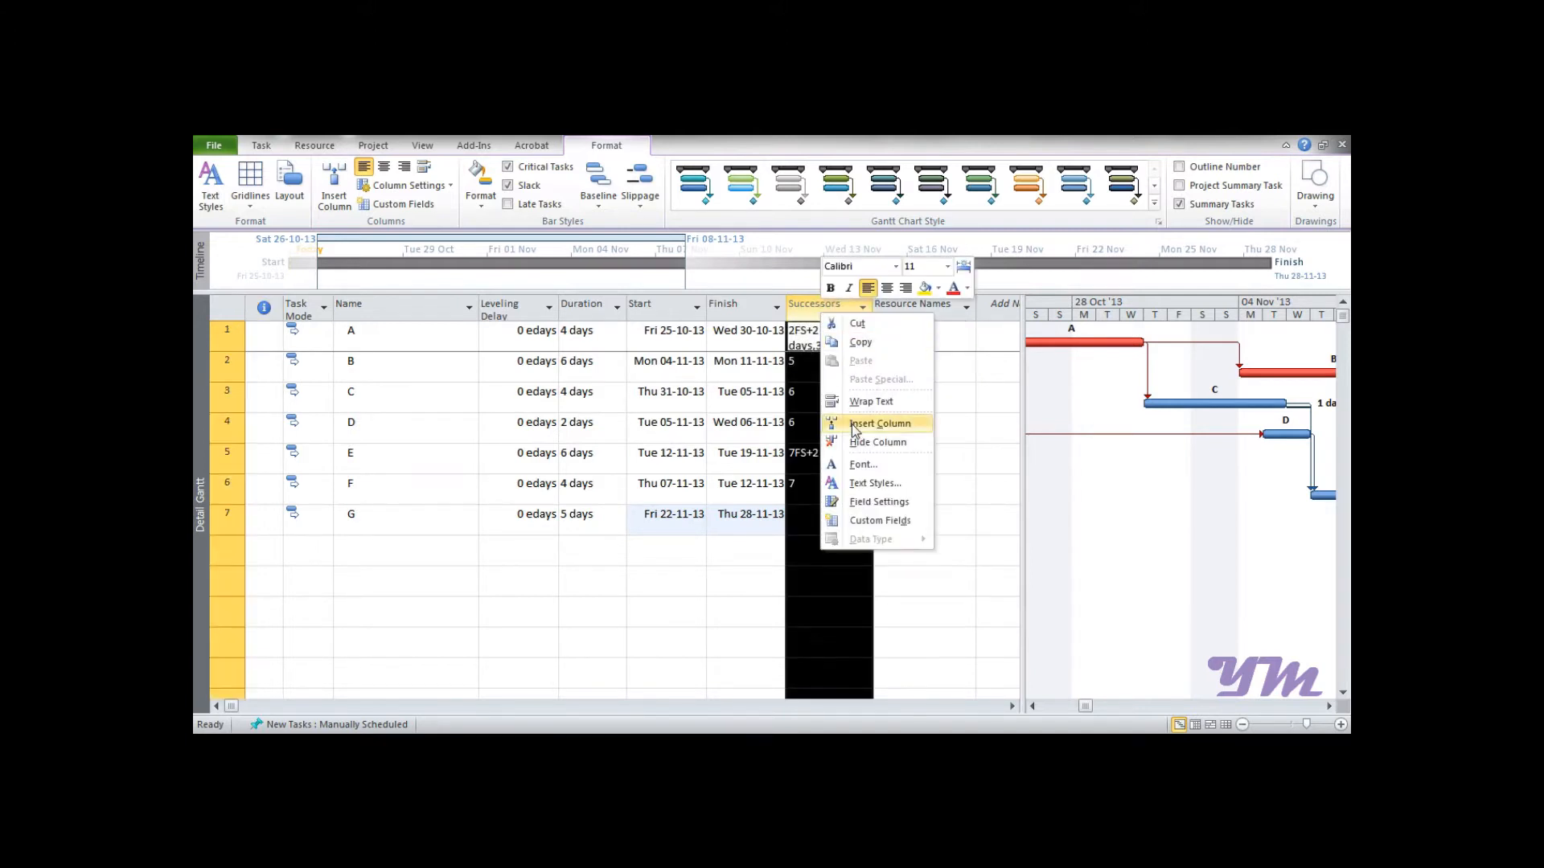
click(878, 424)
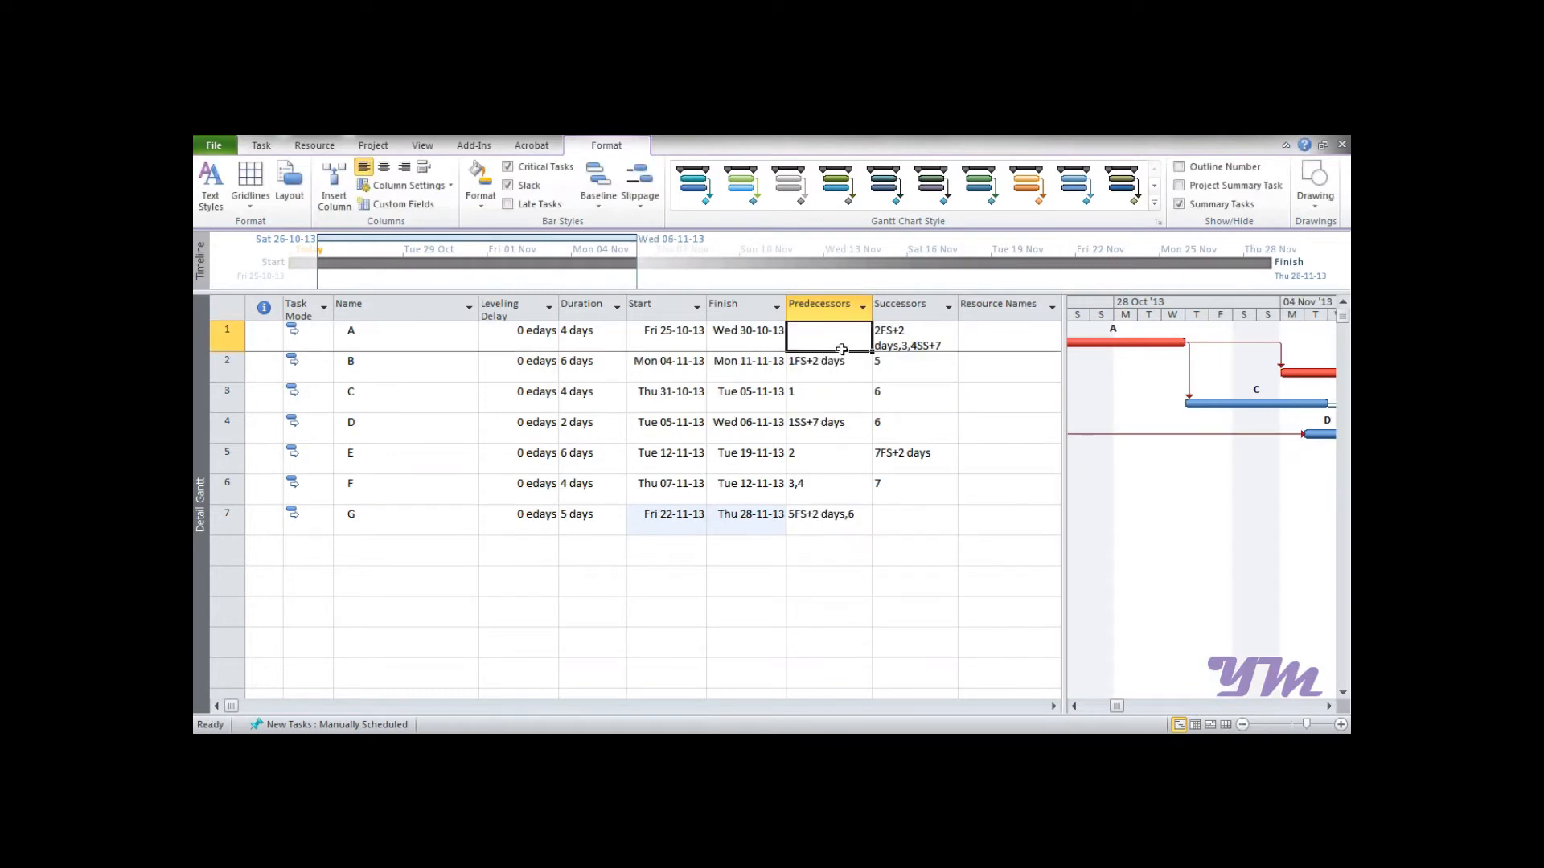
mouse_move(830, 372)
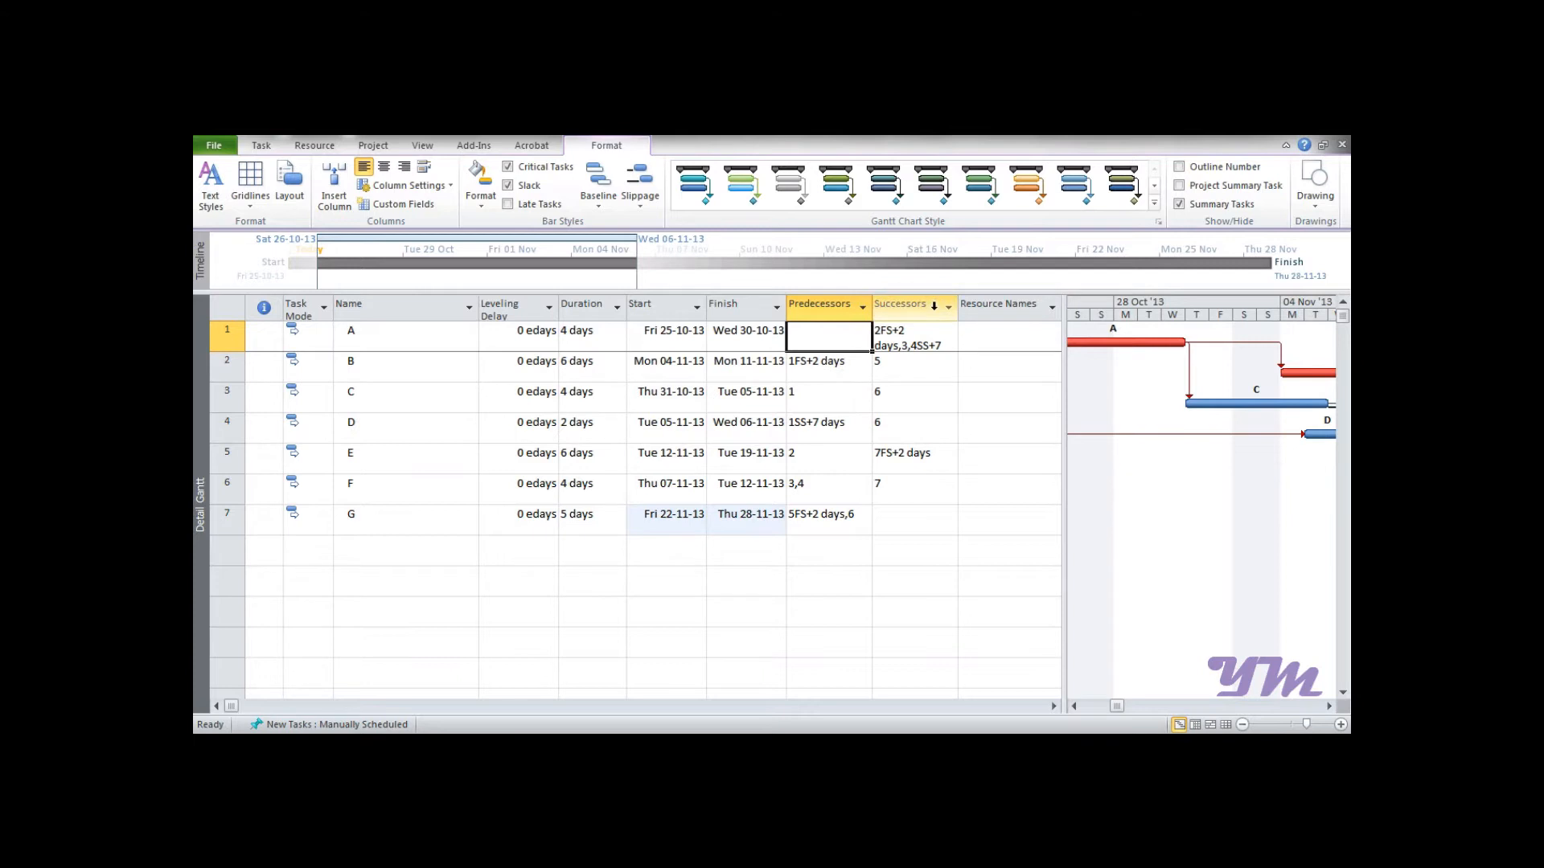
Hide the Successors and Resource Names columns from their header menus.
right_click(901, 304)
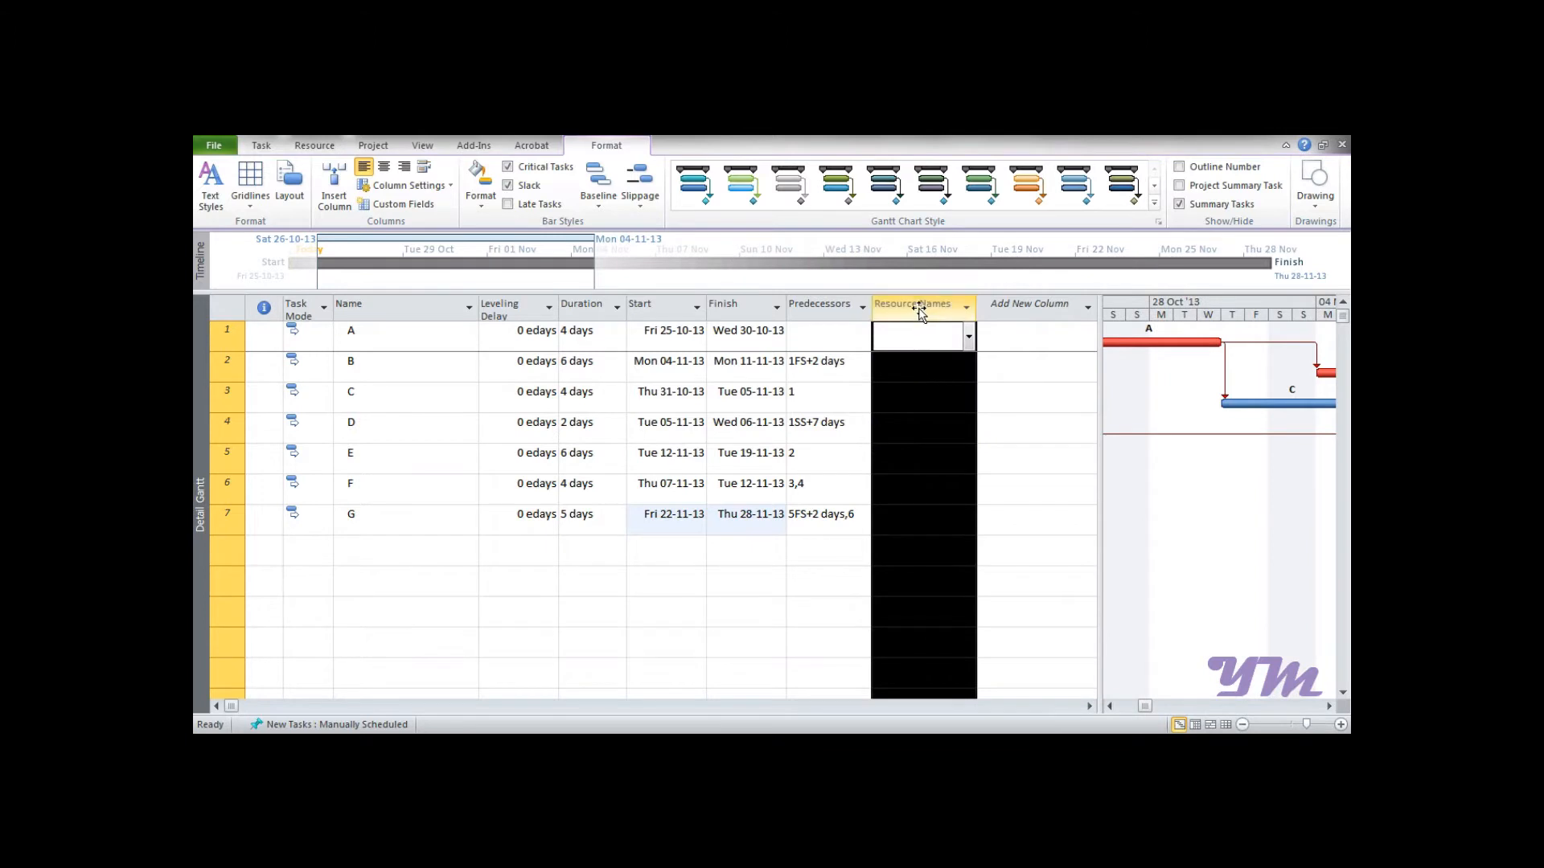
right_click(918, 307)
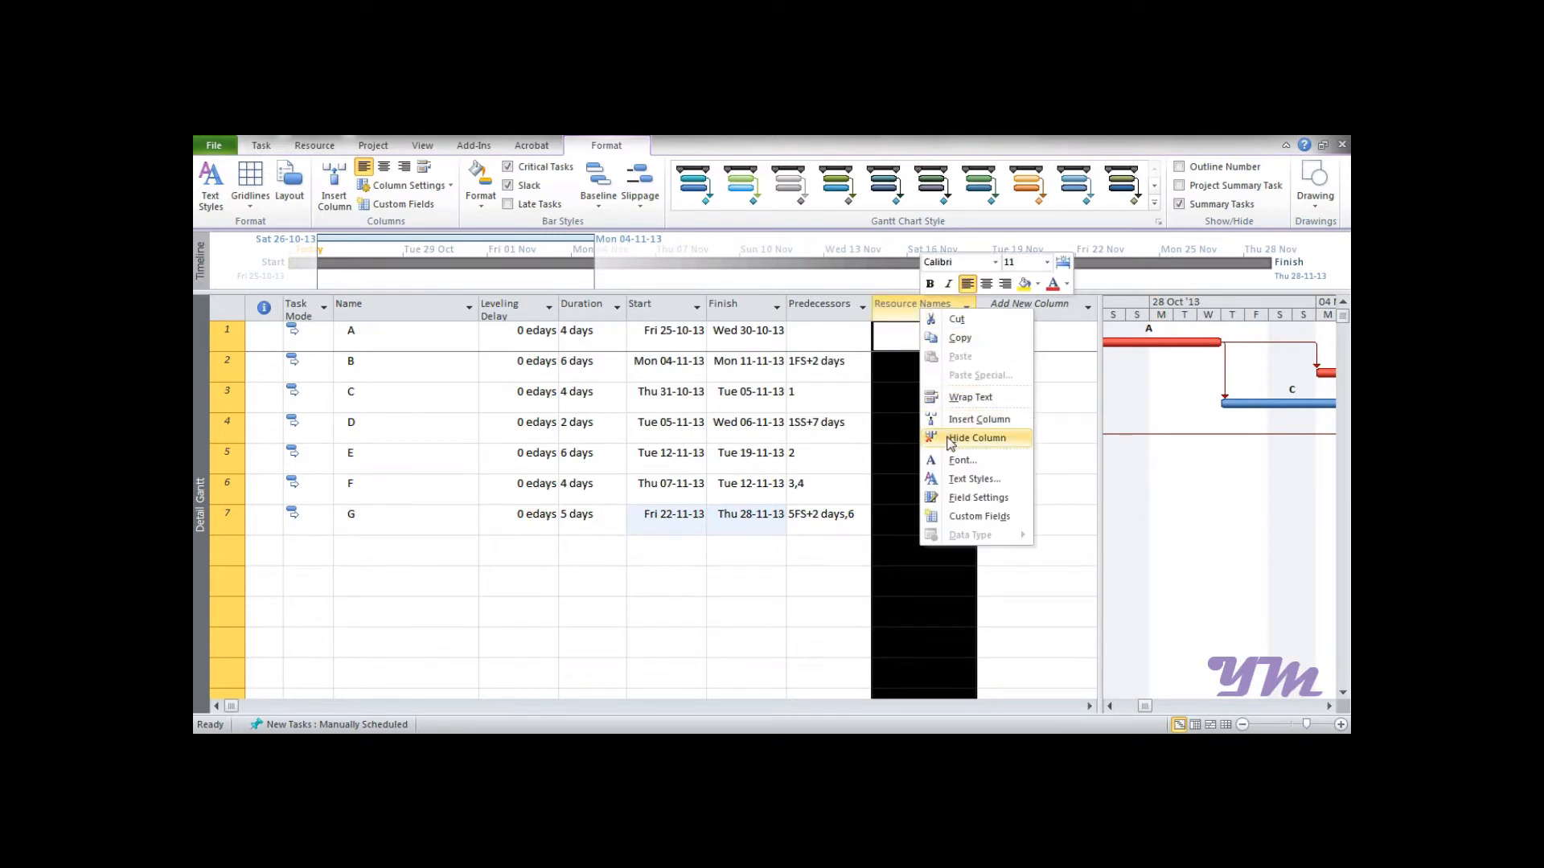
click(975, 437)
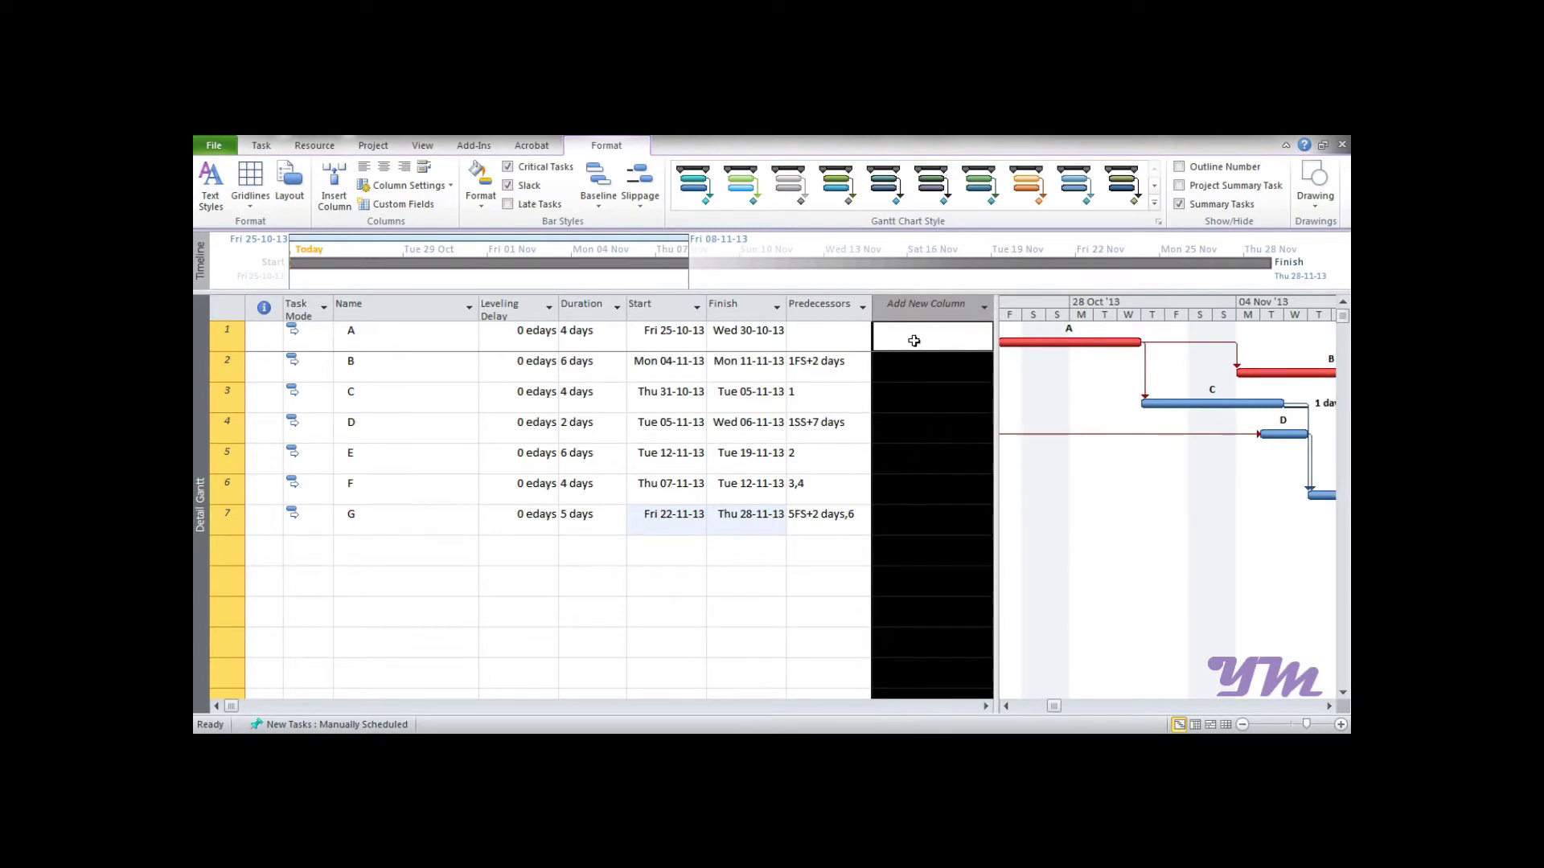
mouse_move(974, 315)
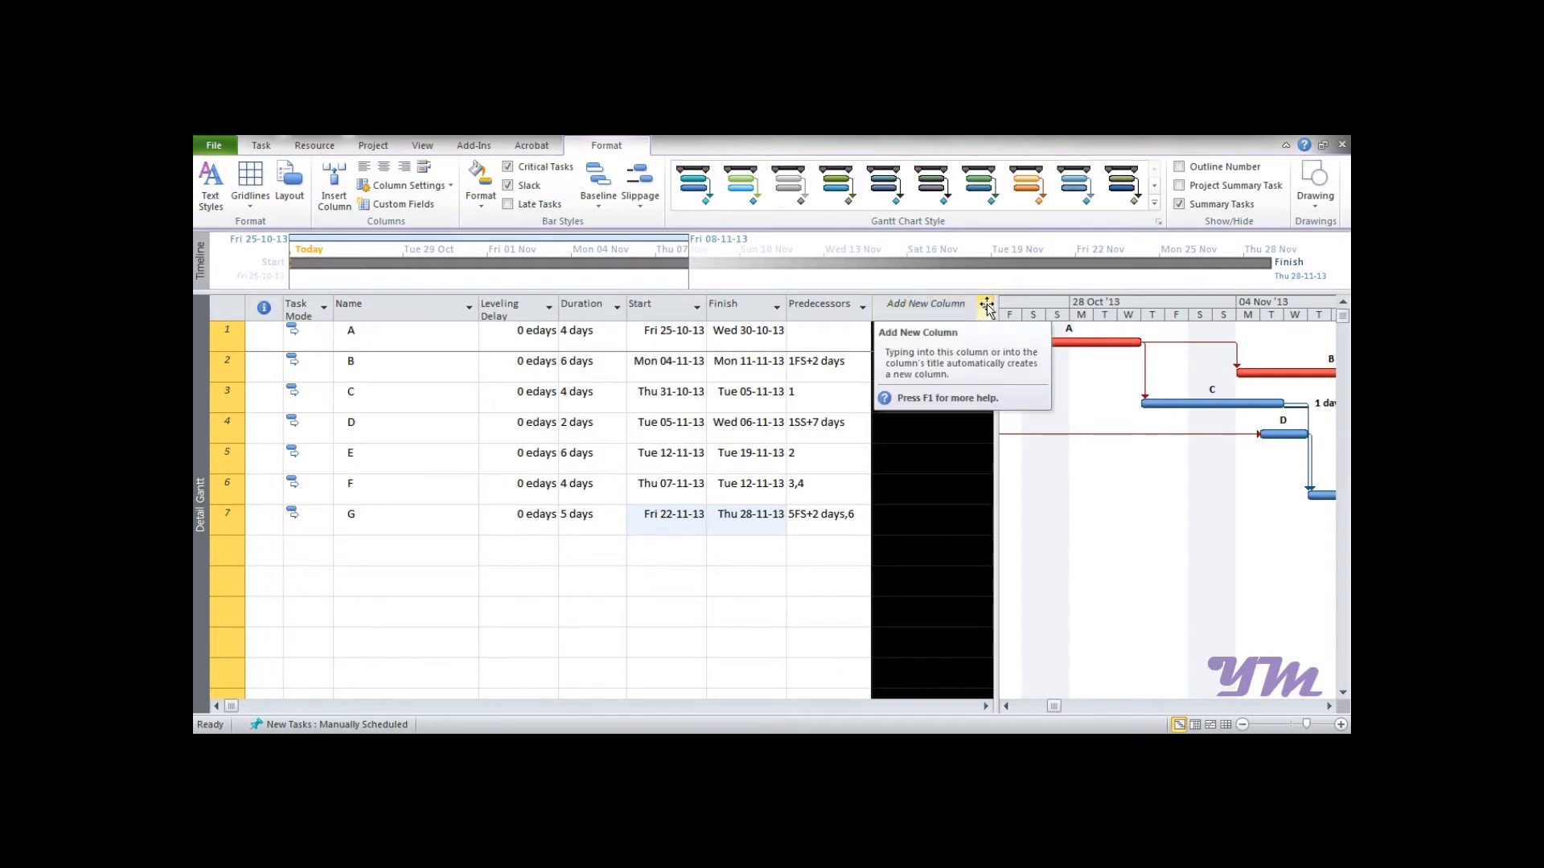
Add a Total Slack column after Predecessors using Add New Column.
click(926, 303)
text(Total Slack)
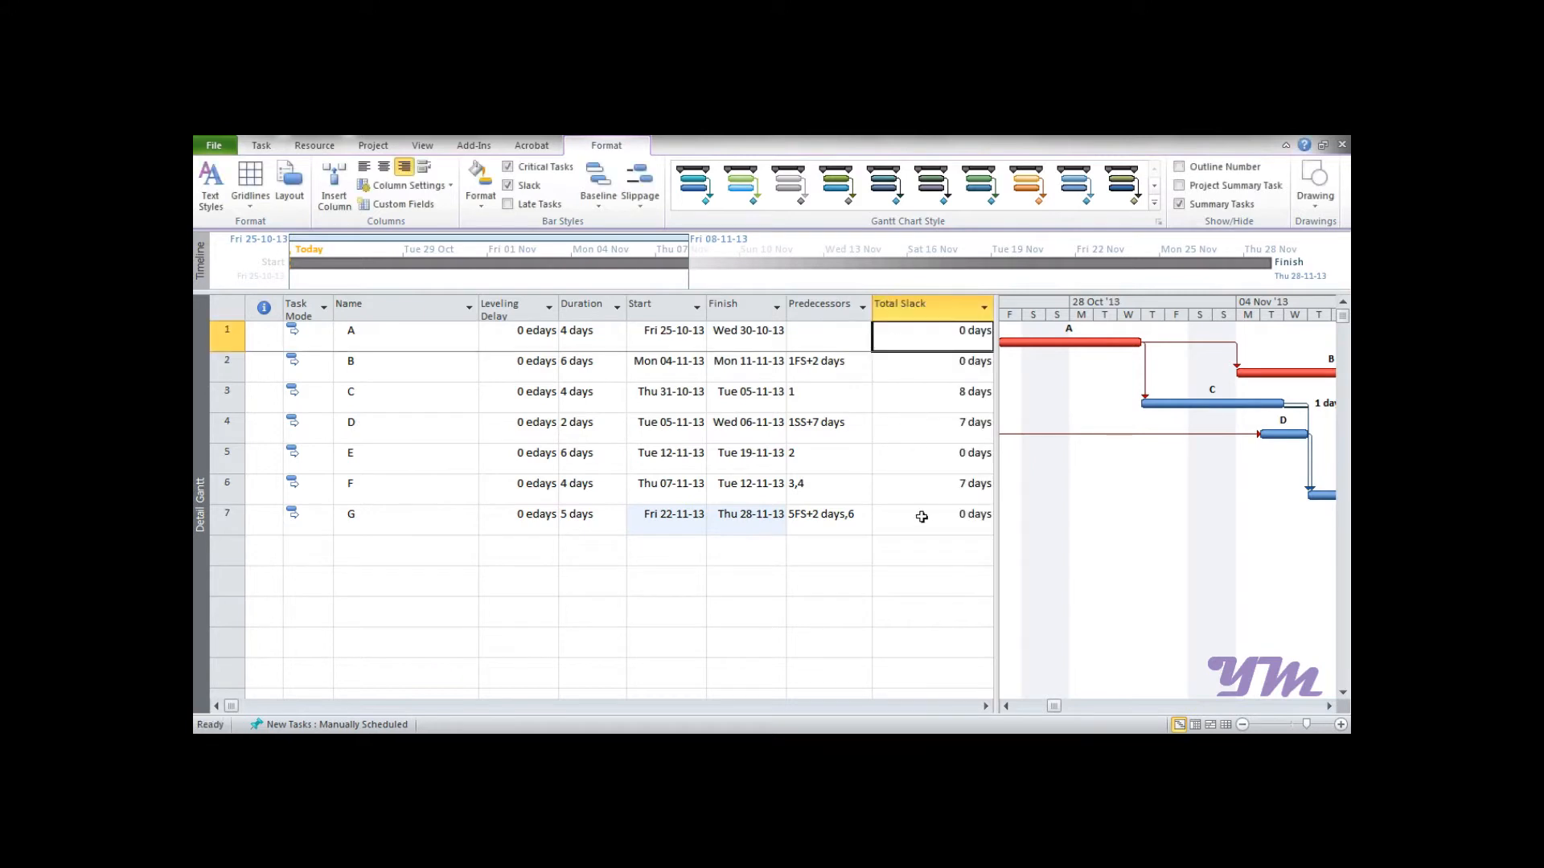
mouse_move(1010, 344)
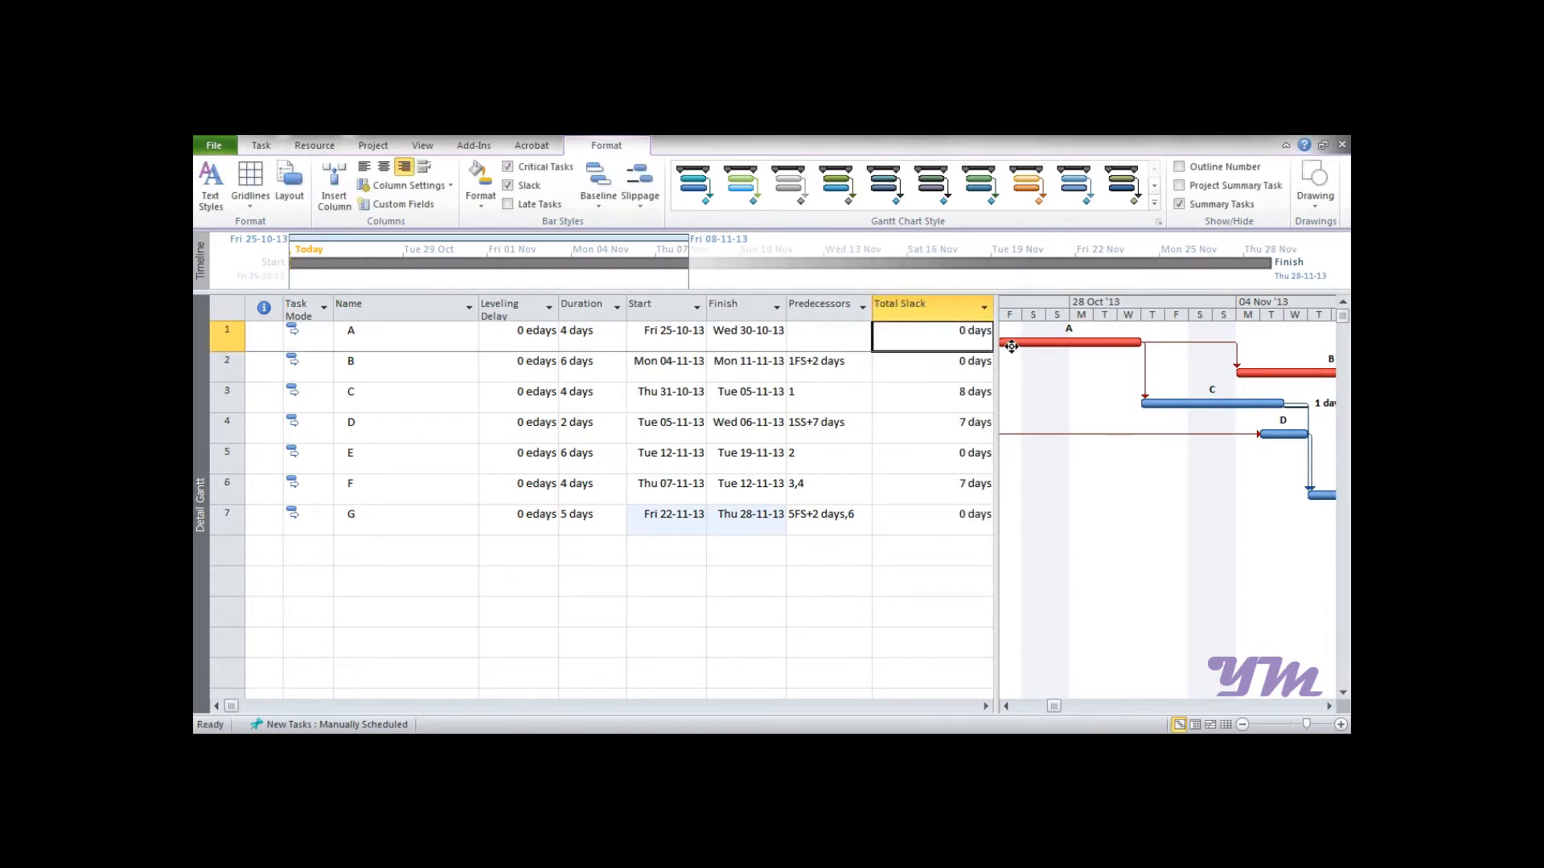
mouse_move(997, 336)
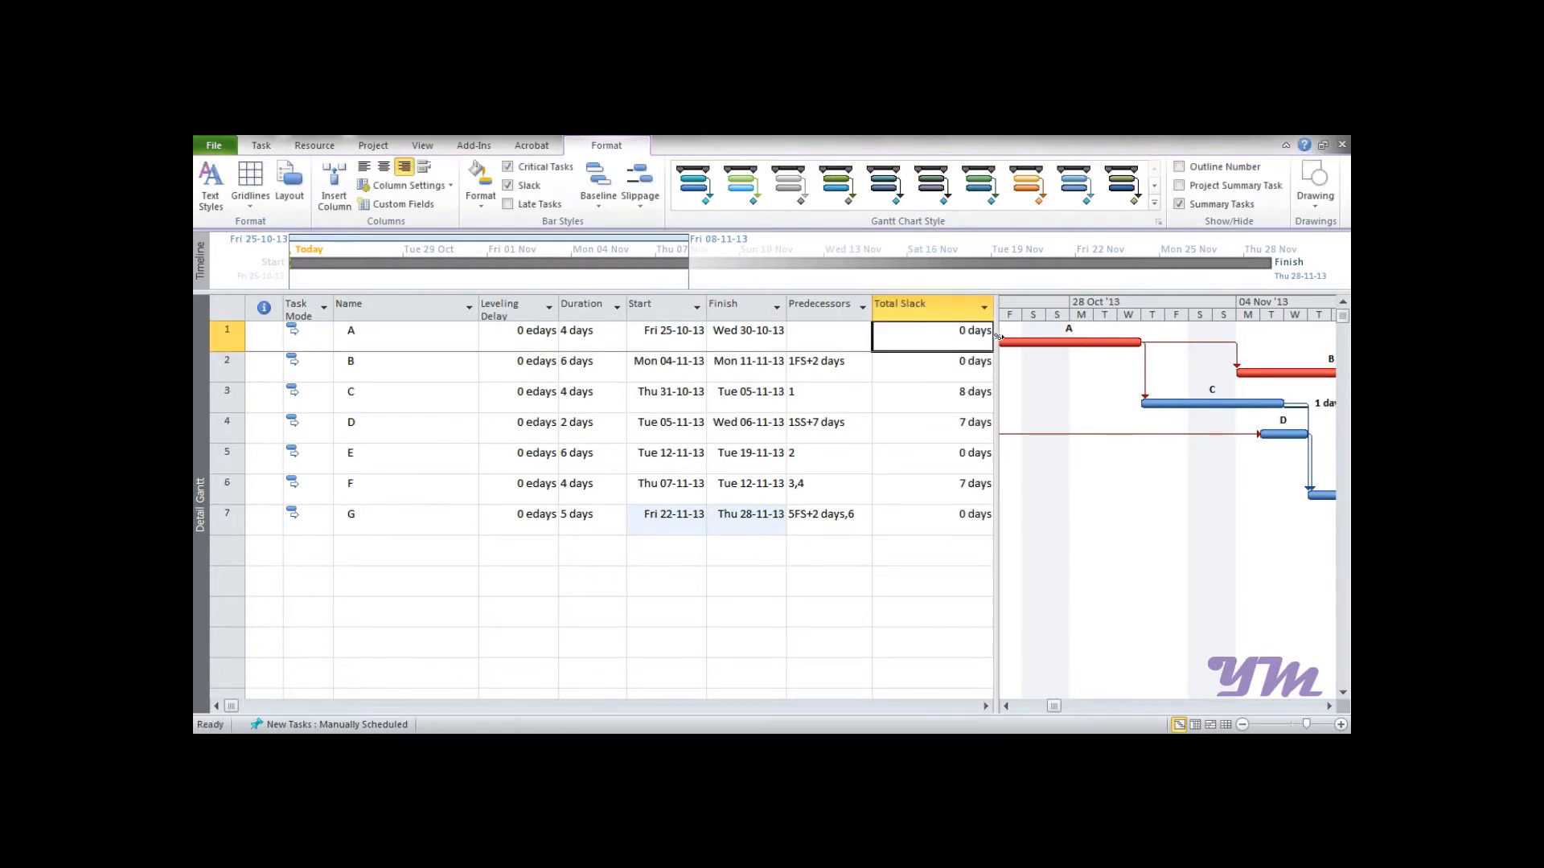
mouse_move(1087, 343)
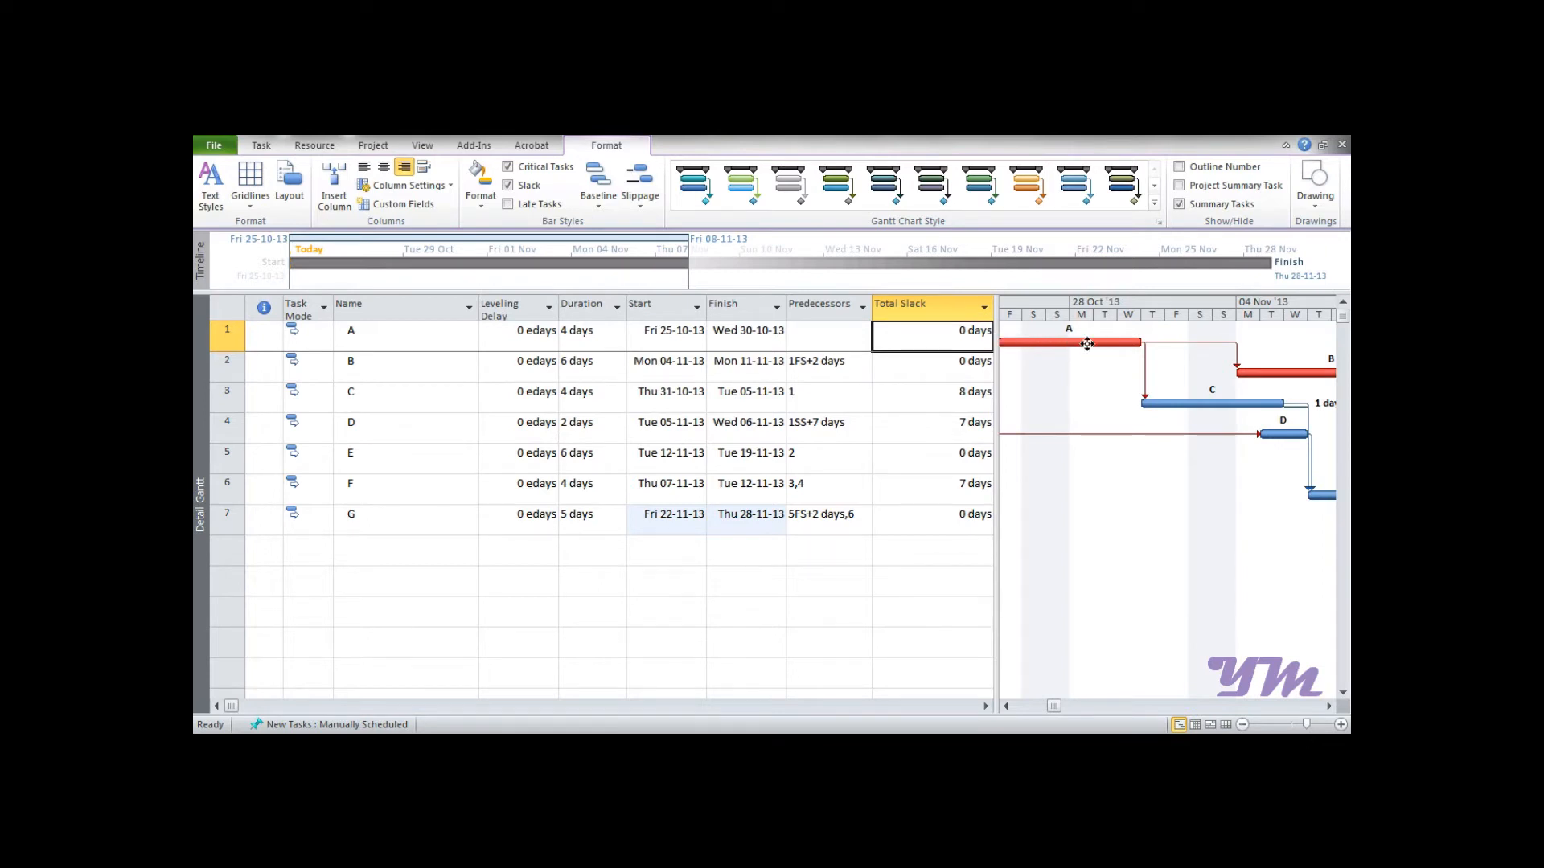
mouse_move(933, 357)
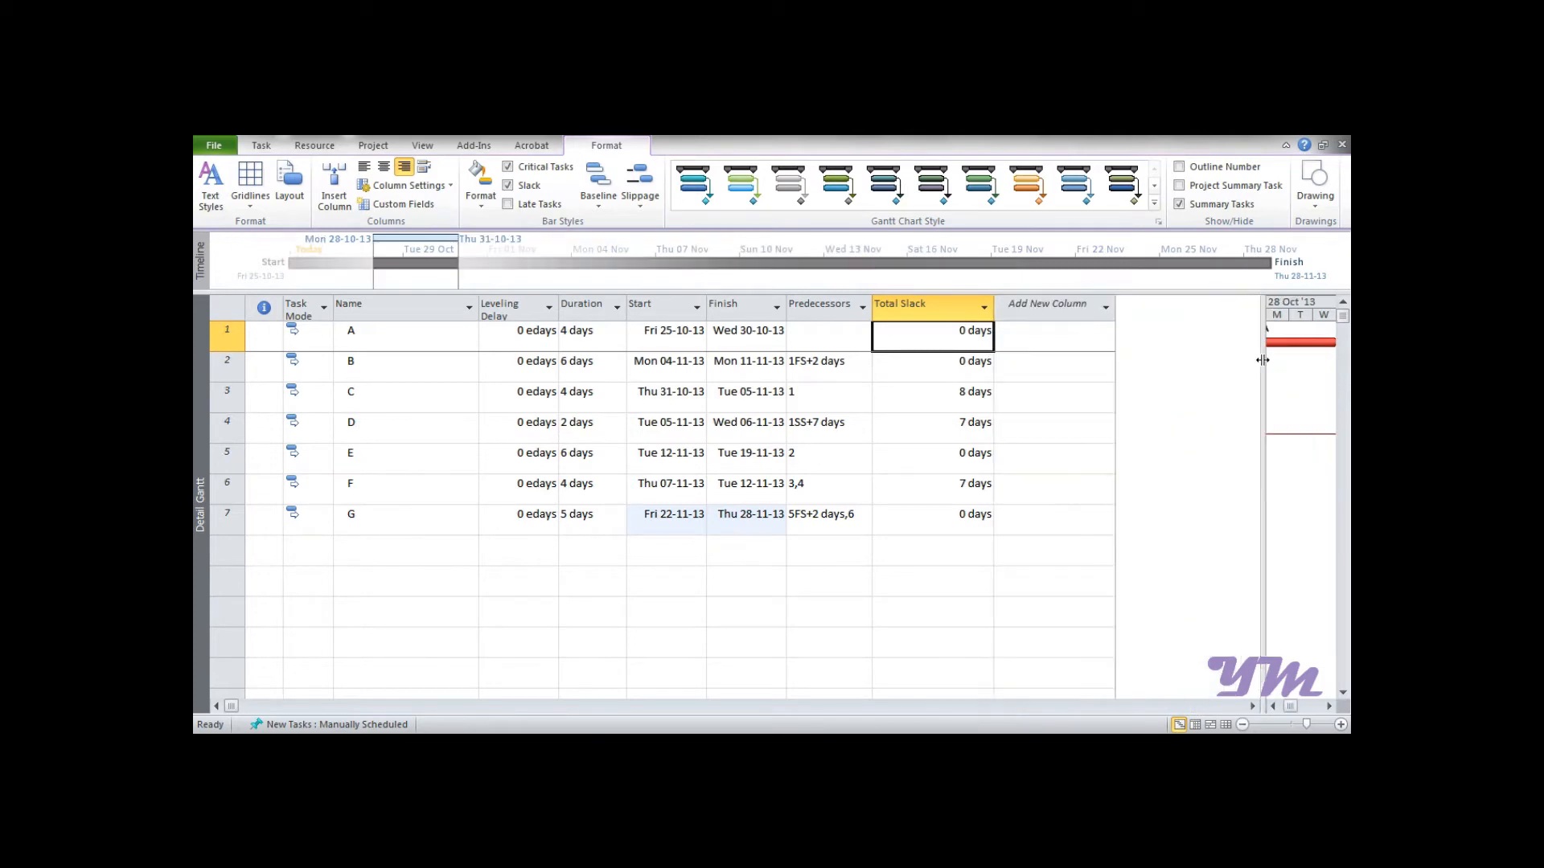
Add a Free Slack column after Total Slack using Add New Column.
click(1053, 302)
text(FR)
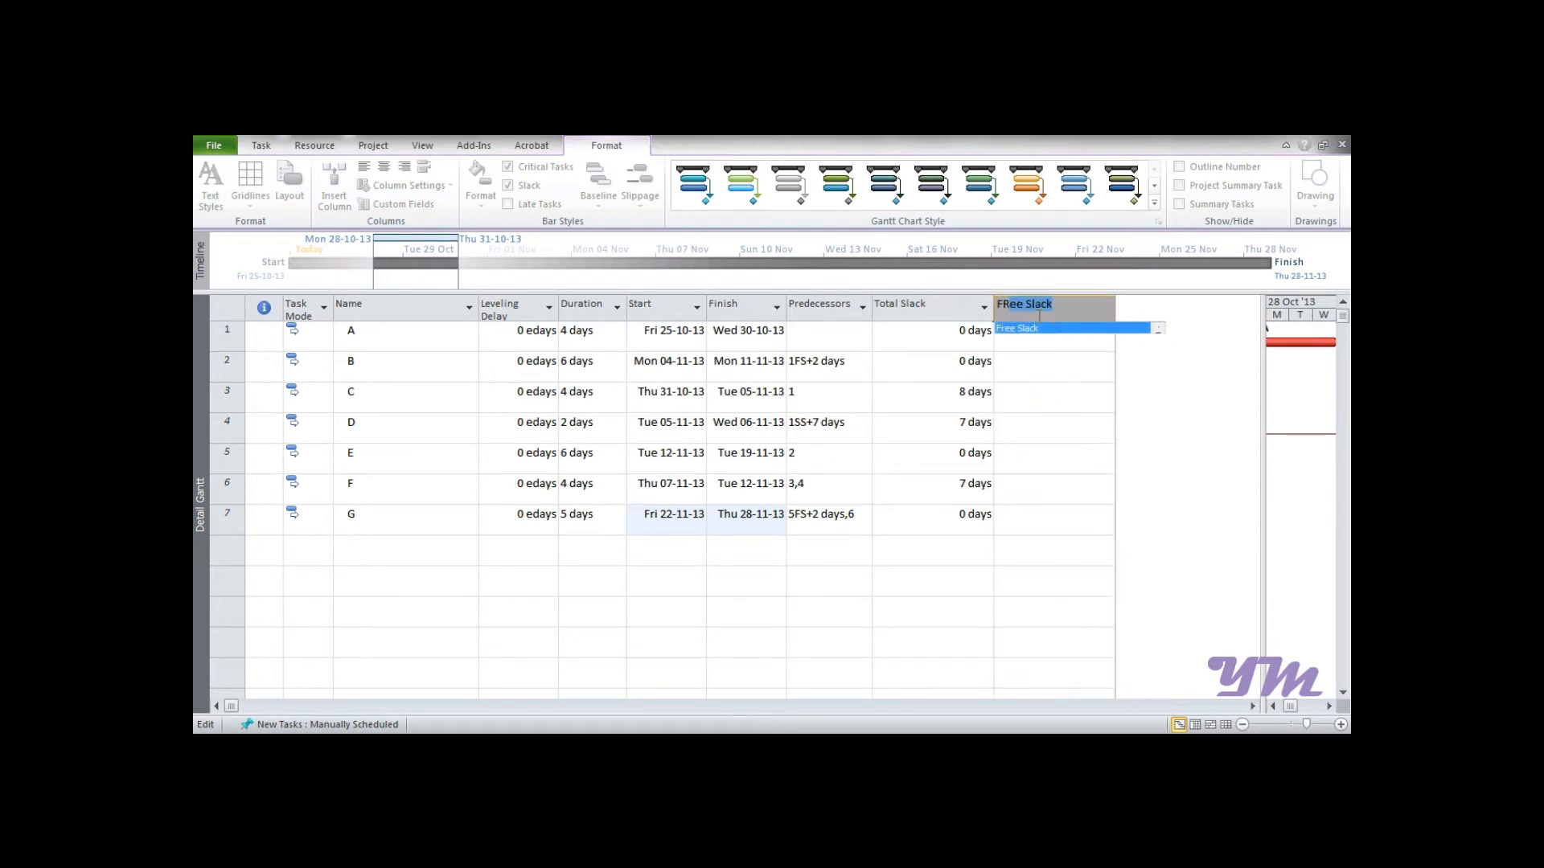
mouse_move(1035, 336)
text(INdicators)
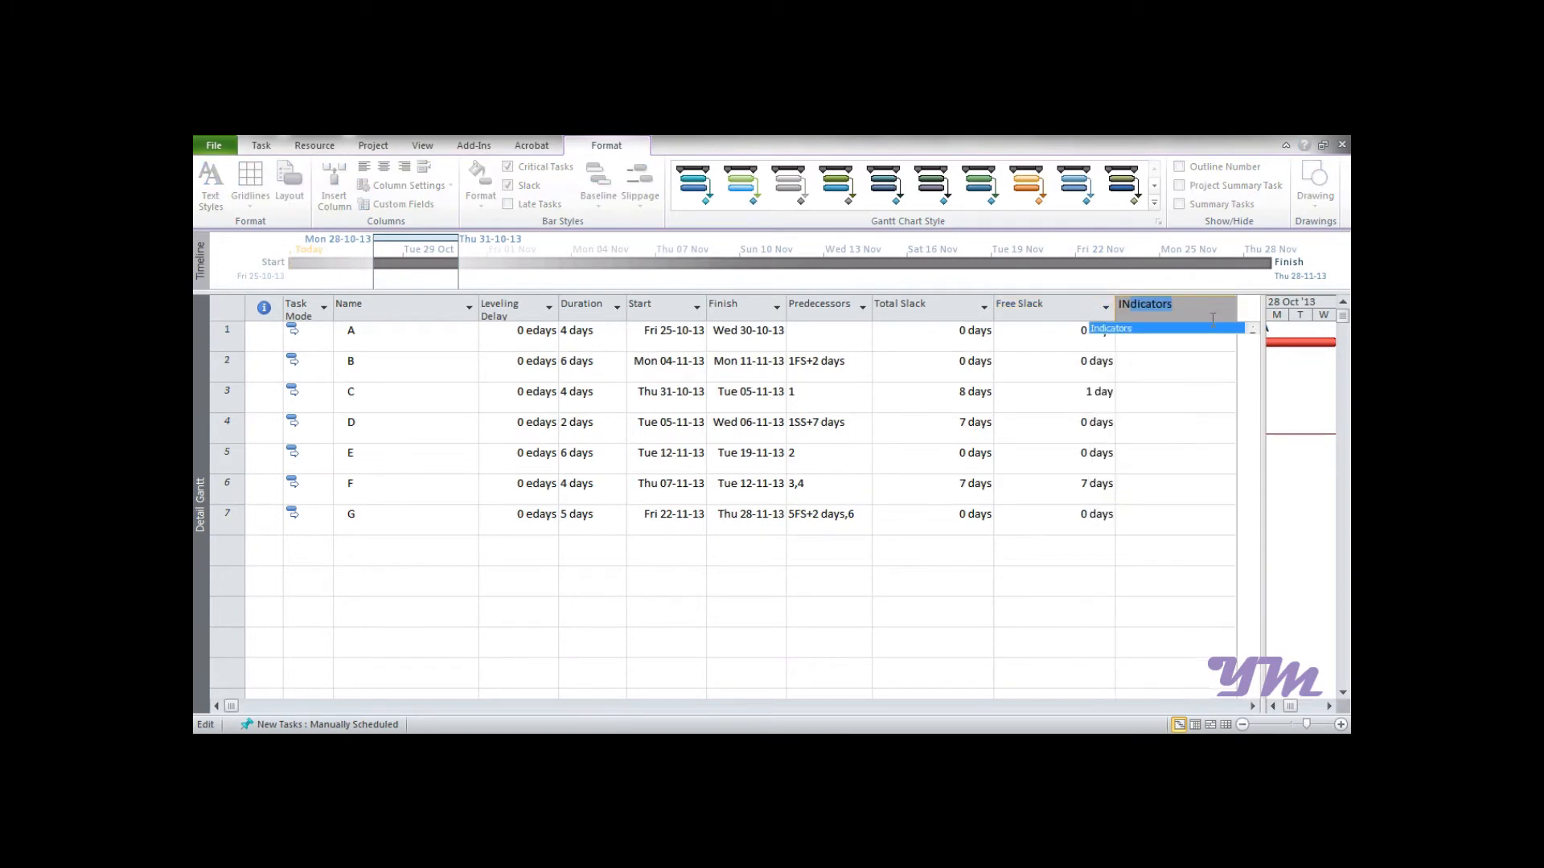
Start typing INT in the next column header, then cancel the entry.
text(INT)
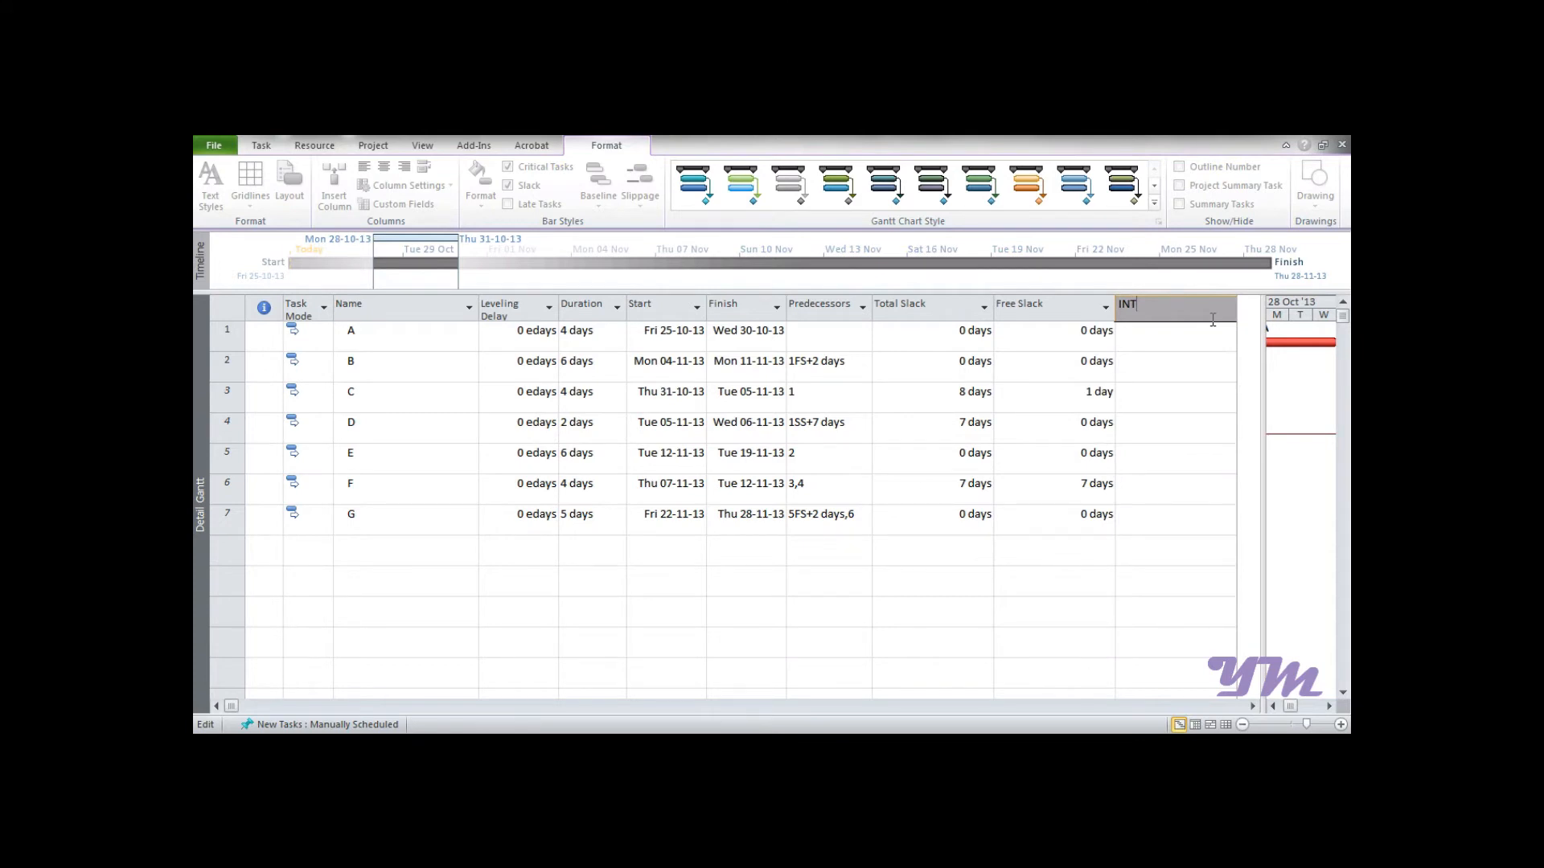
key(Backspace)
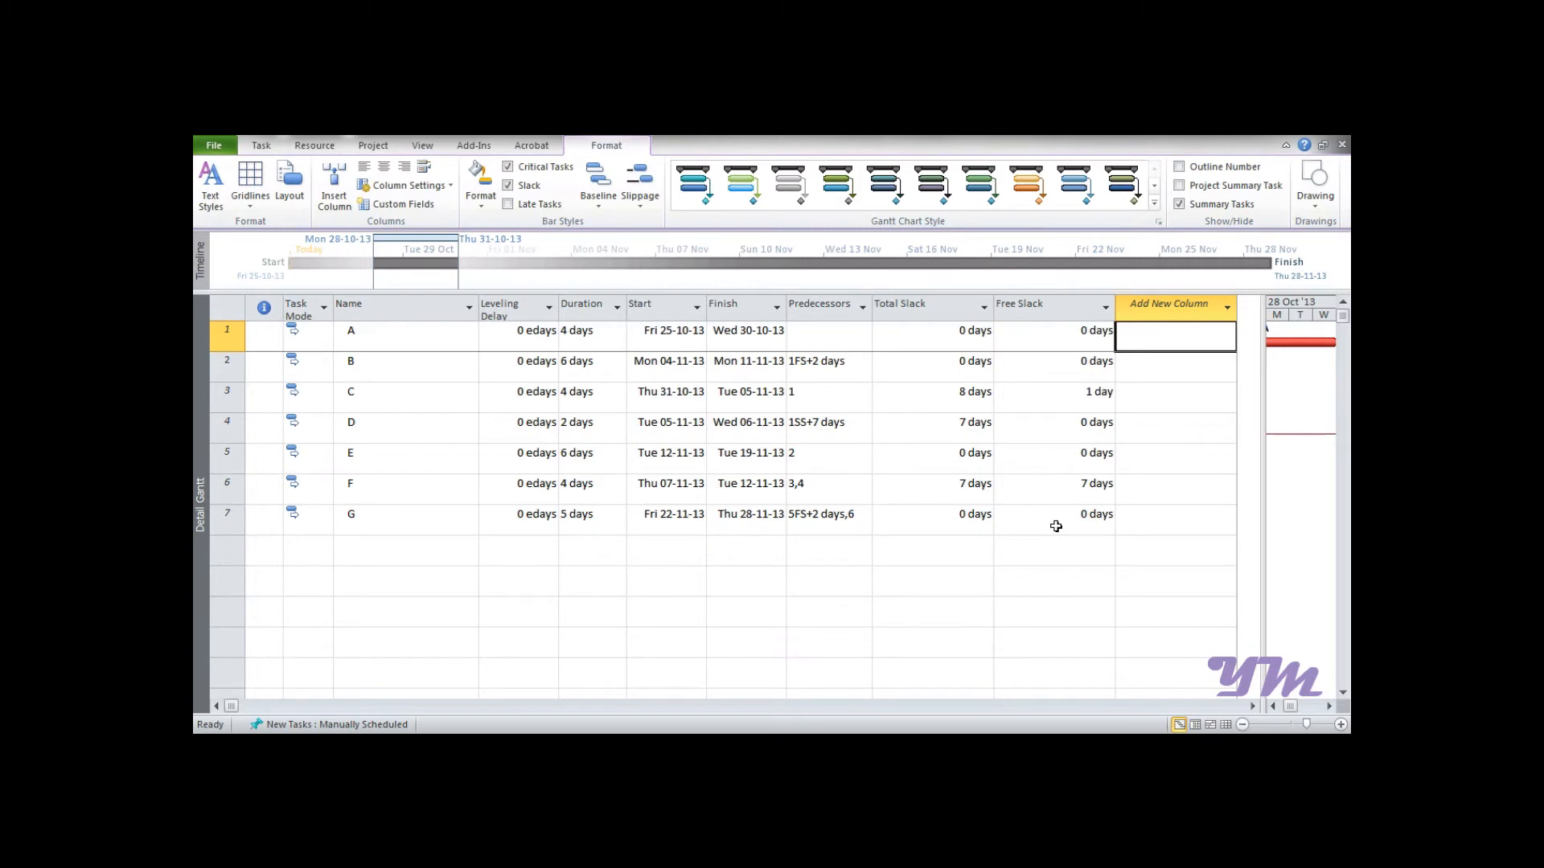
mouse_move(1049, 501)
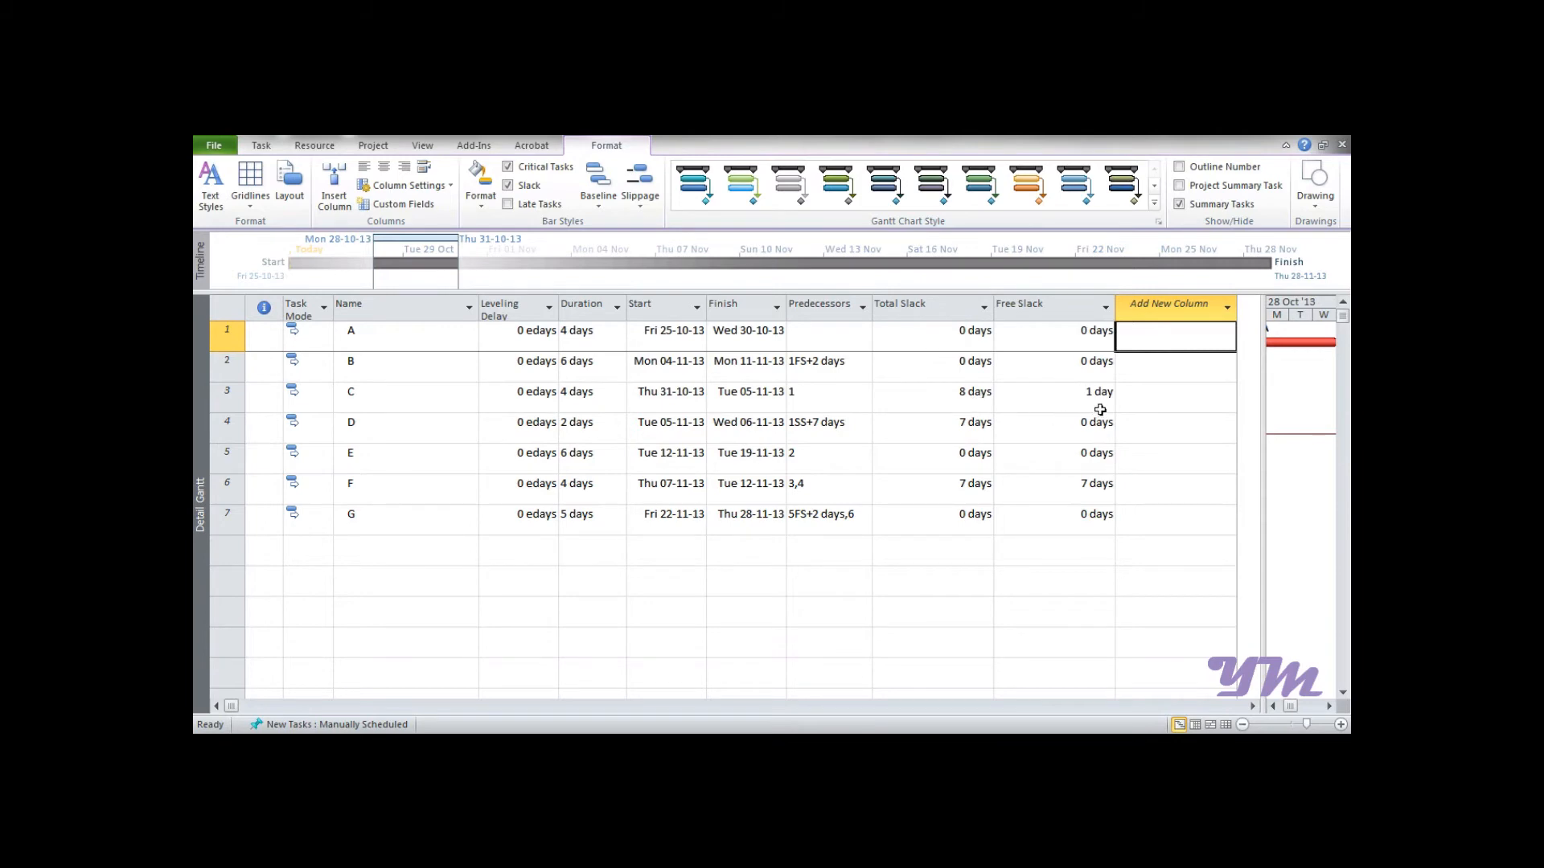
mouse_move(1084, 492)
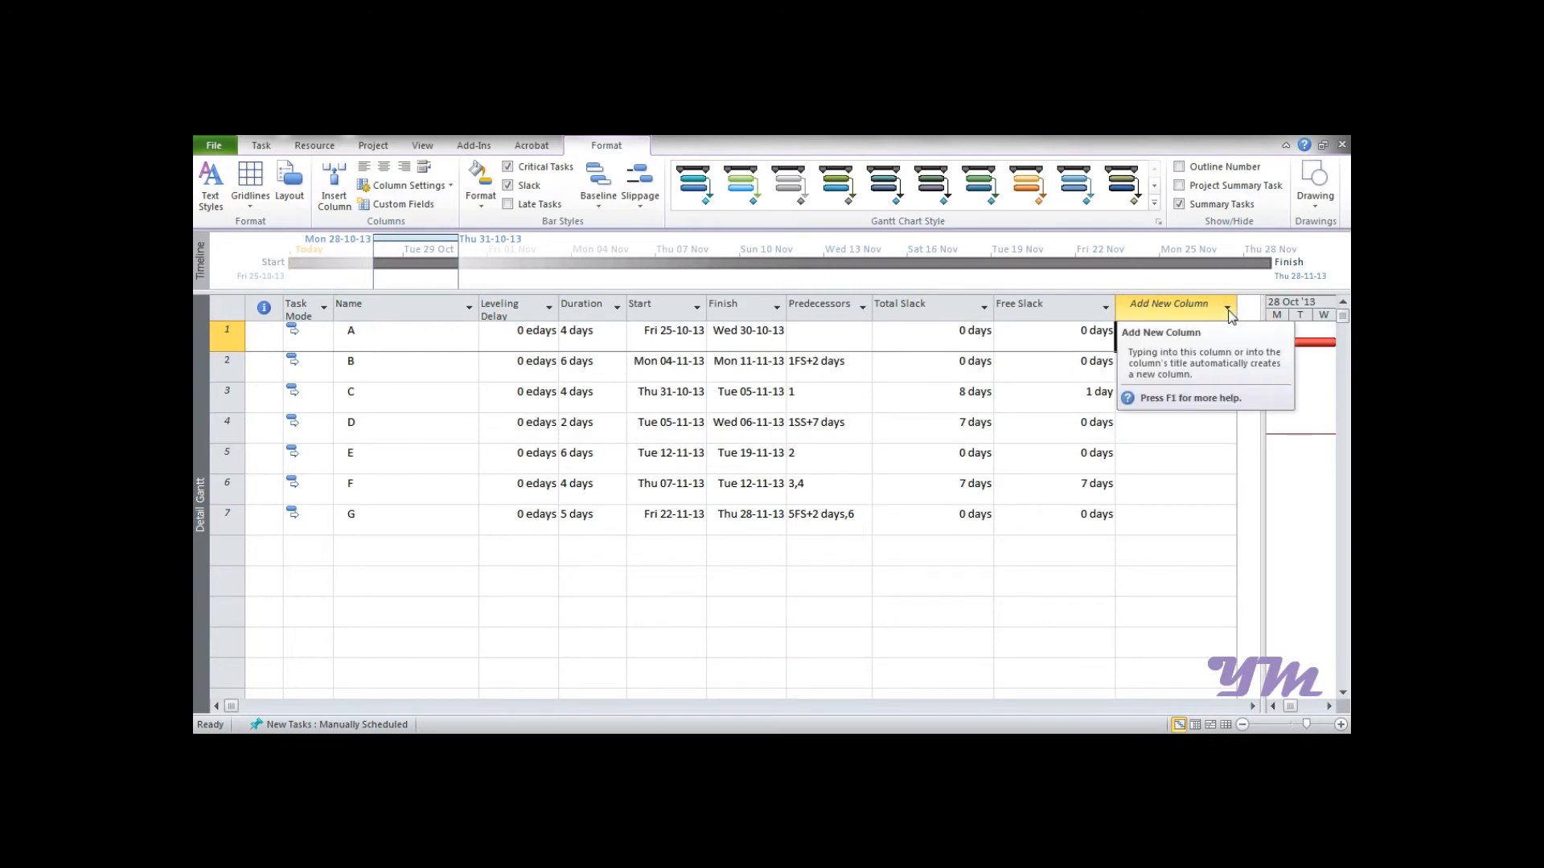
Add a Duration1 custom column after Free Slack from the field list.
click(1167, 304)
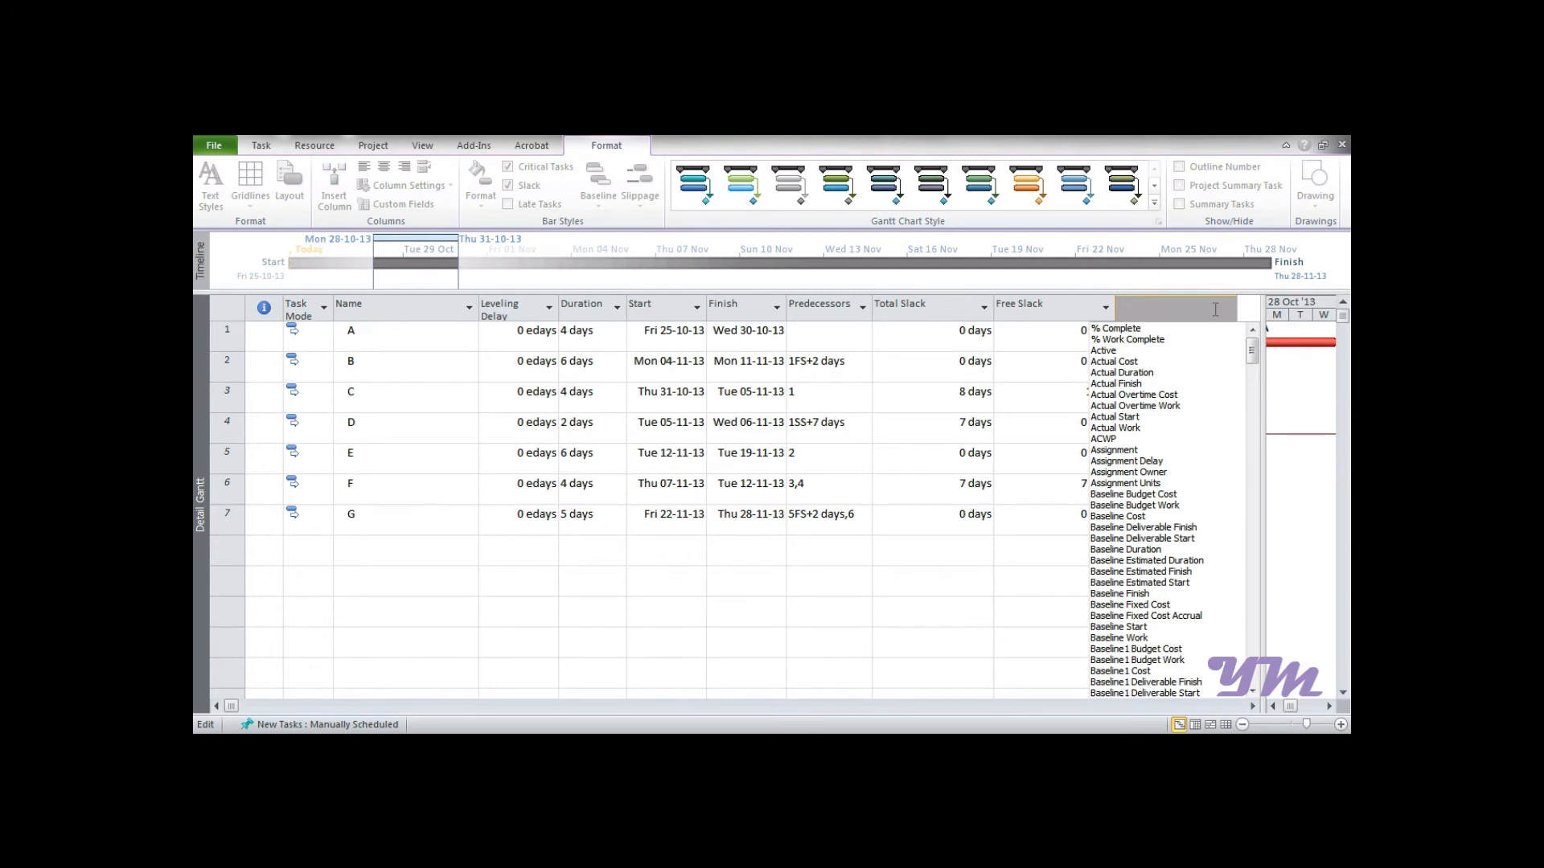
text(Date1)
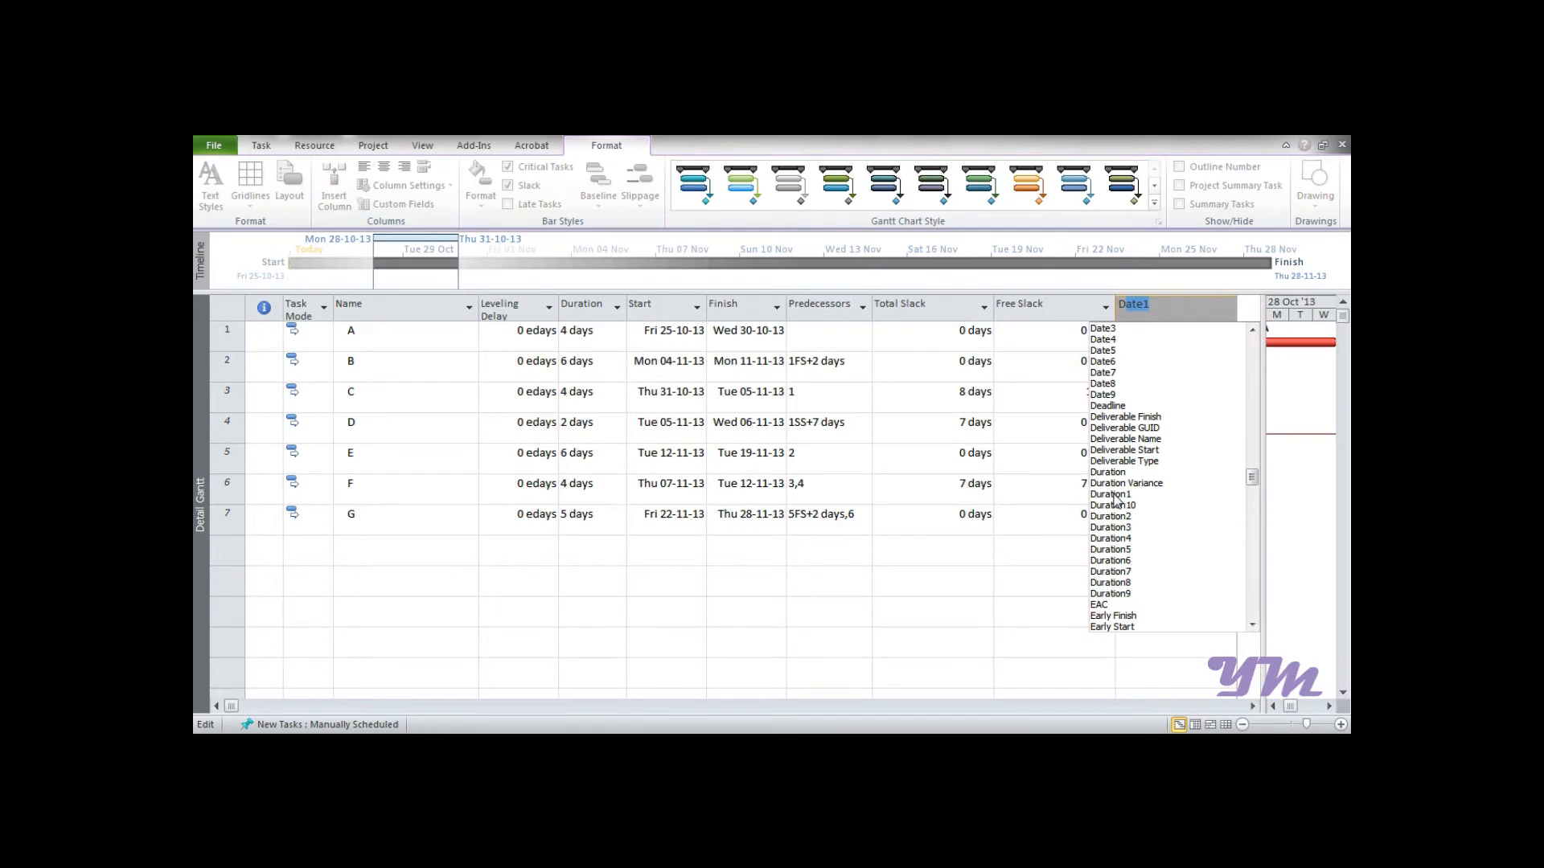
click(1110, 493)
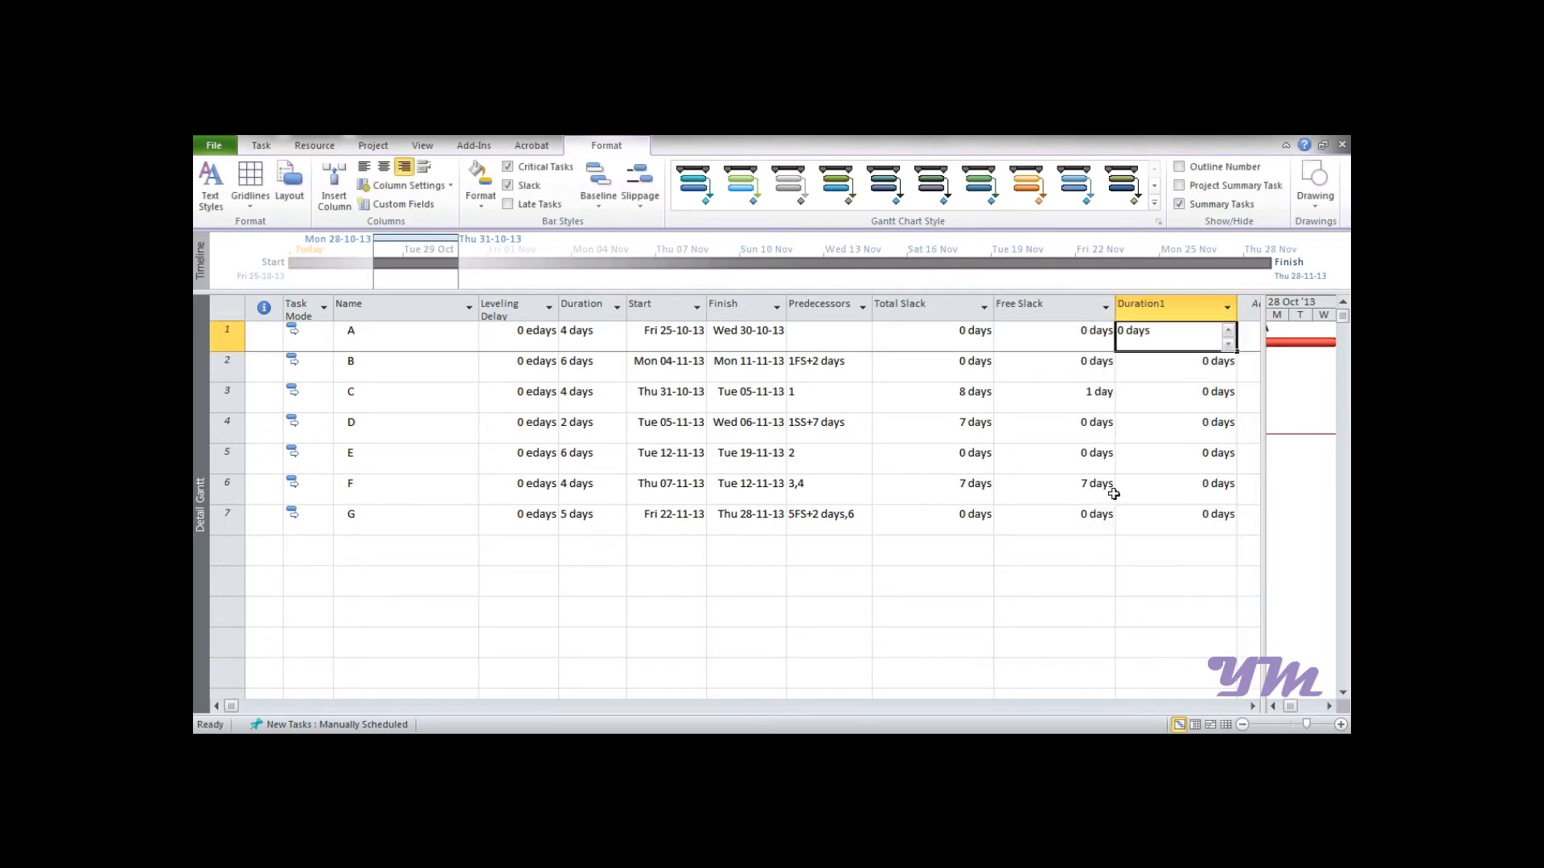
mouse_move(1195, 323)
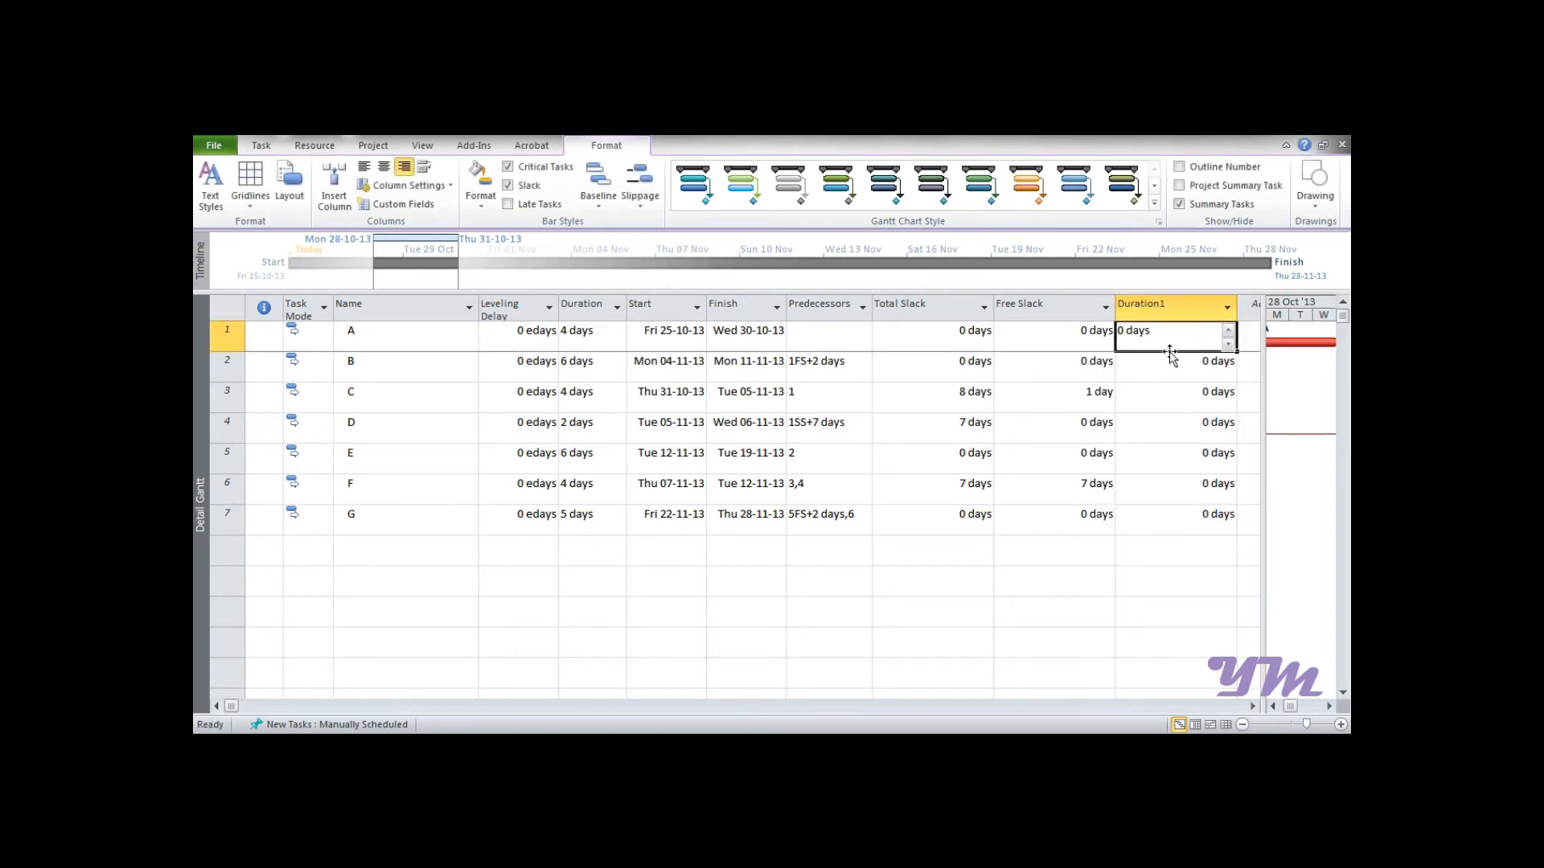
click(1171, 360)
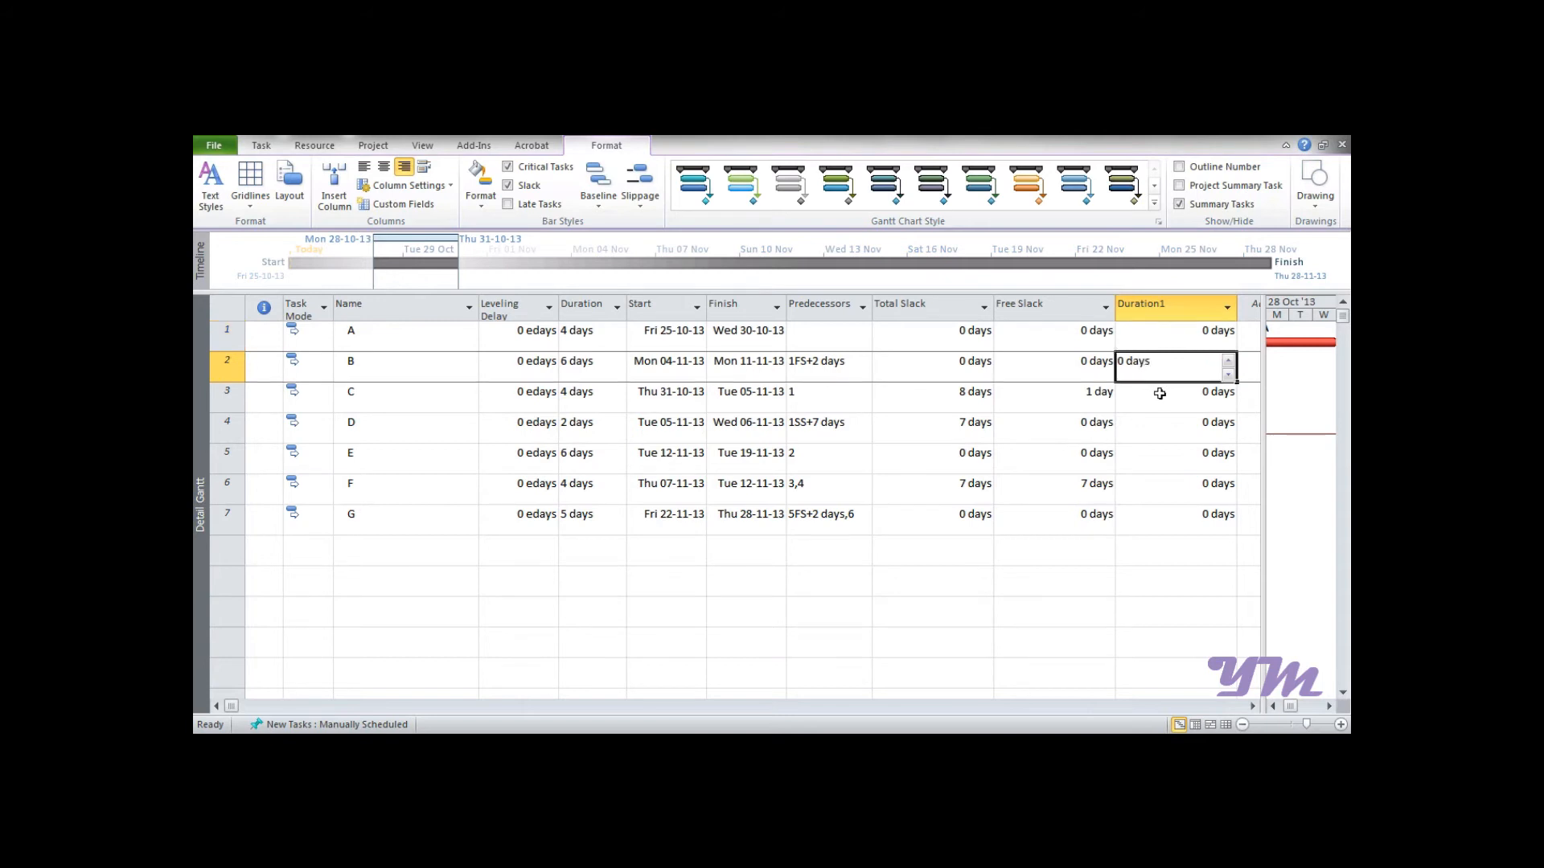
click(1163, 391)
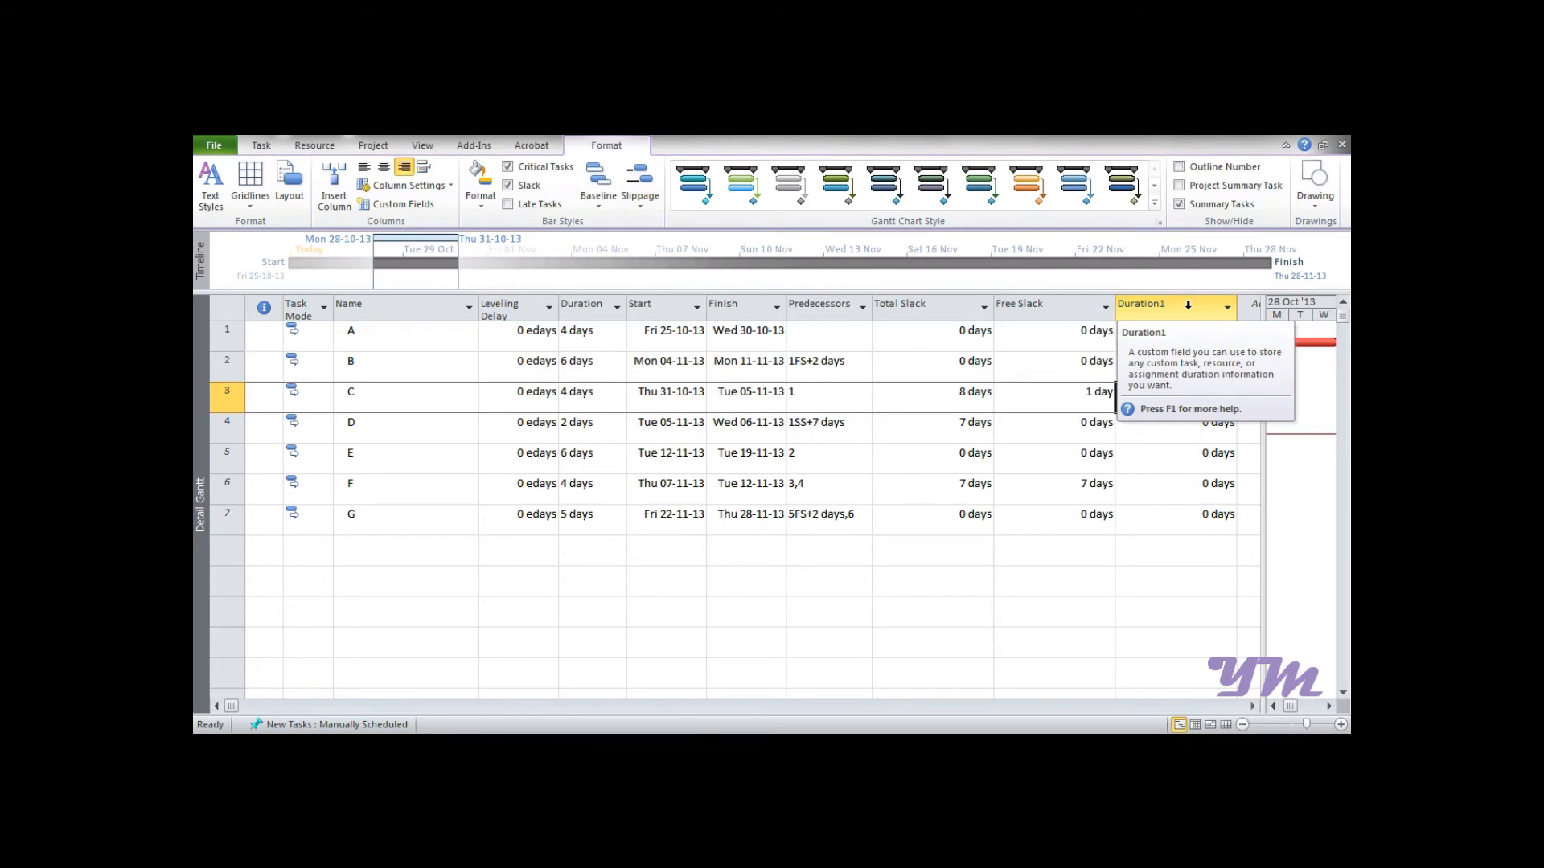
Rename the Duration1 custom field to Interferring Slack in Custom Fields.
right_click(1161, 302)
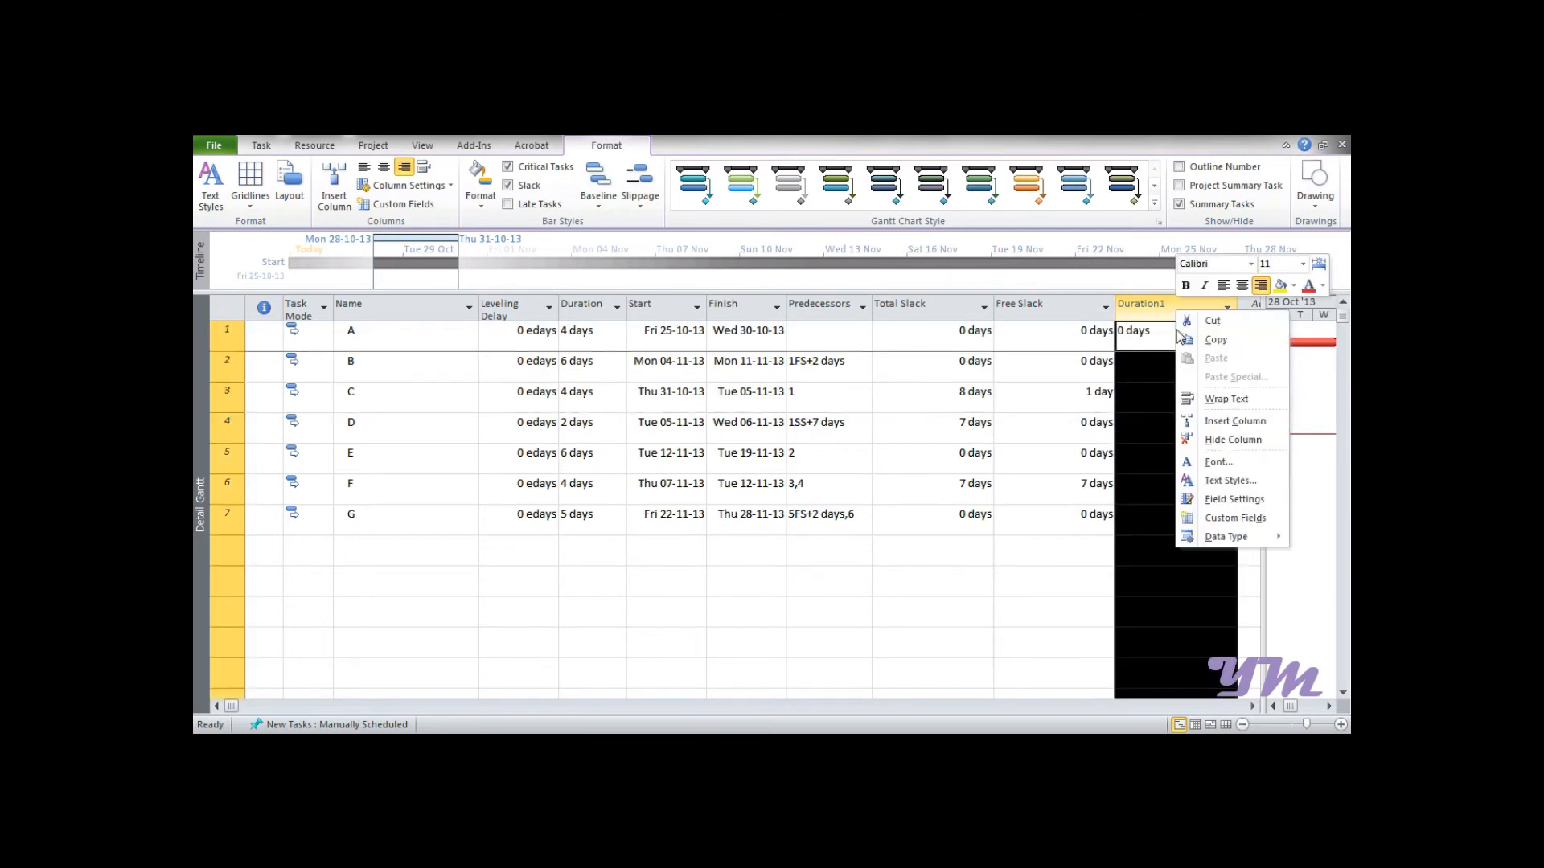
click(1235, 517)
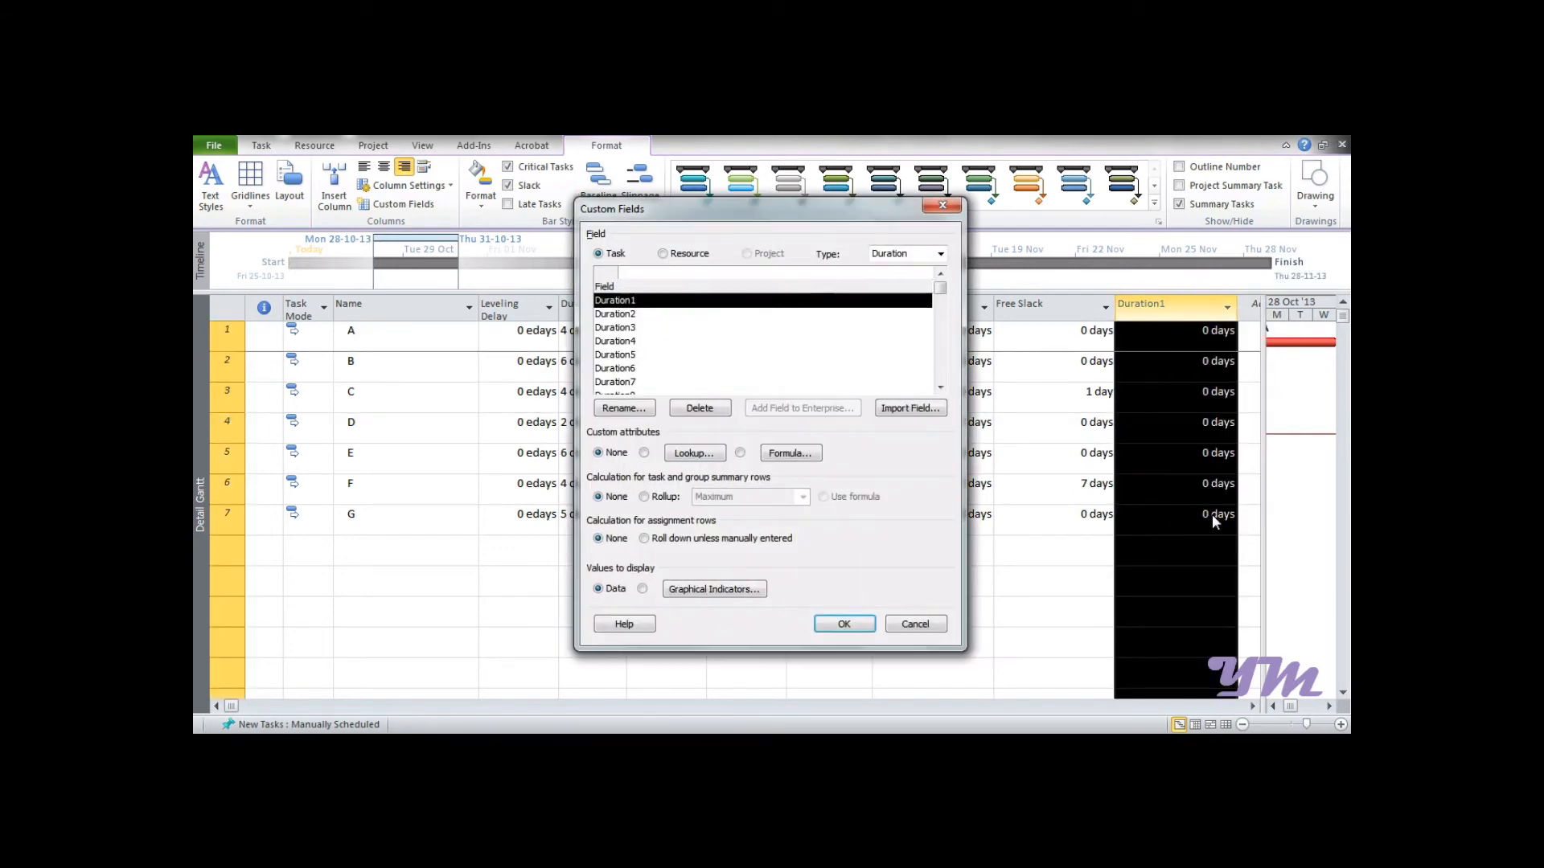
mouse_move(1119, 316)
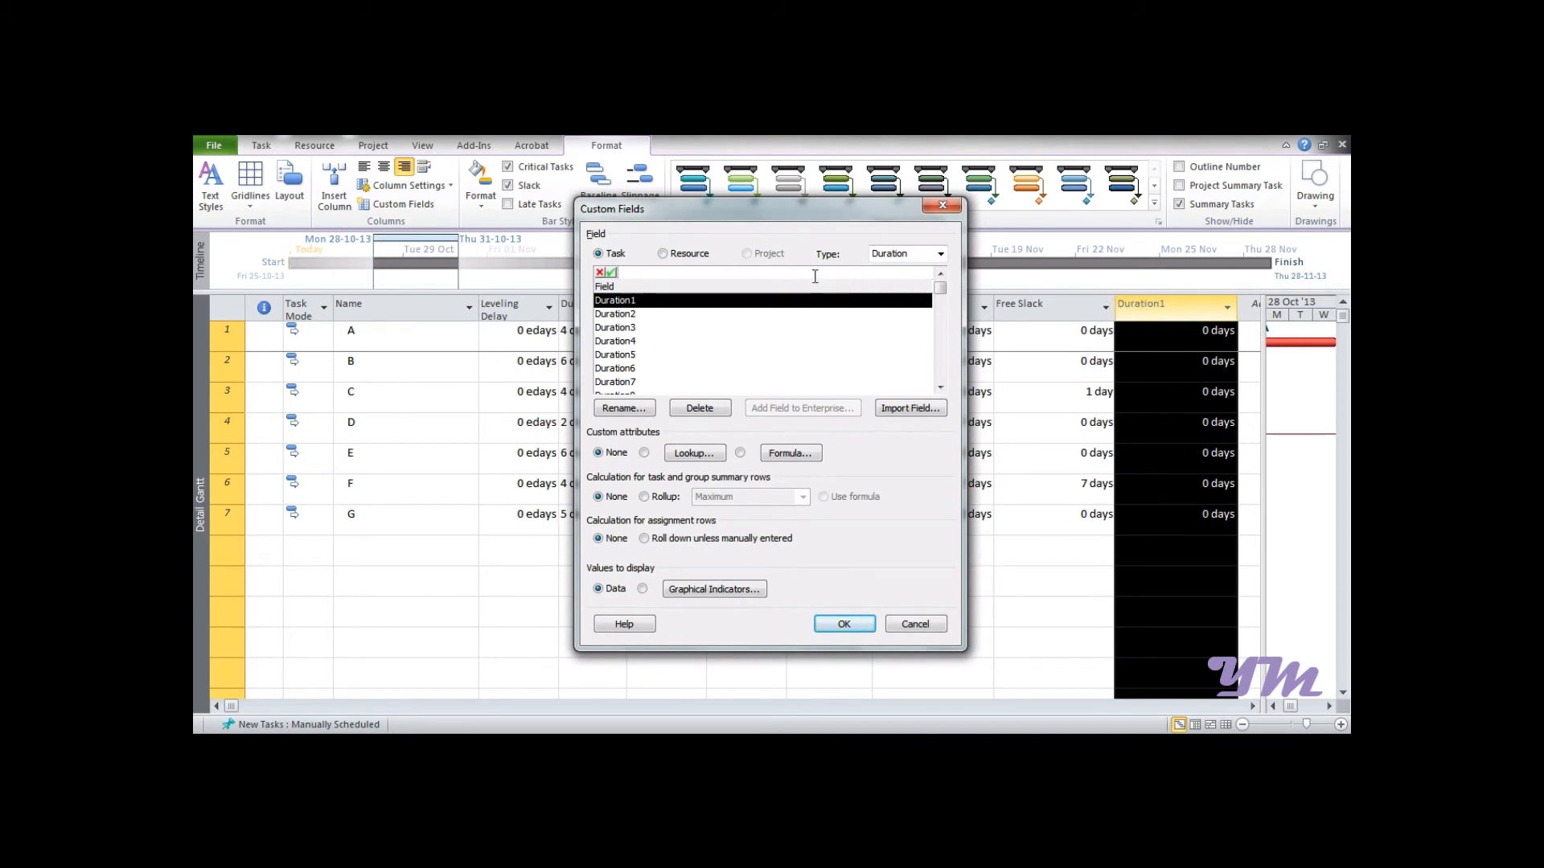
text(INT)
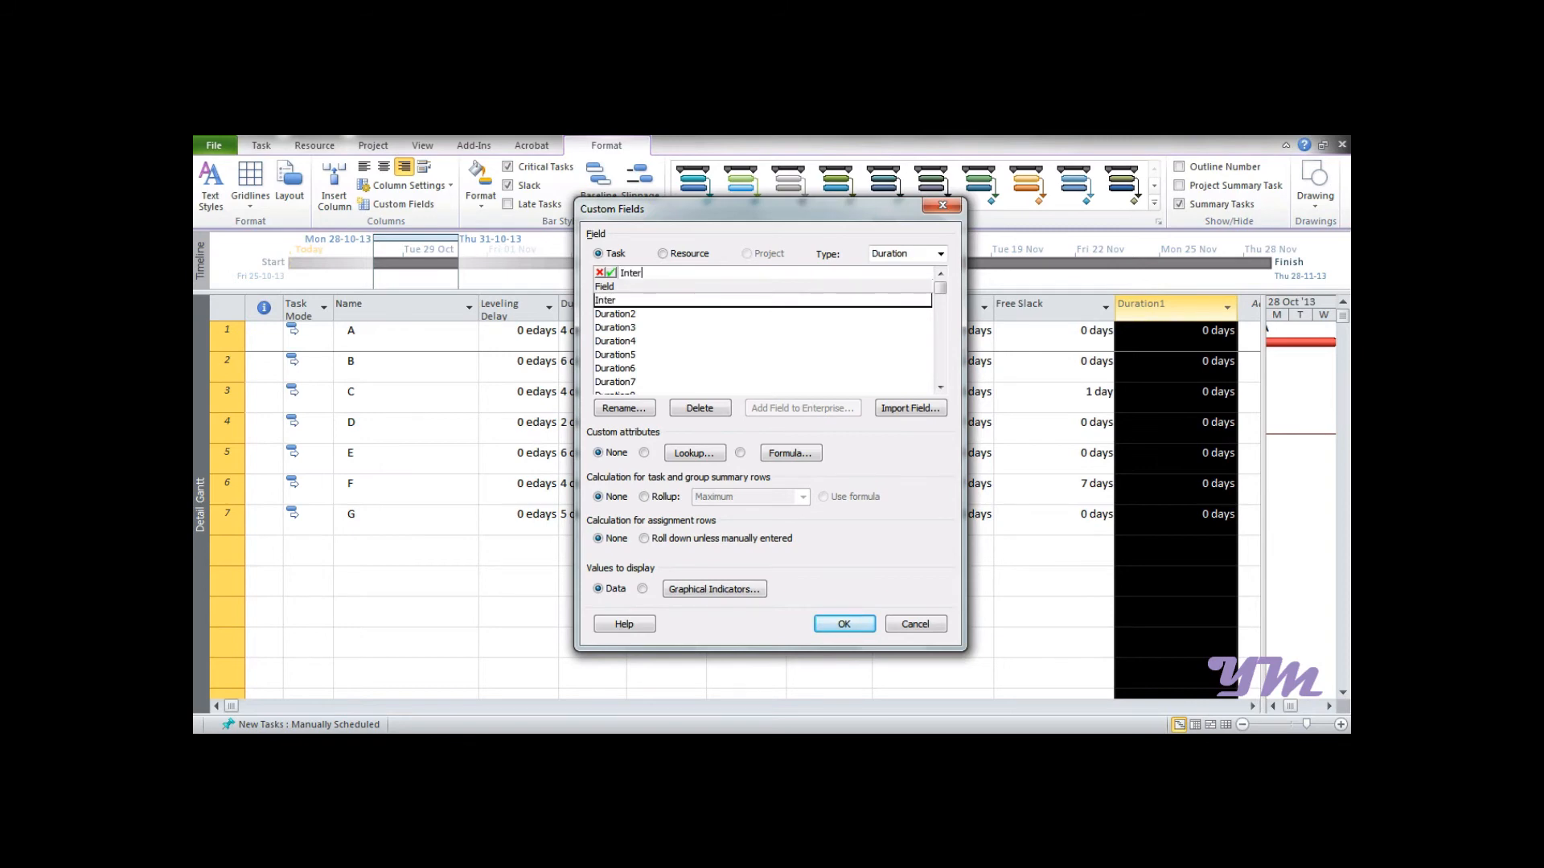
text(ferring)
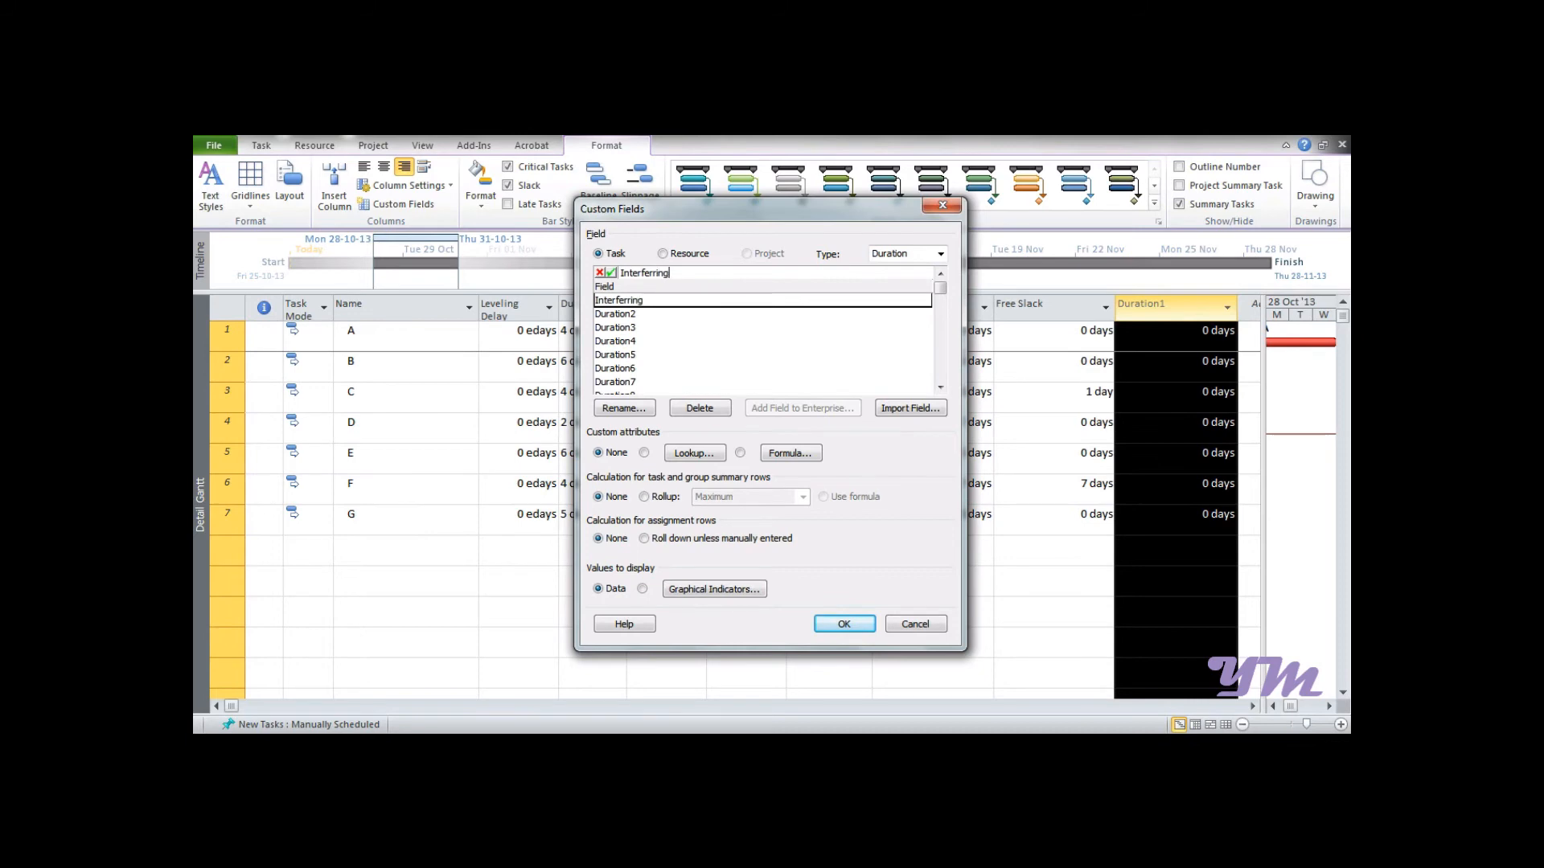
text(Sl)
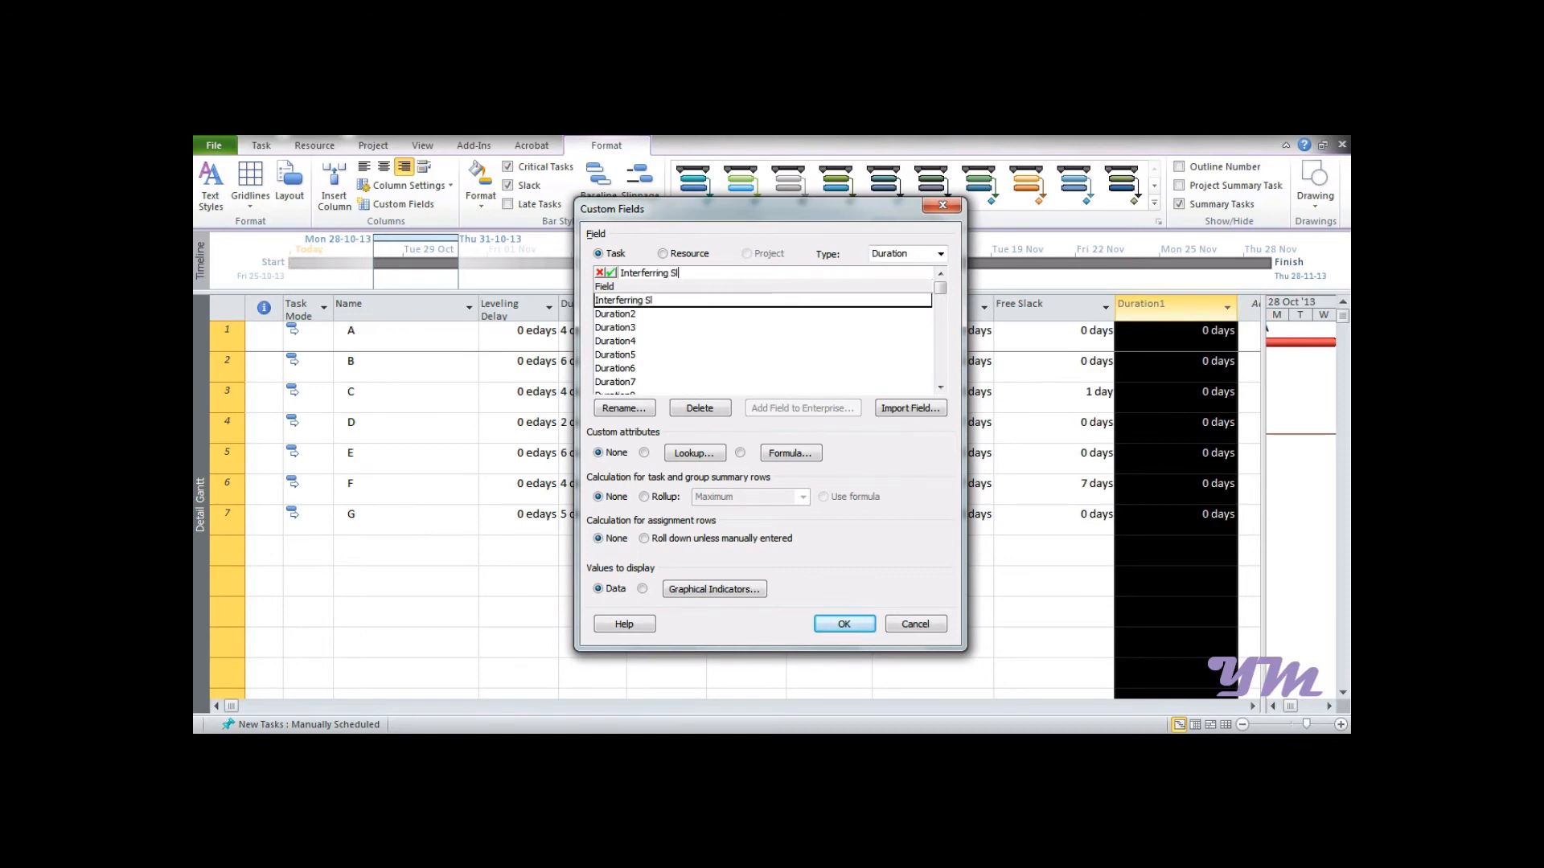
text(ack)
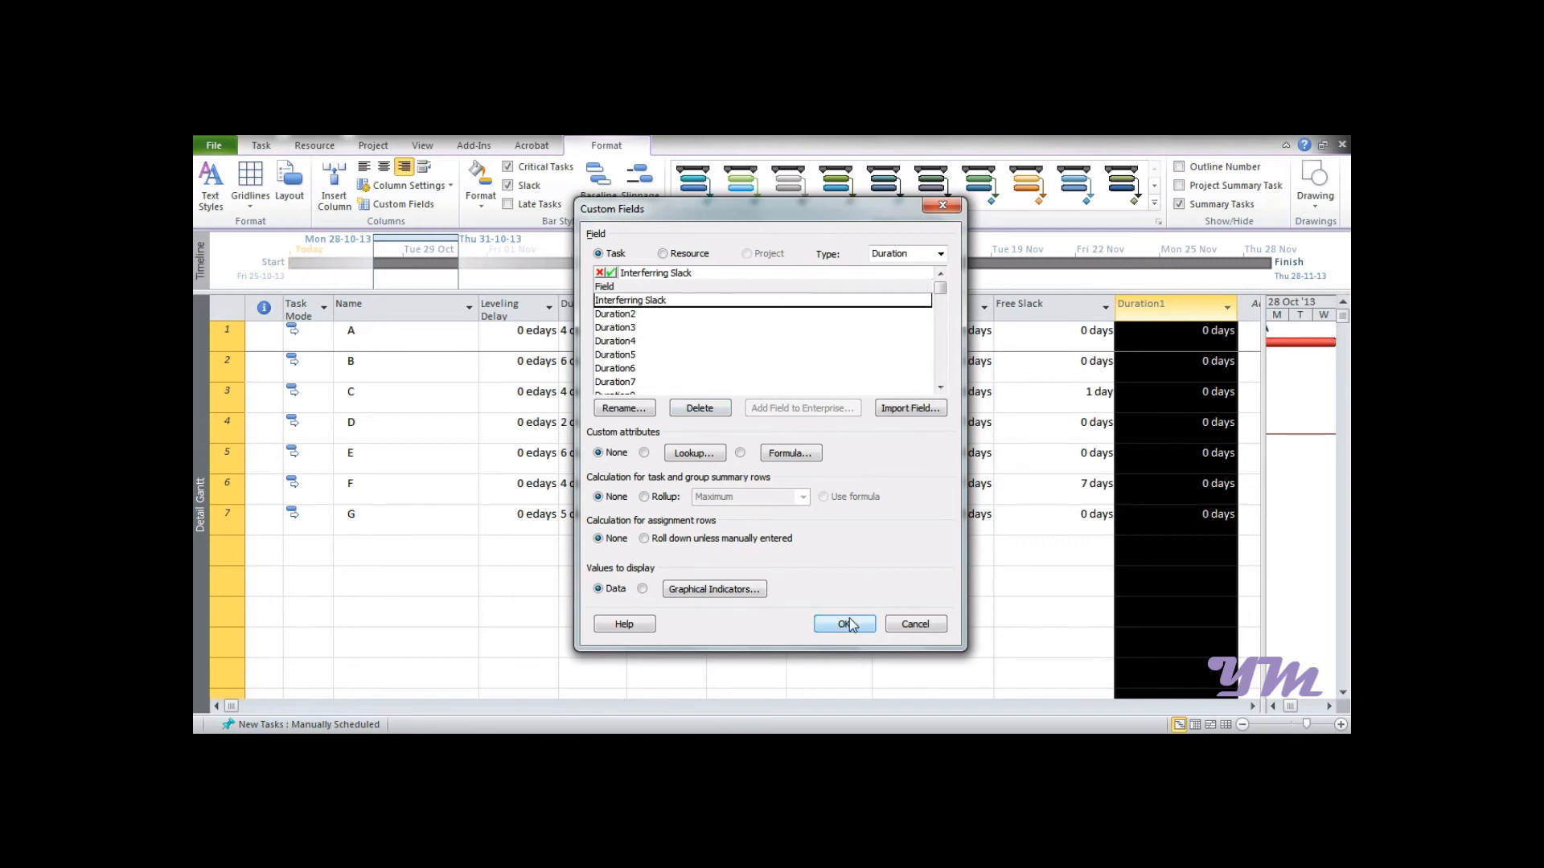
click(843, 624)
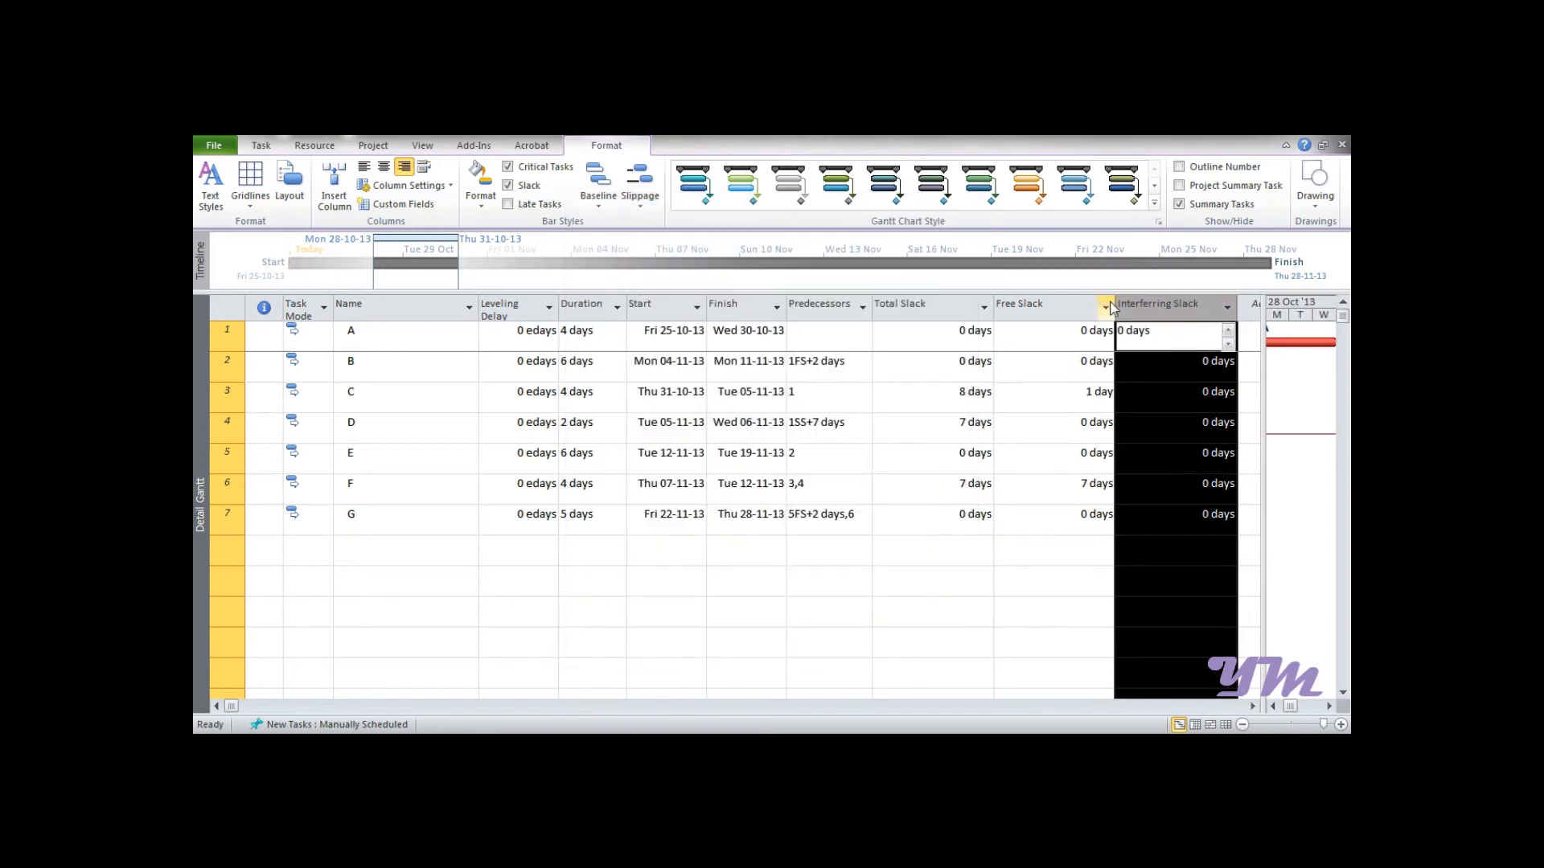
mouse_move(1168, 305)
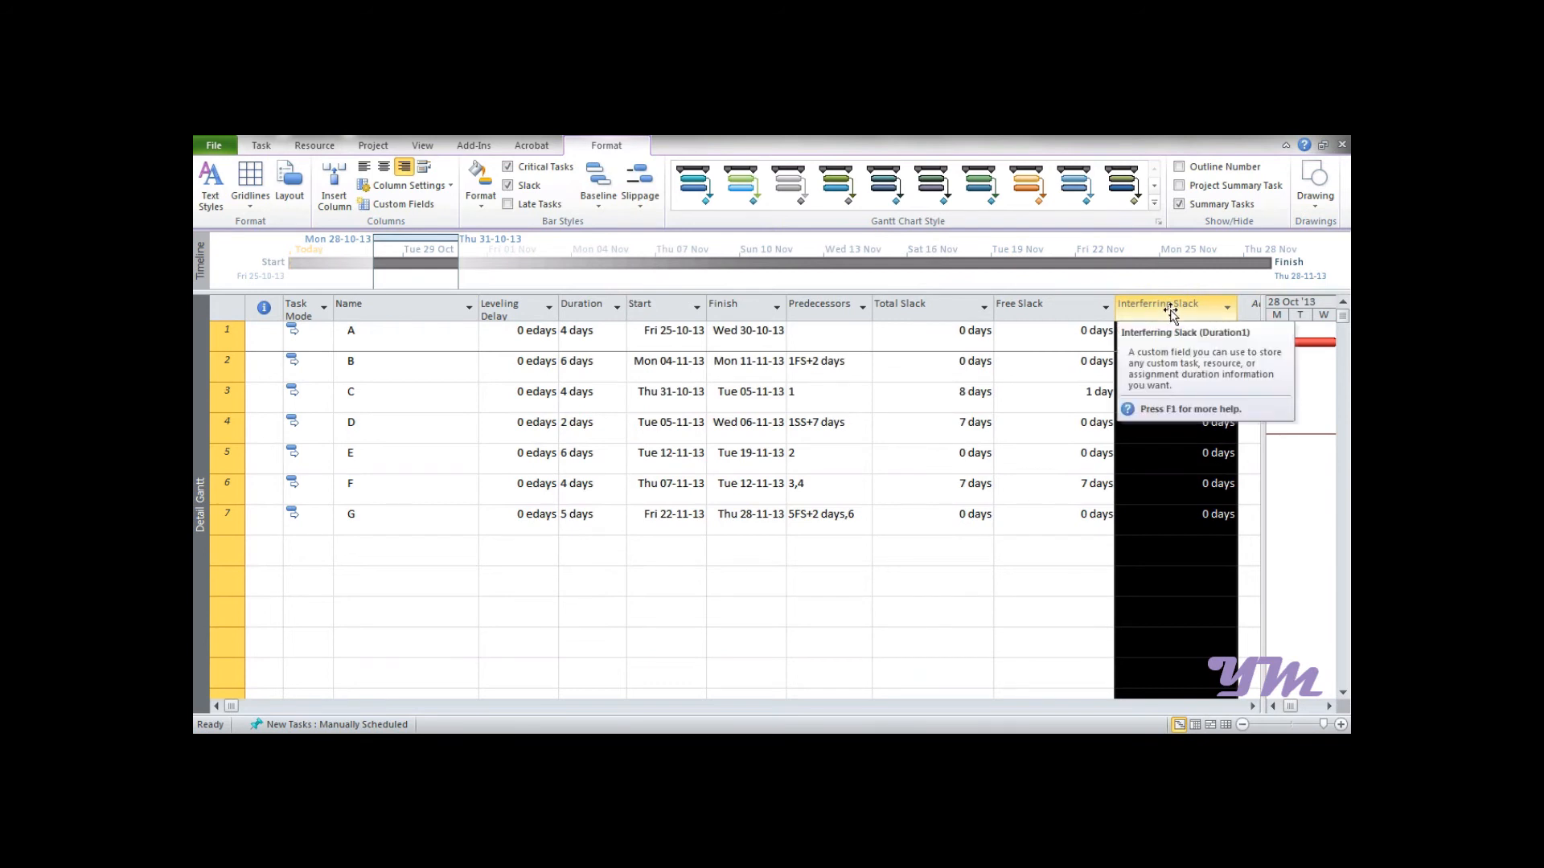
Set Interferring Slack to Formula calculation, accept the warning, and bring up the formula editor.
right_click(1171, 304)
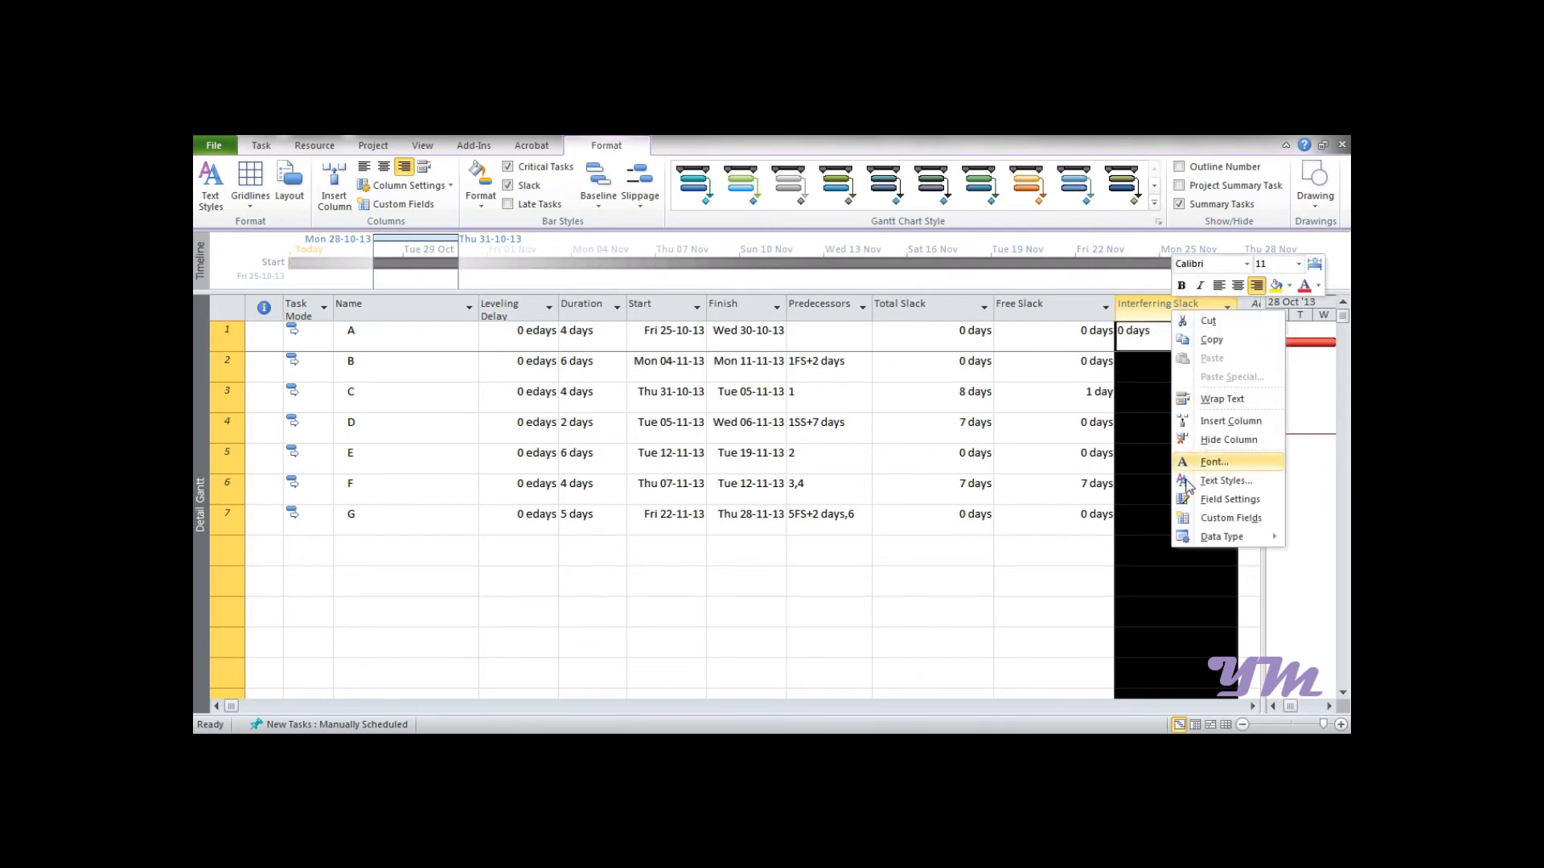
click(1230, 518)
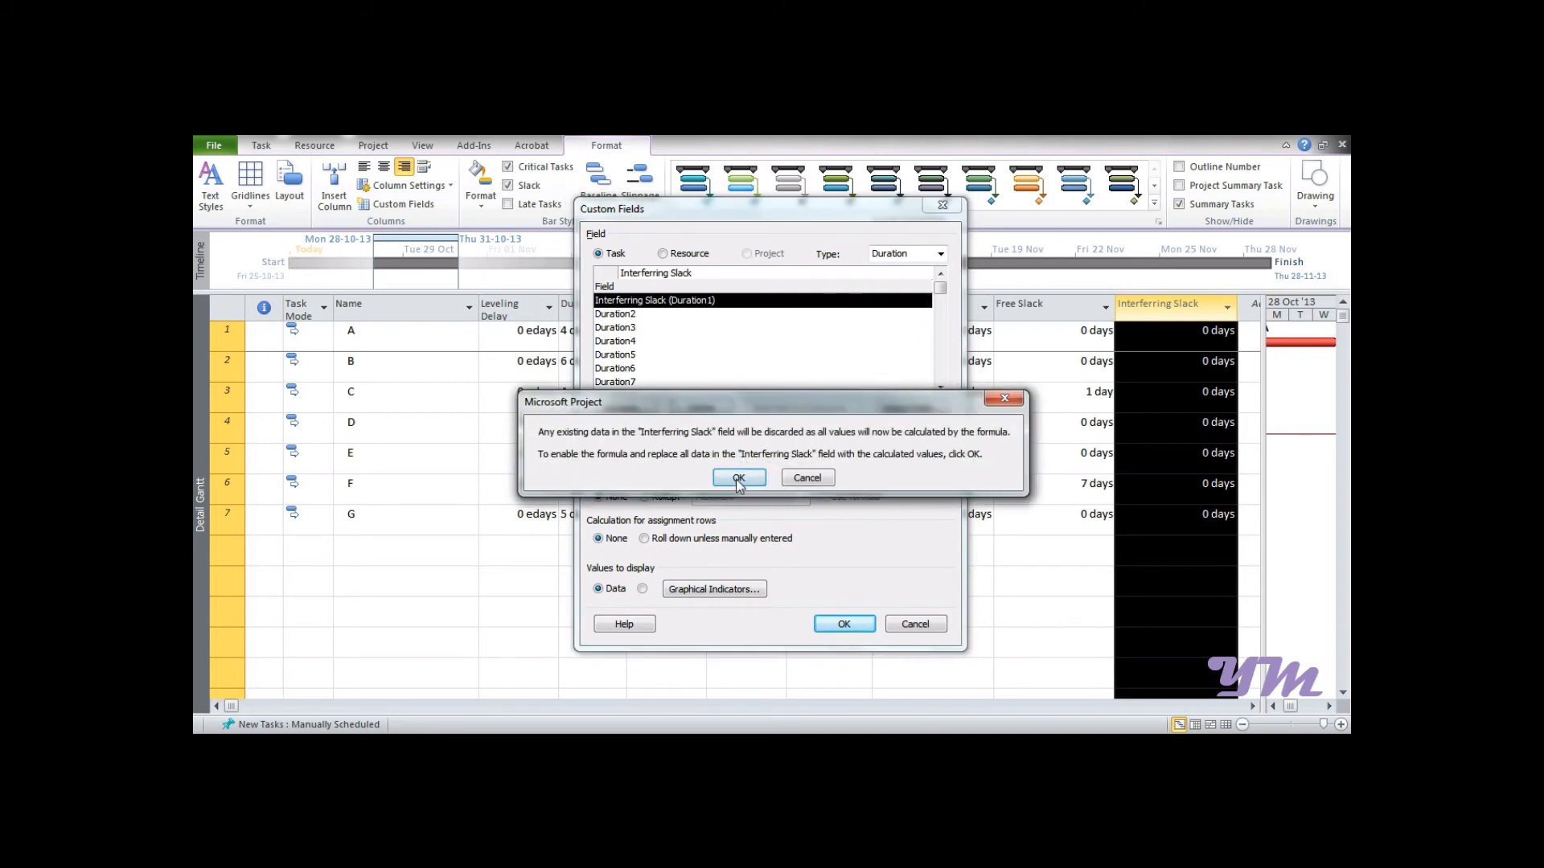
click(738, 478)
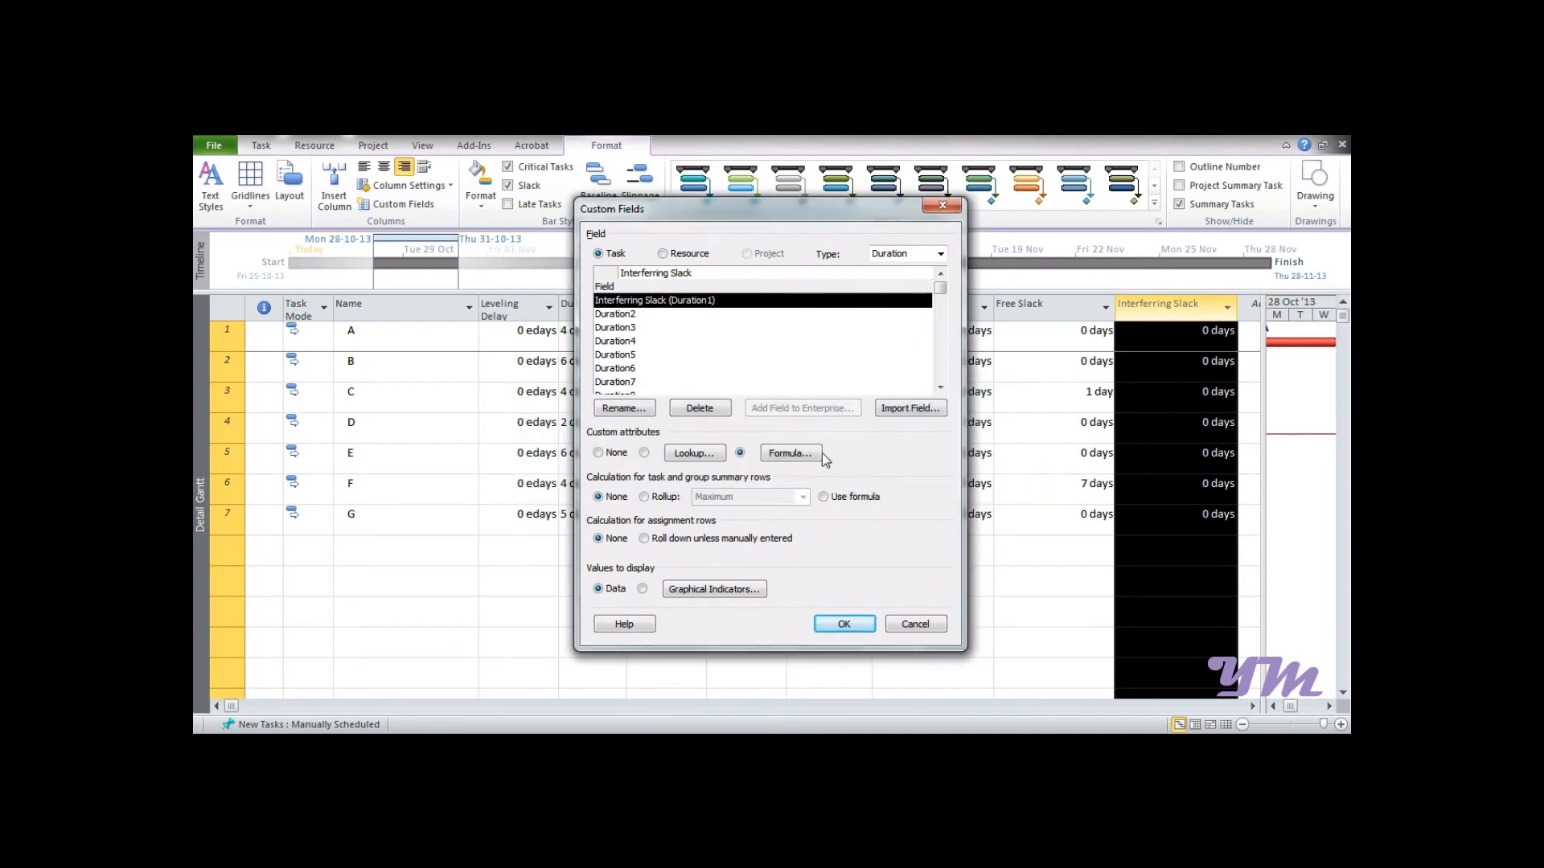
click(790, 454)
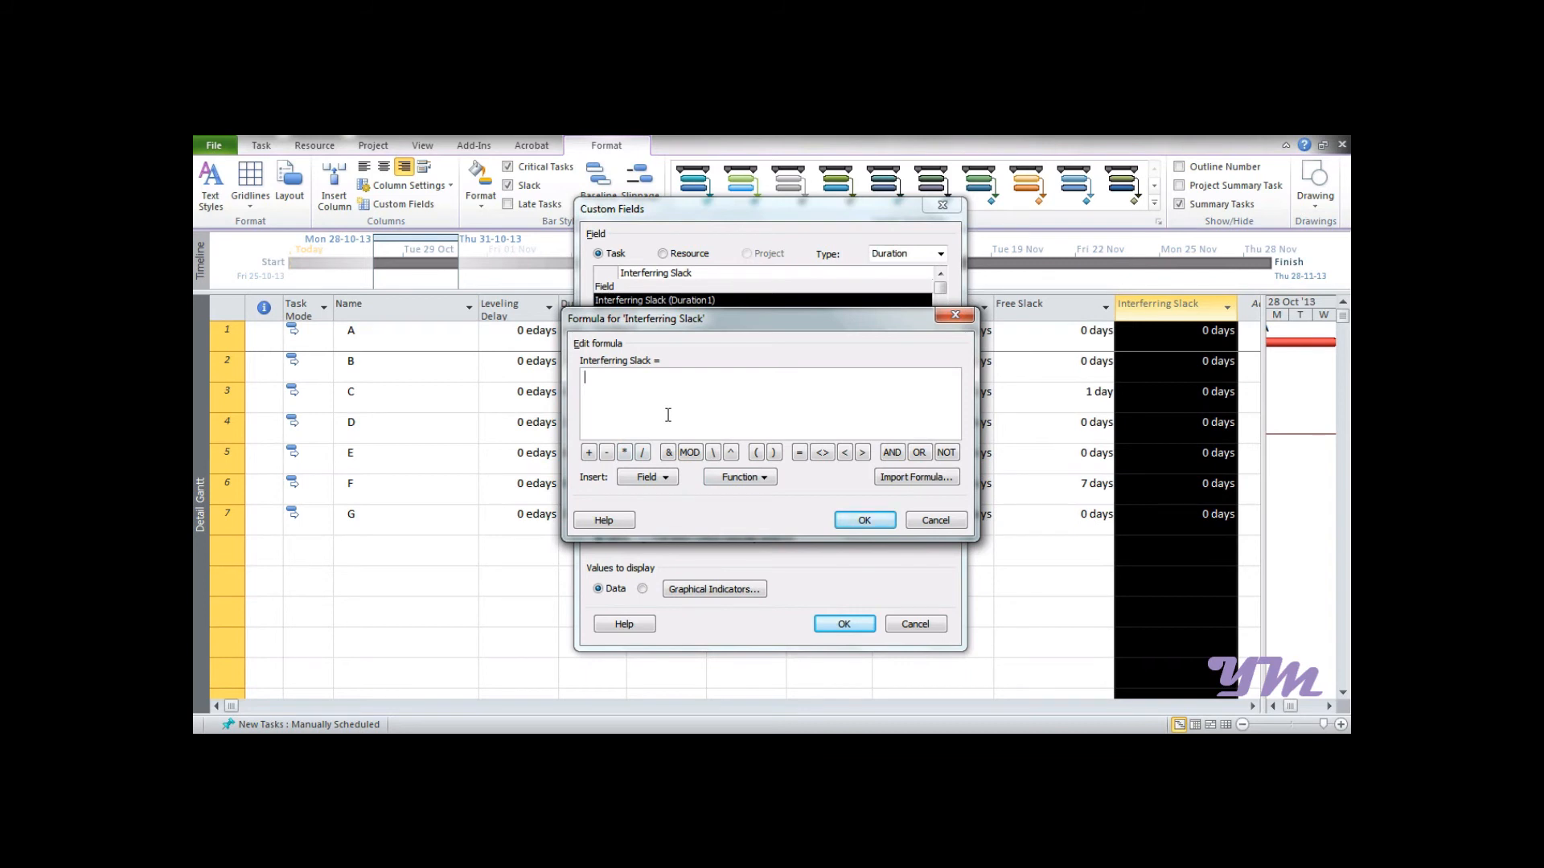
mouse_move(575, 352)
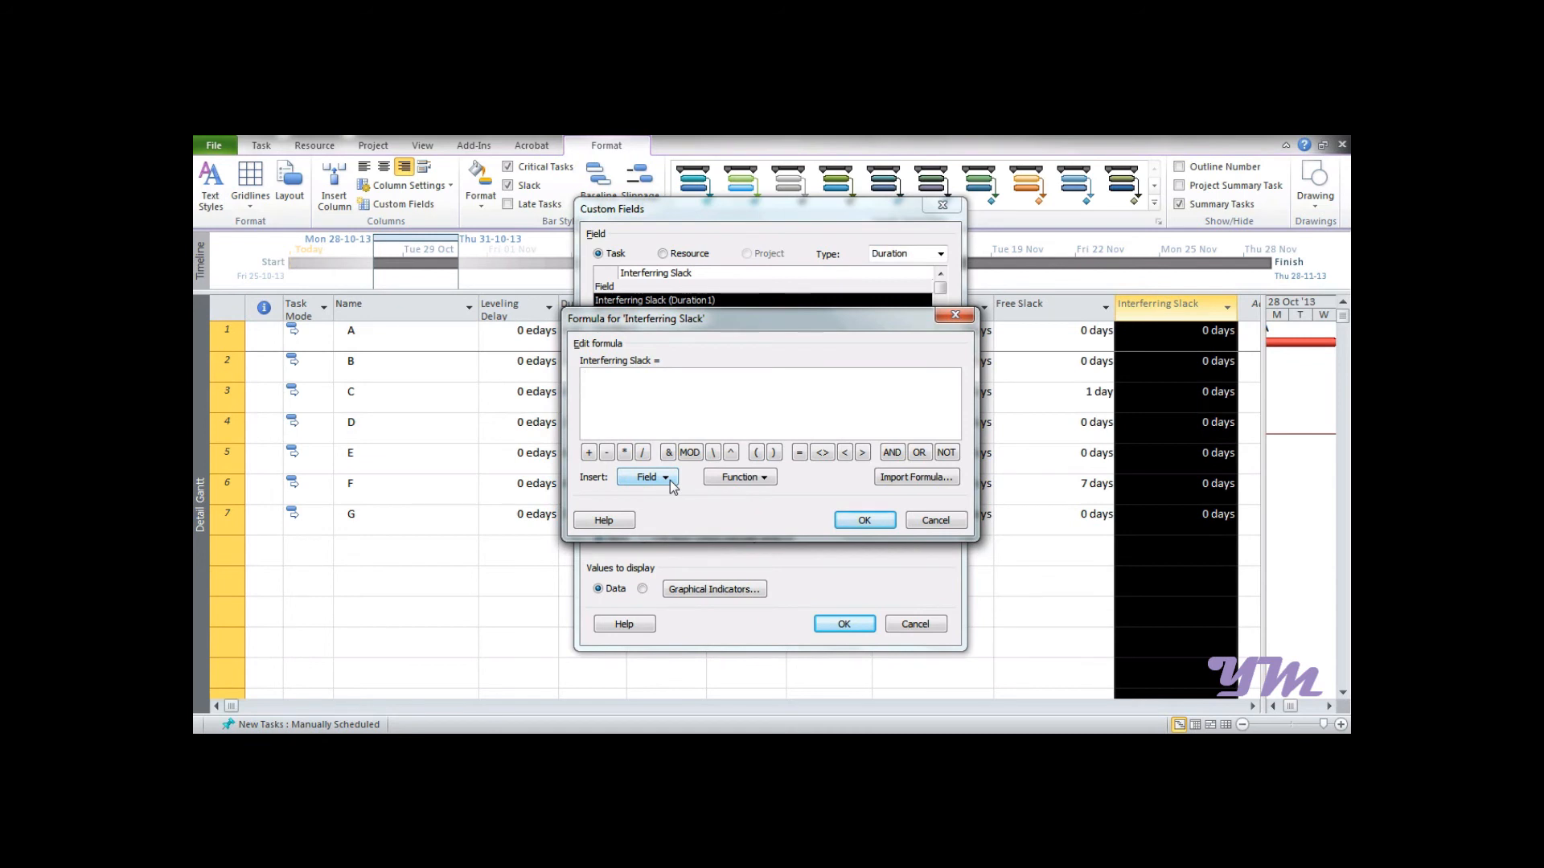
Build the formula [Total Slack] - [Free Slack] from the Duration fields and confirm it.
click(647, 476)
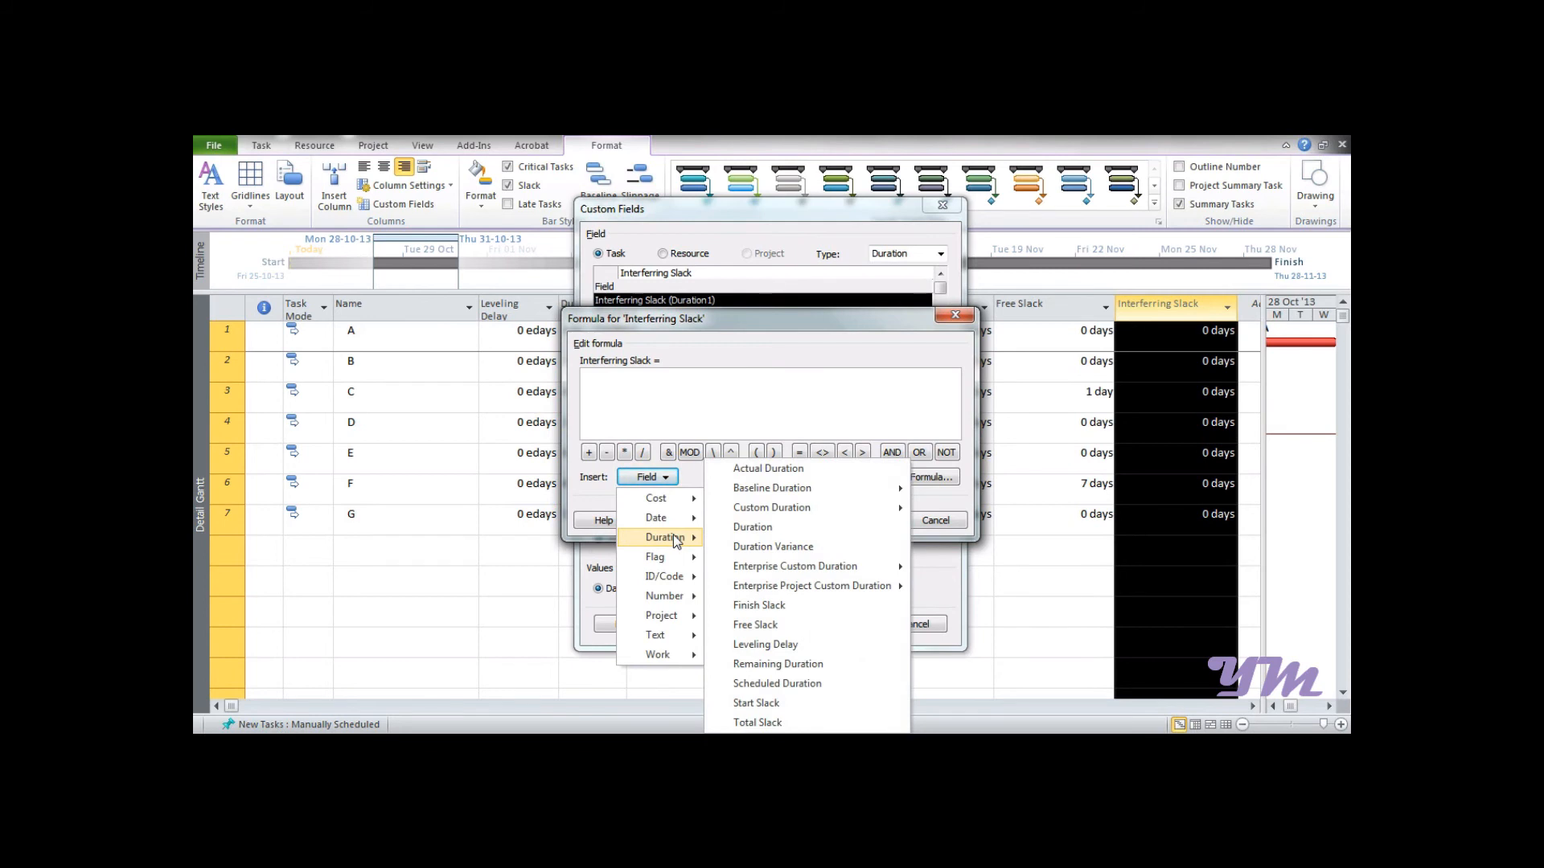
mouse_move(757, 722)
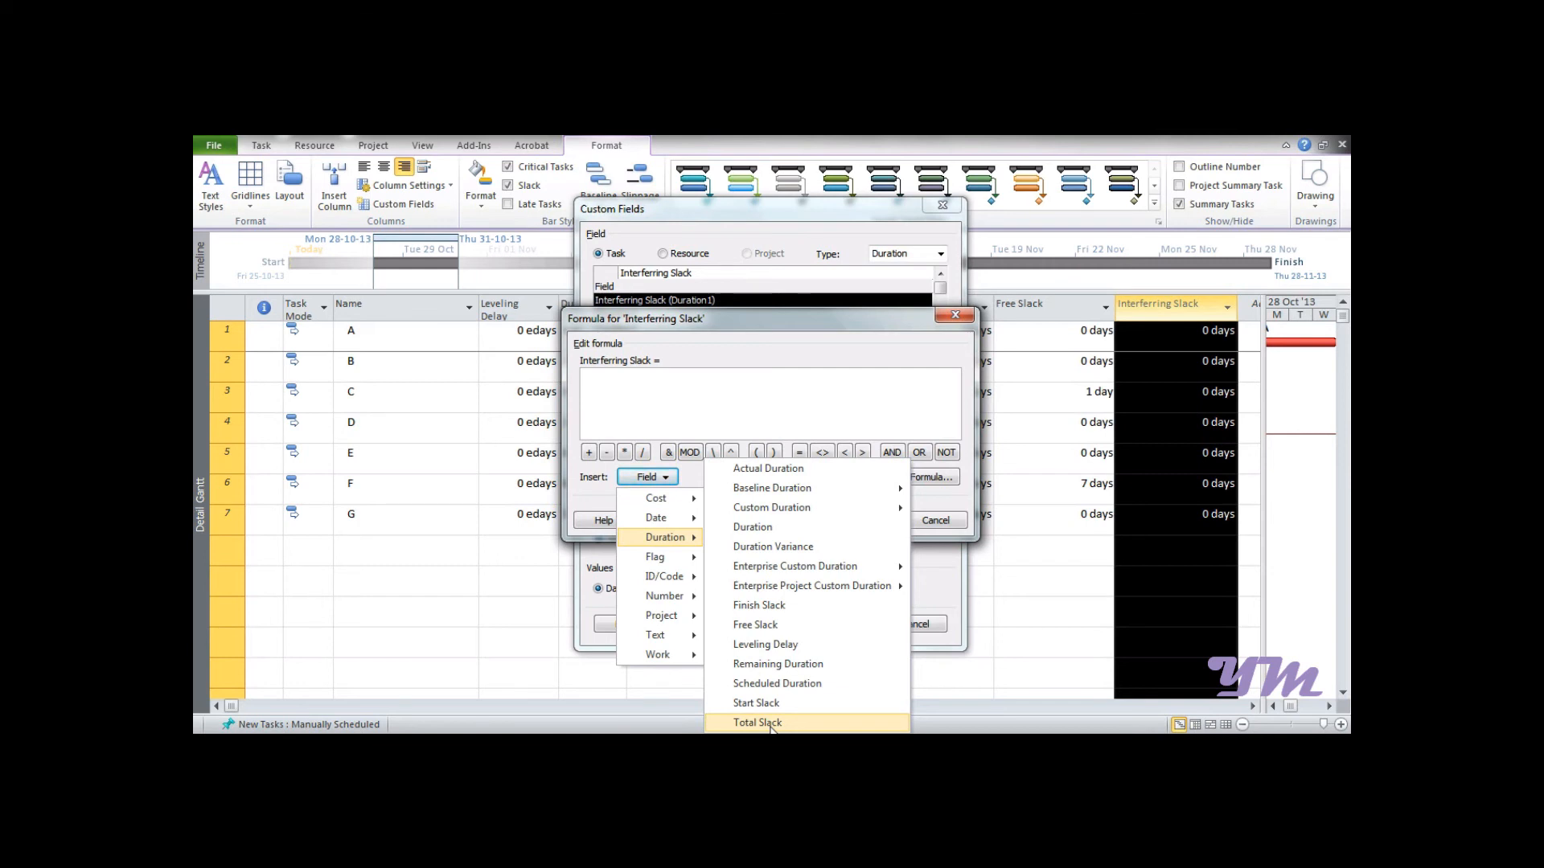
mouse_move(656, 556)
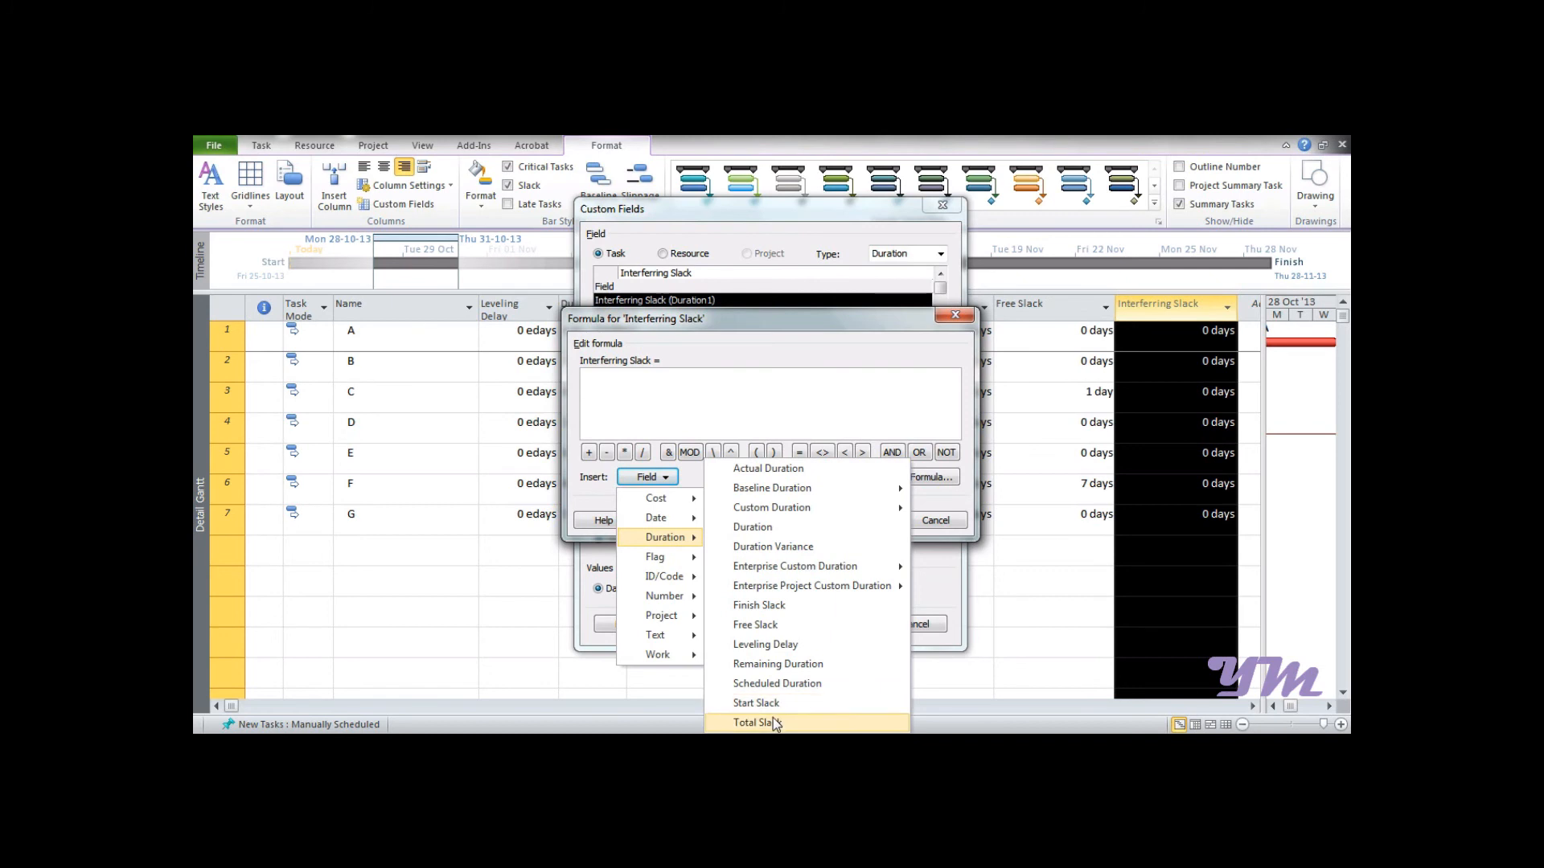
click(756, 723)
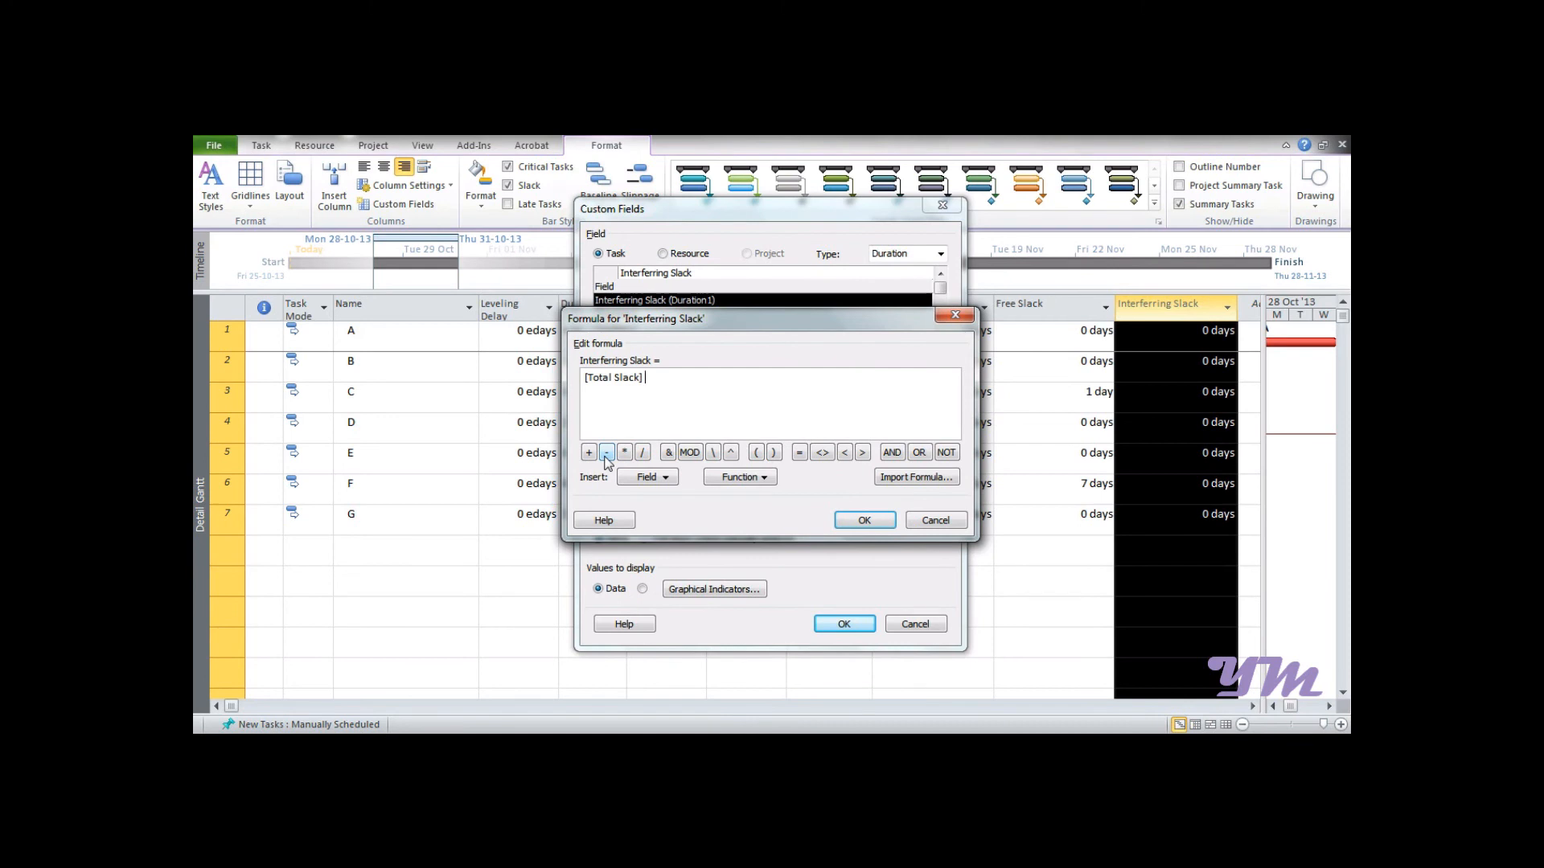
click(608, 453)
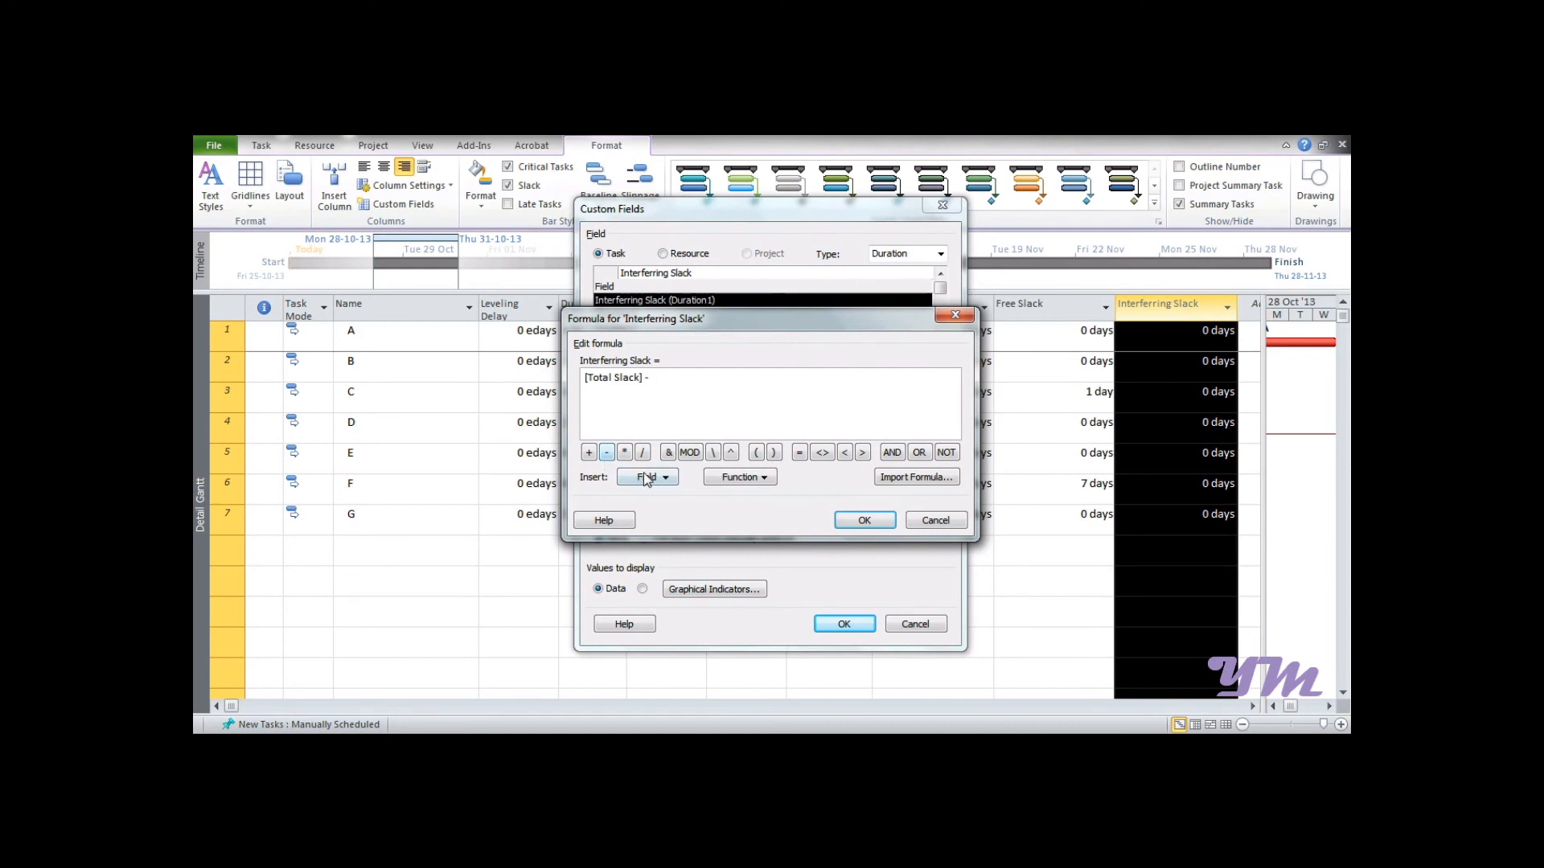
click(647, 476)
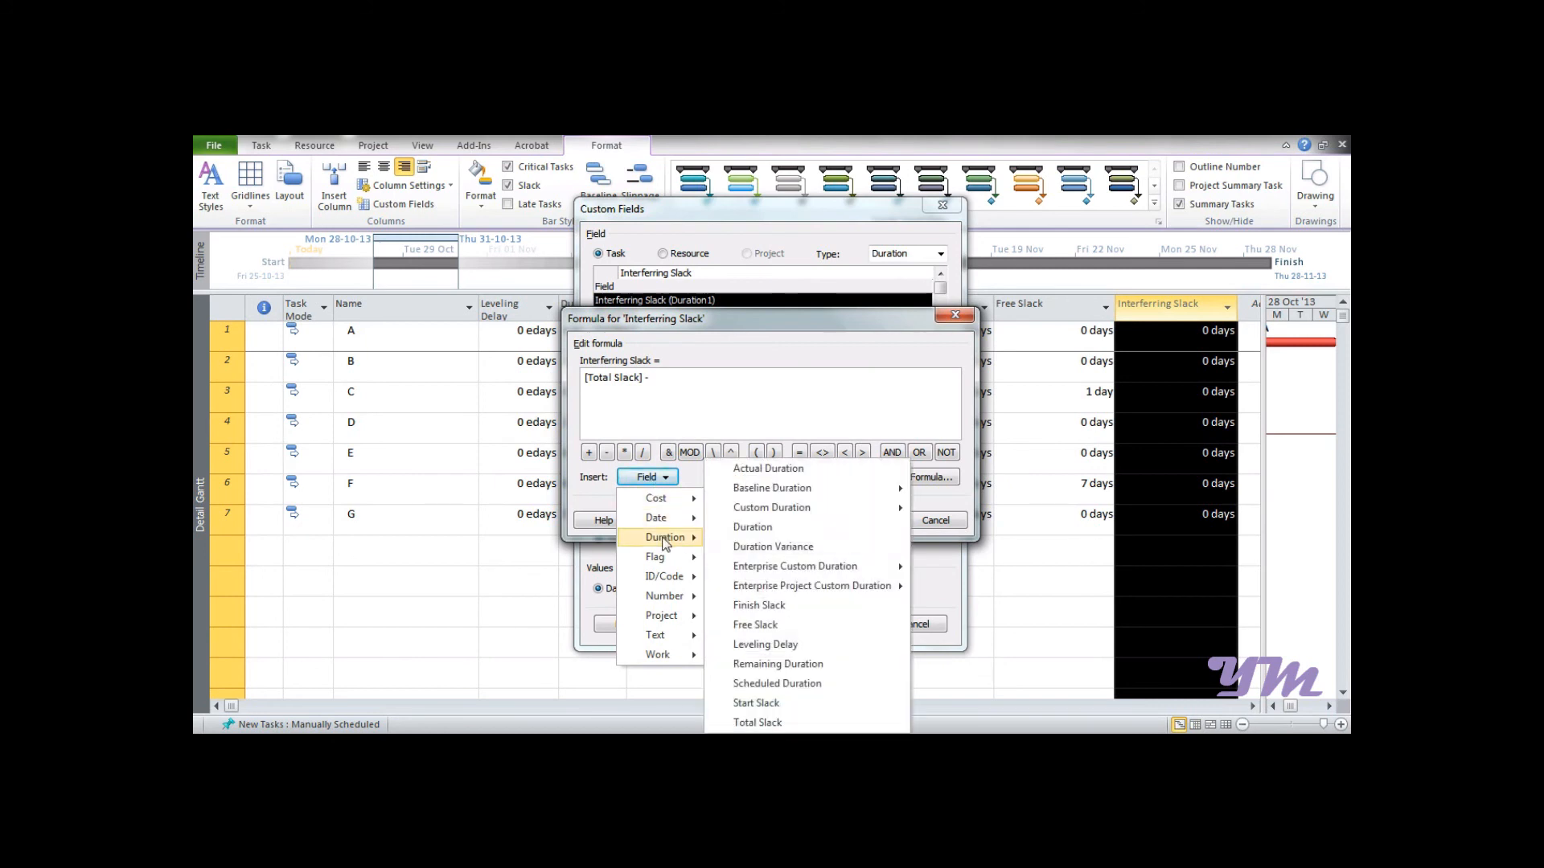
click(755, 624)
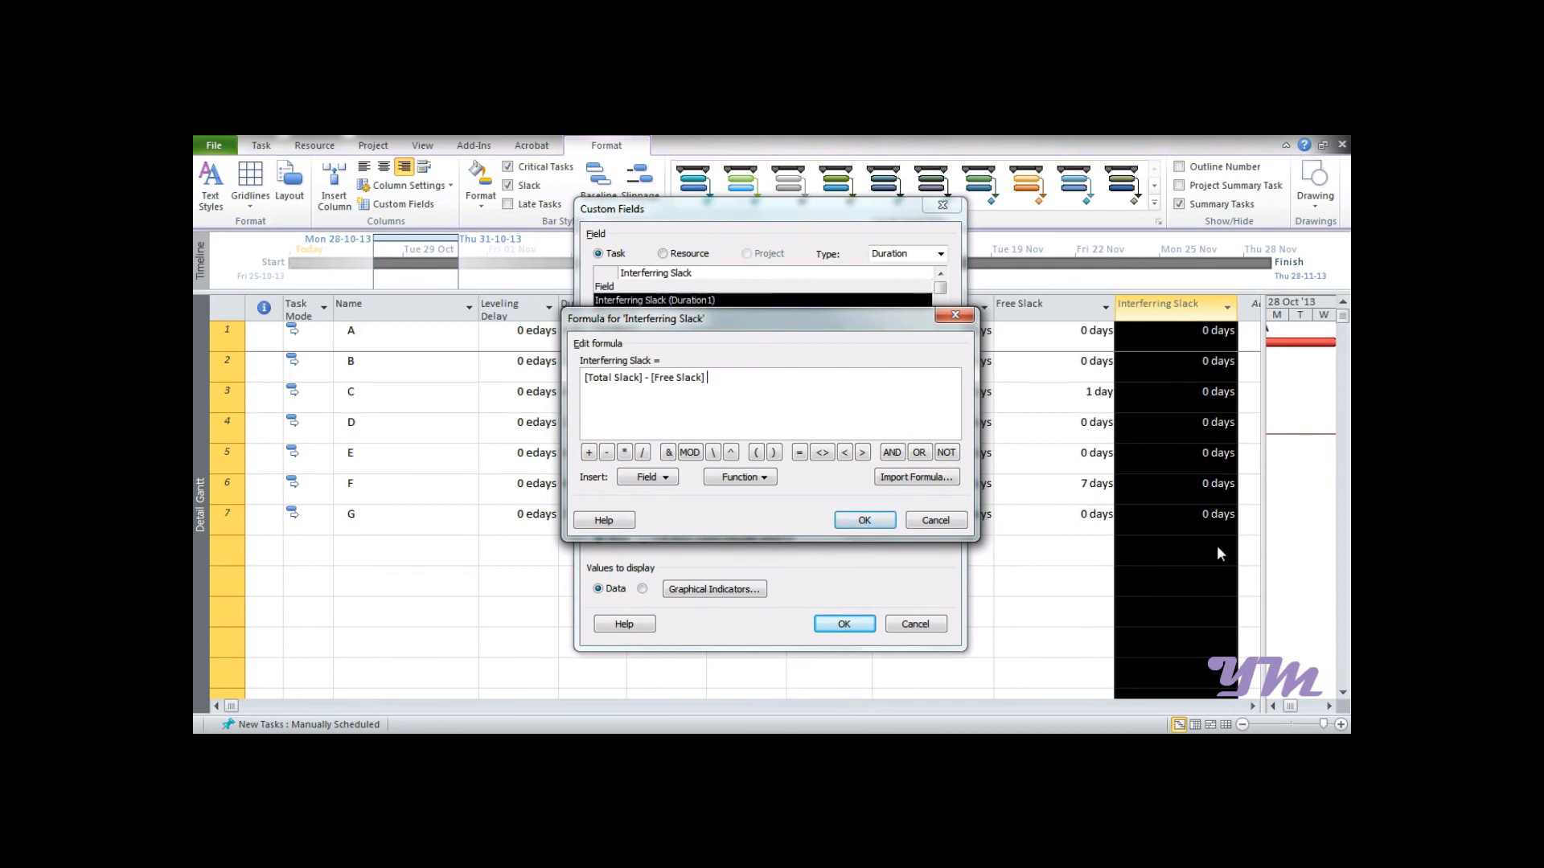
click(864, 521)
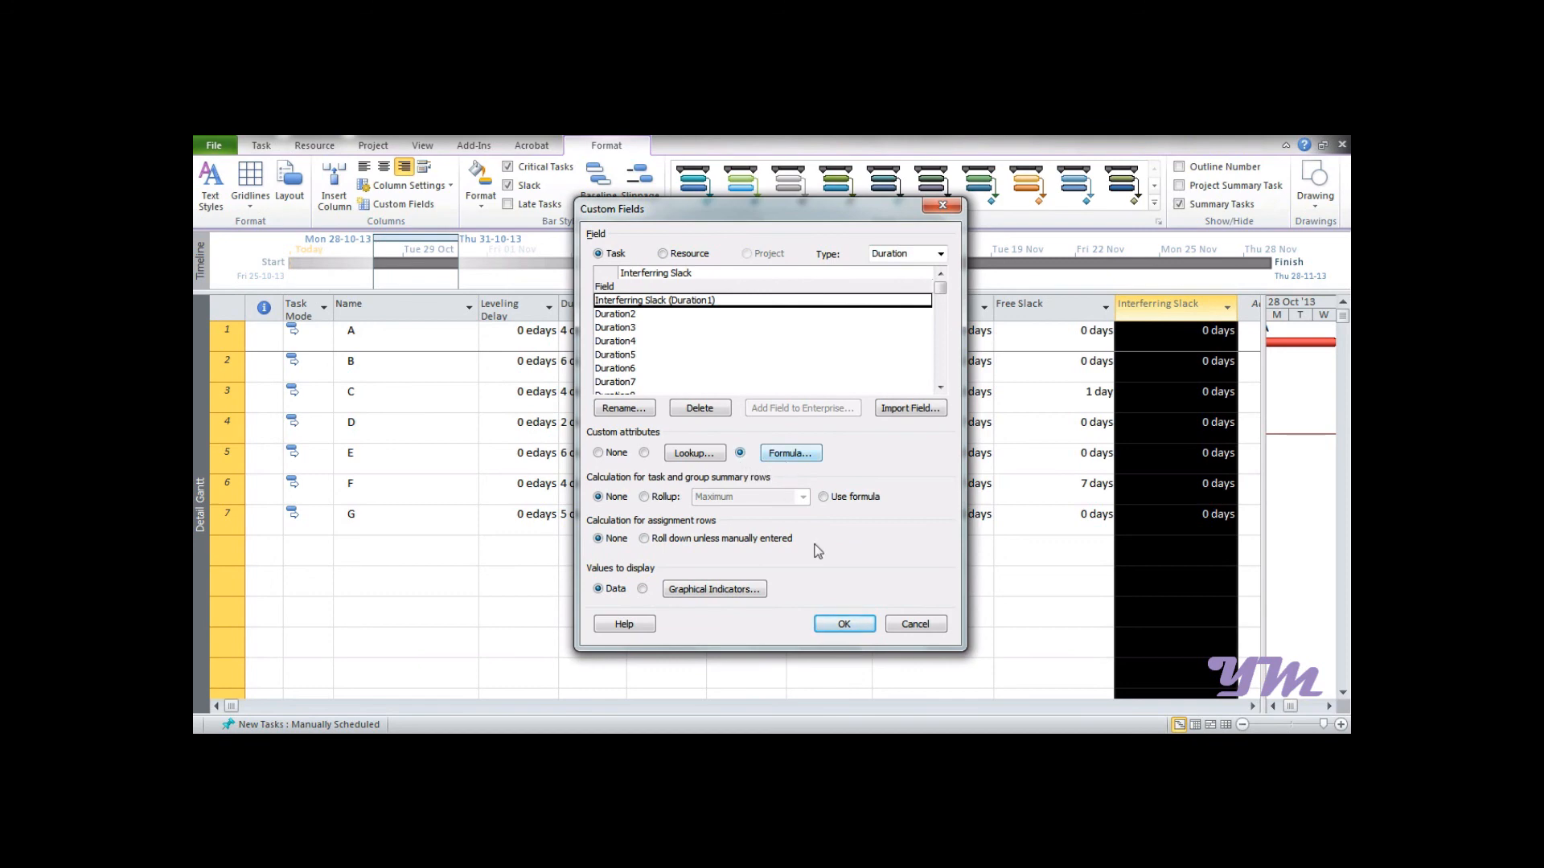
Apply the custom field settings and check the calculated values on tasks D and F.
click(845, 624)
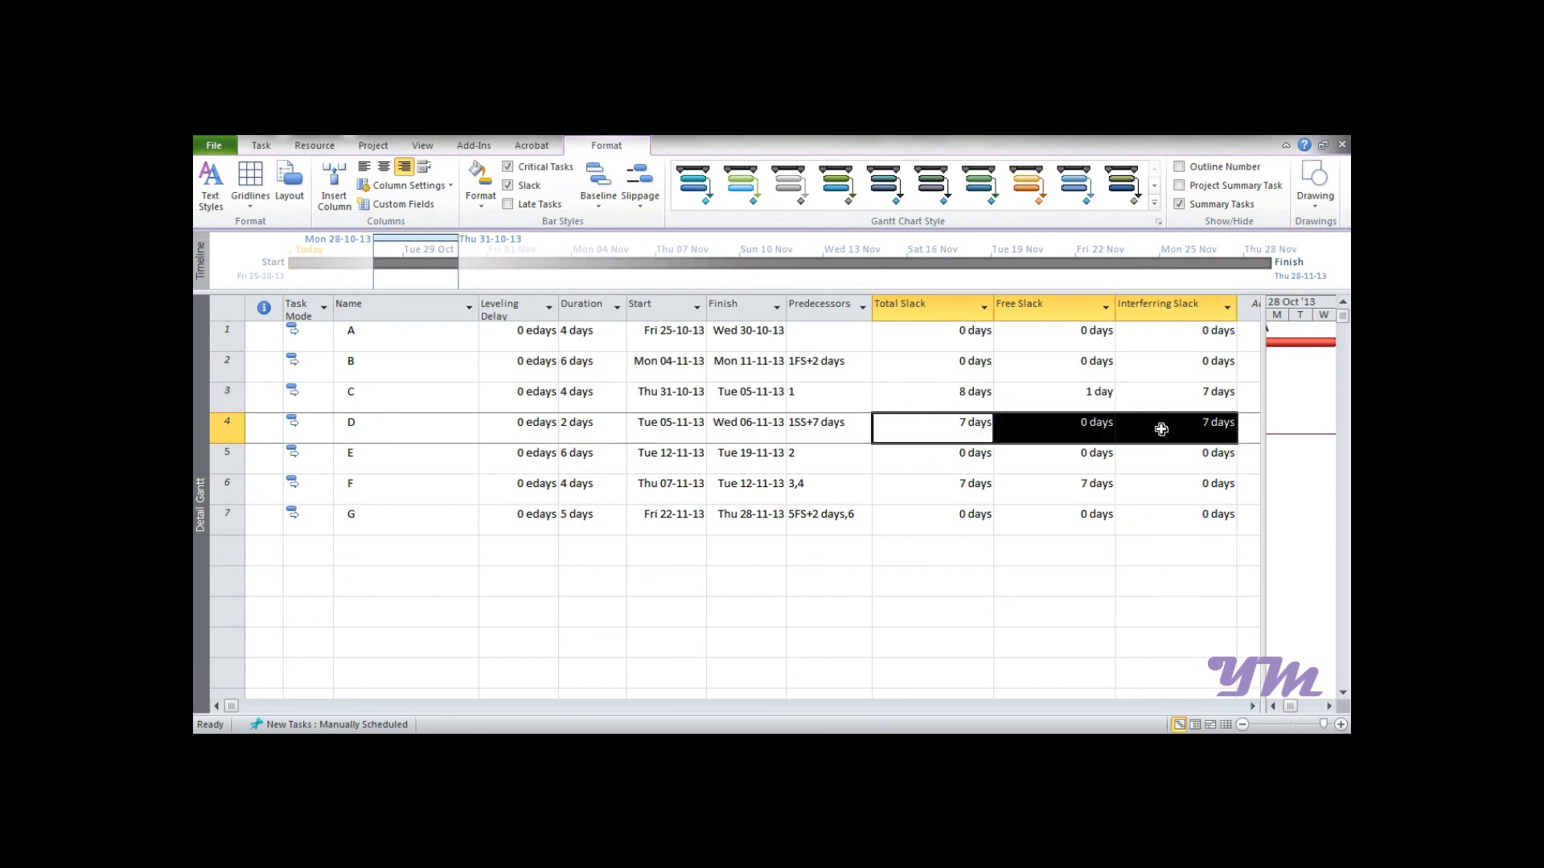
click(1170, 482)
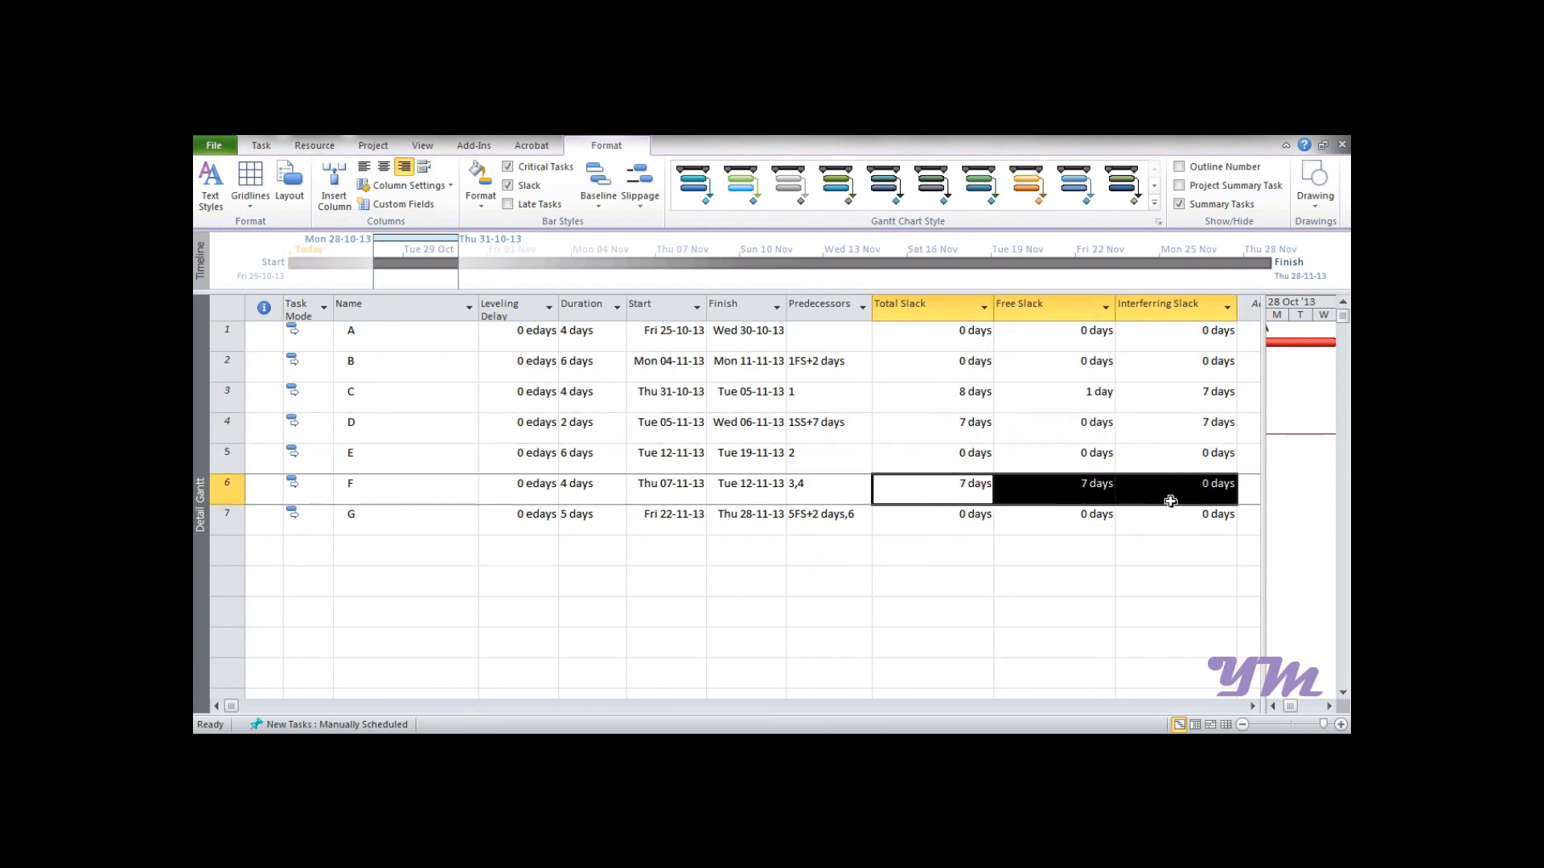
click(1171, 514)
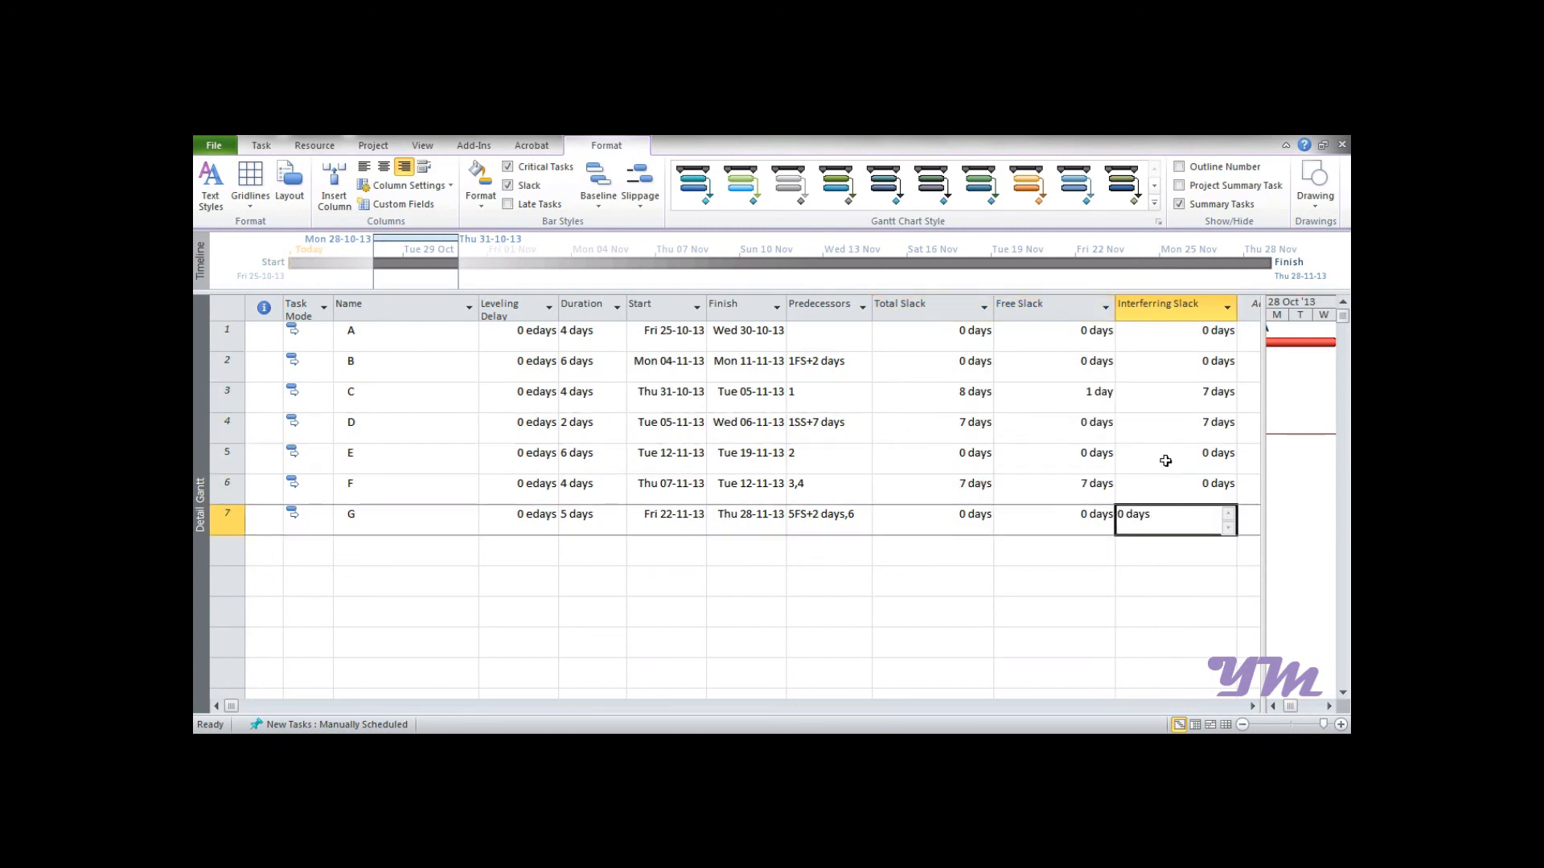